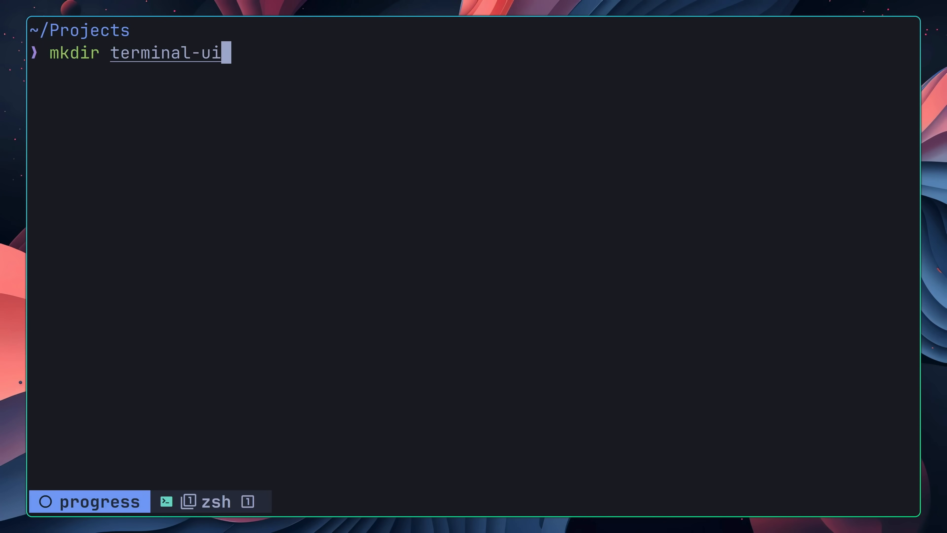
# - Create the terminal-ui folder, initialise the github.com/dreamsofcode-io/terminal-ui module, and launch Neovim there
pyautogui.press('Return')
pyautogui.write('go mod init github.com/dreamsofcode-io/terminal-ui')
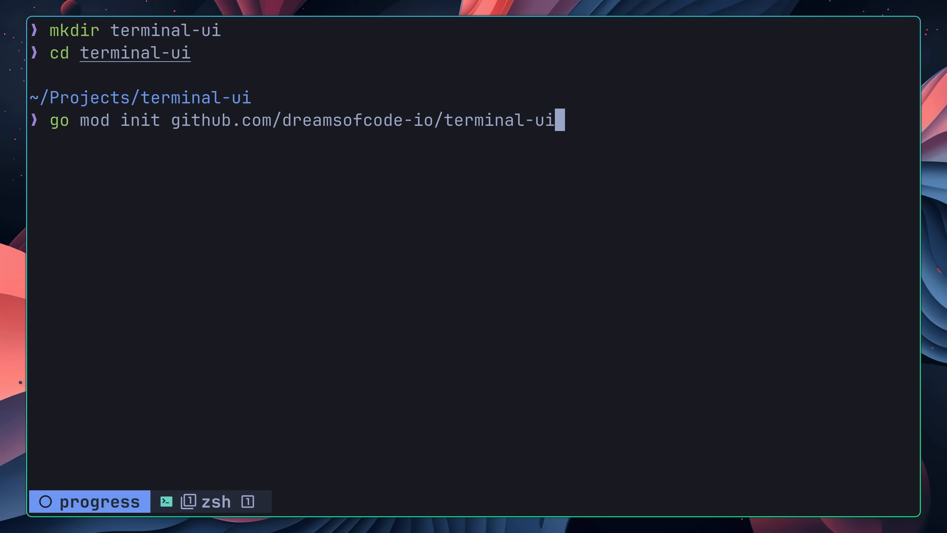
pyautogui.press('Return')
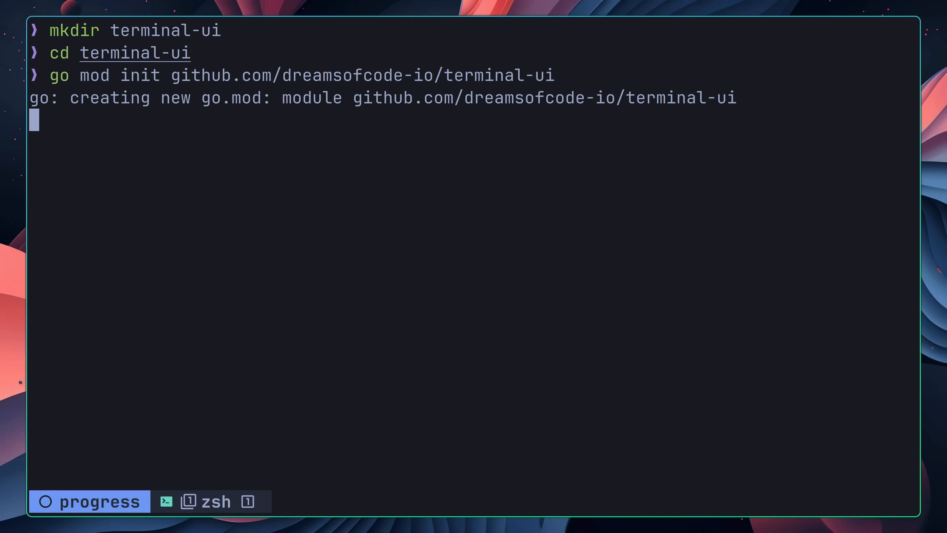
pyautogui.write('nvim')
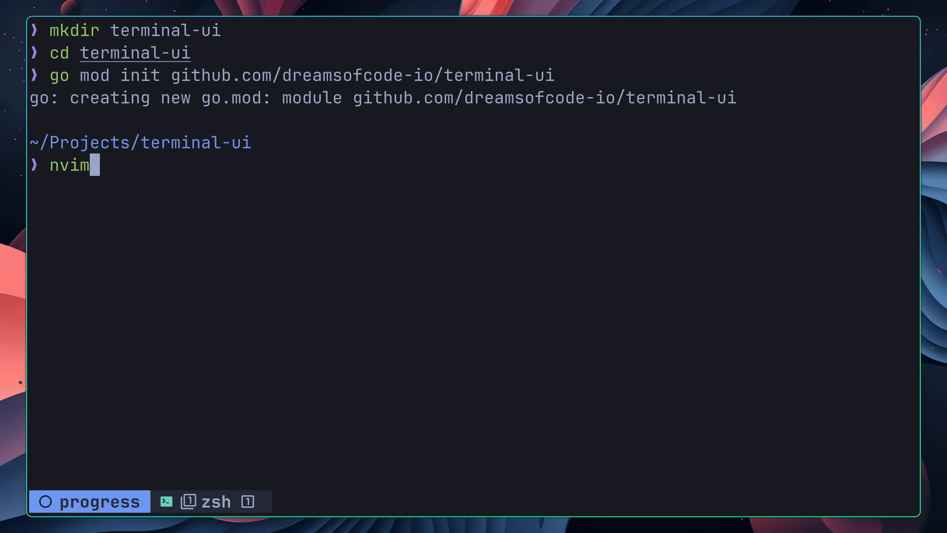
pyautogui.press('Return')
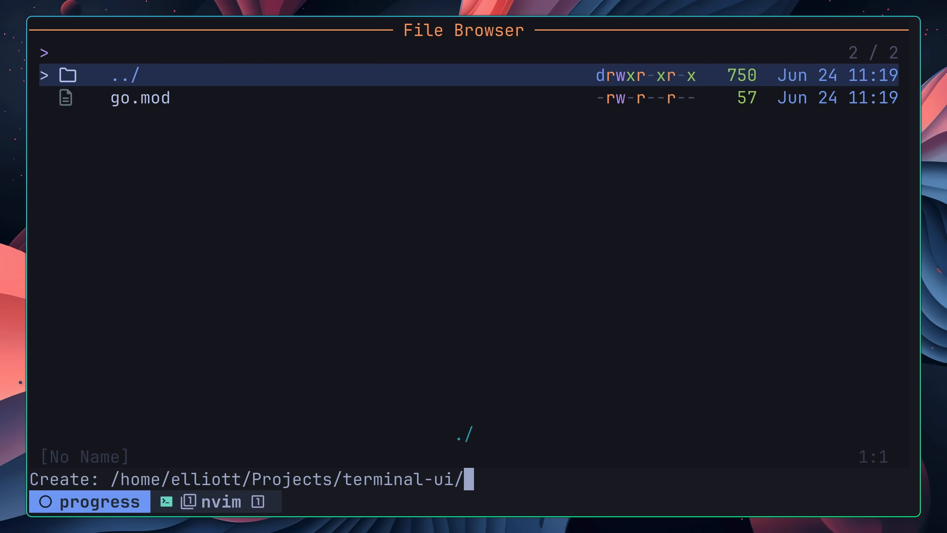
# - Create spinner/spinner.go declaring package spinner with an empty Spinner struct
pyautogui.write('spinner/spinn')
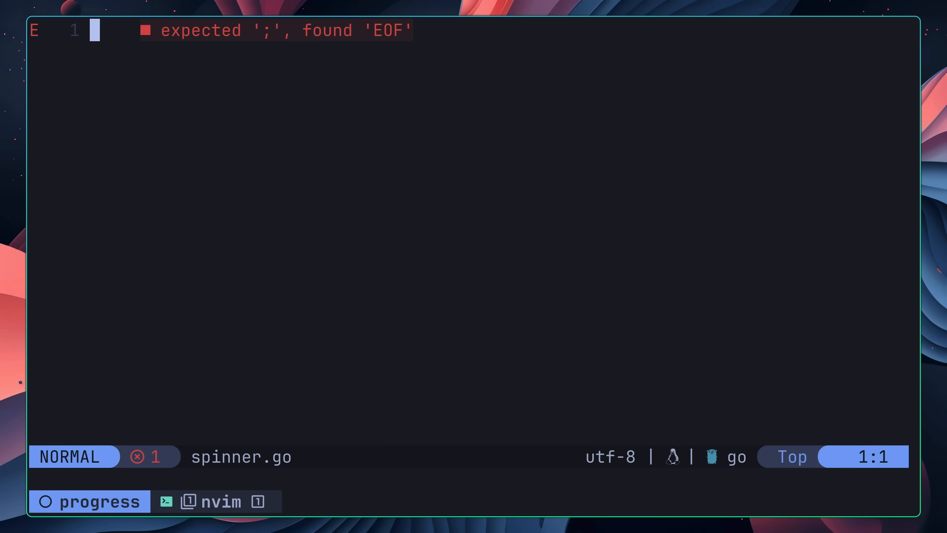
pyautogui.write('package spinner')
pyautogui.write('type Spi')
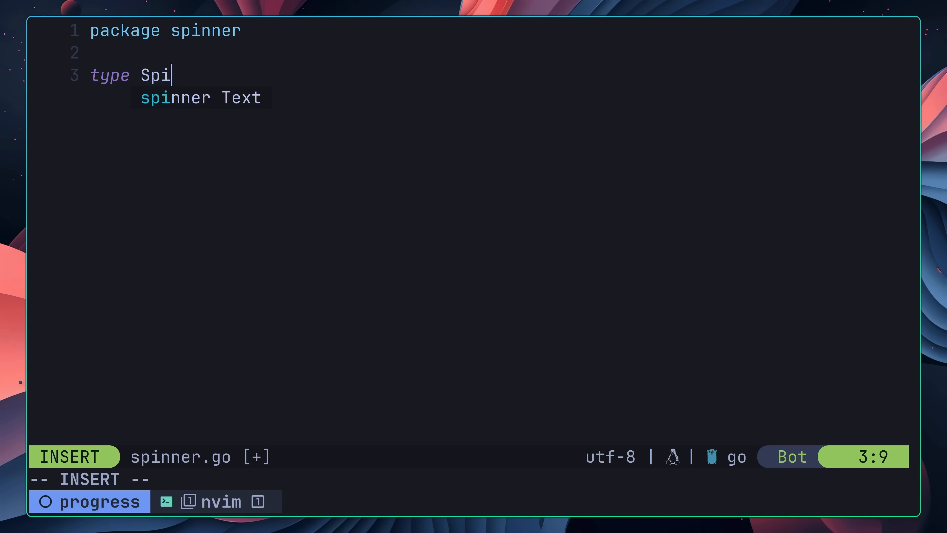
pyautogui.write('nner struct {')
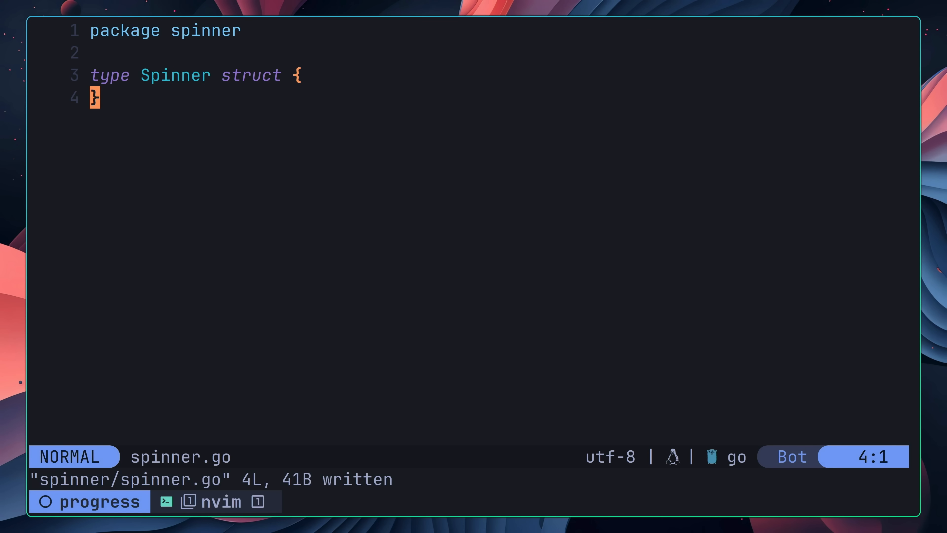
# - Add empty Start and Stop methods on *Spinner
pyautogui.write('fu')
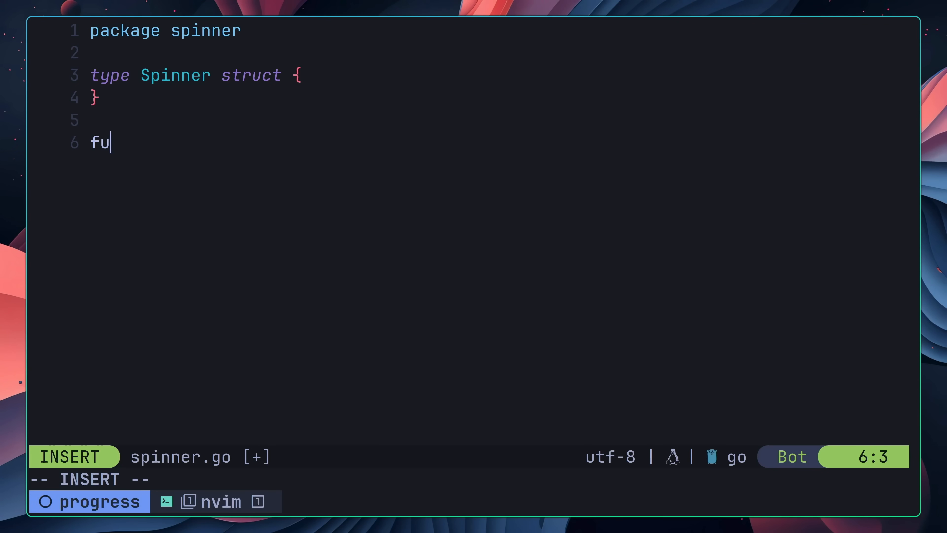
pyautogui.write('nc (s *Spinner) Start() {')
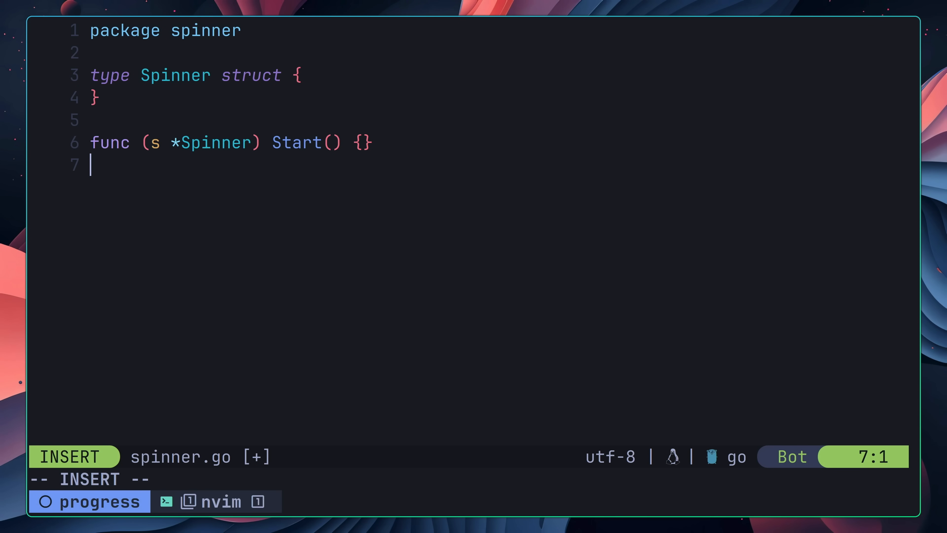
pyautogui.write('func (s *)')
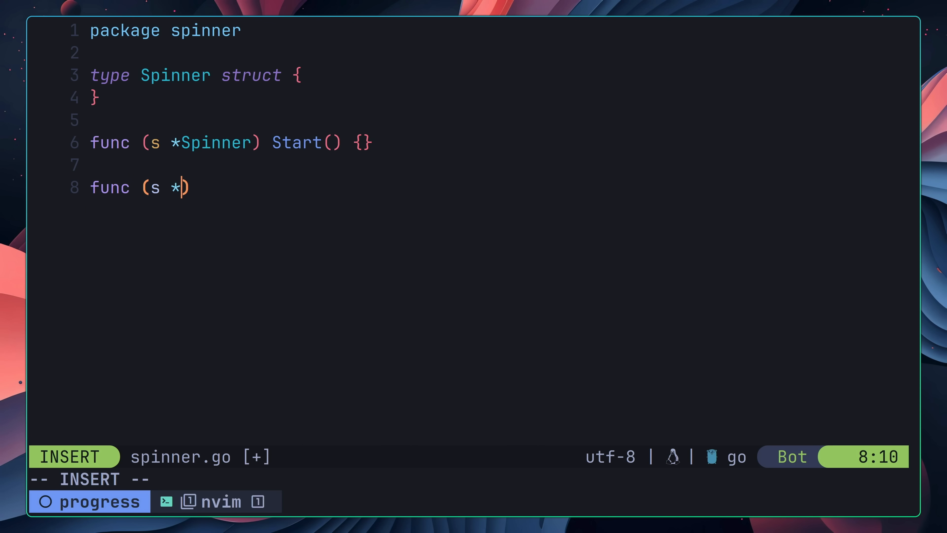
pyautogui.write('Spinner) Stop')
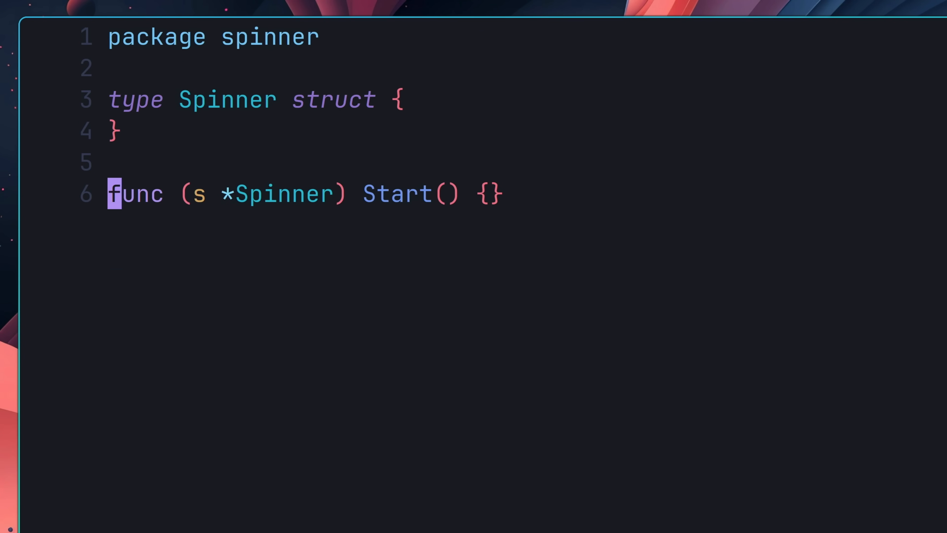
# - Add a ctx context.Context parameter to Start's signature
pyautogui.write('ctx con')
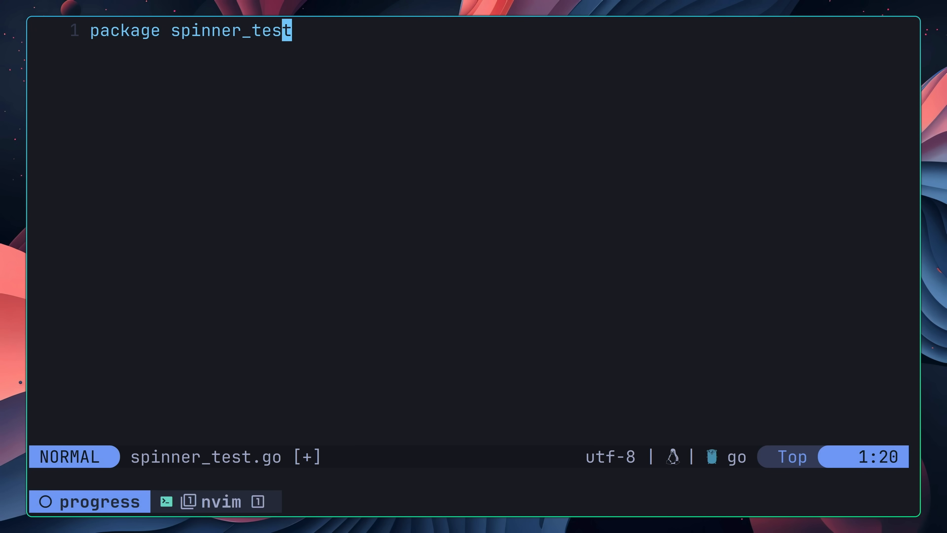
# - Write TestSpinnerStart with a t.Run subtest 'should write correct values after 2 frames'
pyautogui.write('func')
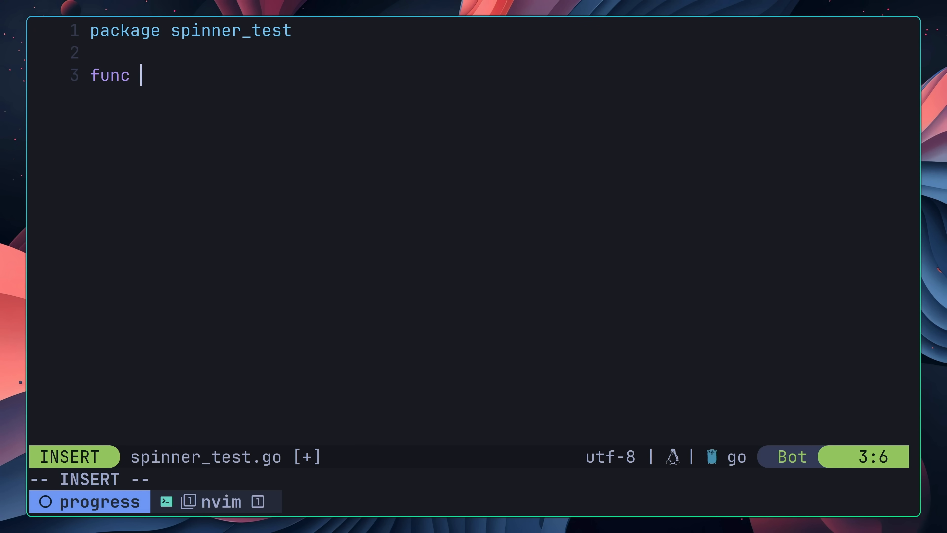
pyautogui.write('Test')
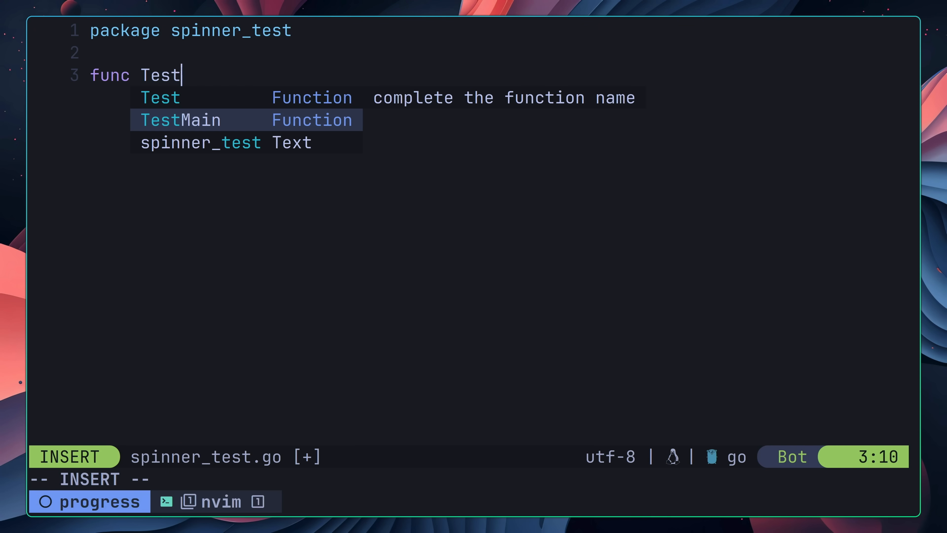
pyautogui.write('SpinnerStat')
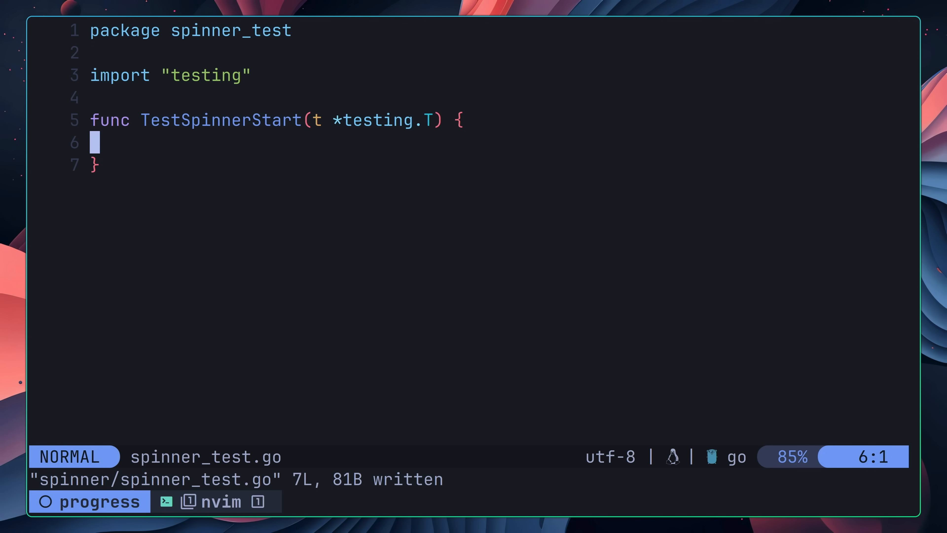
pyautogui.write('t.Run(')
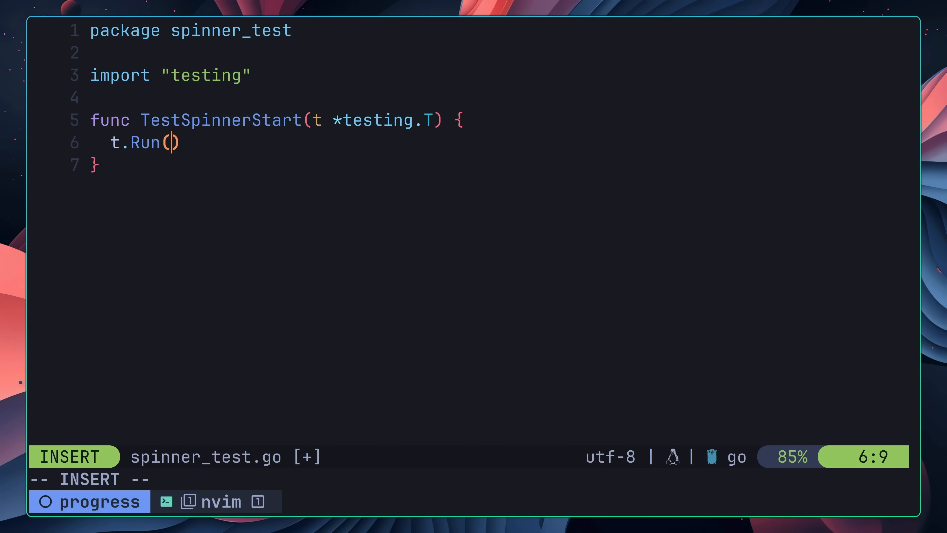
pyautogui.write('"should write correct v"')
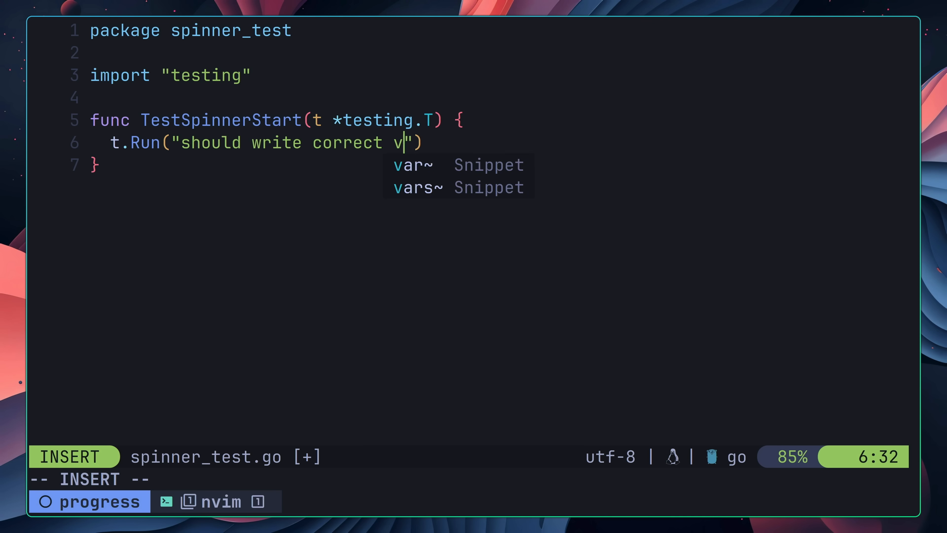
pyautogui.write('alues after 2 frames", func(t *testing.T')
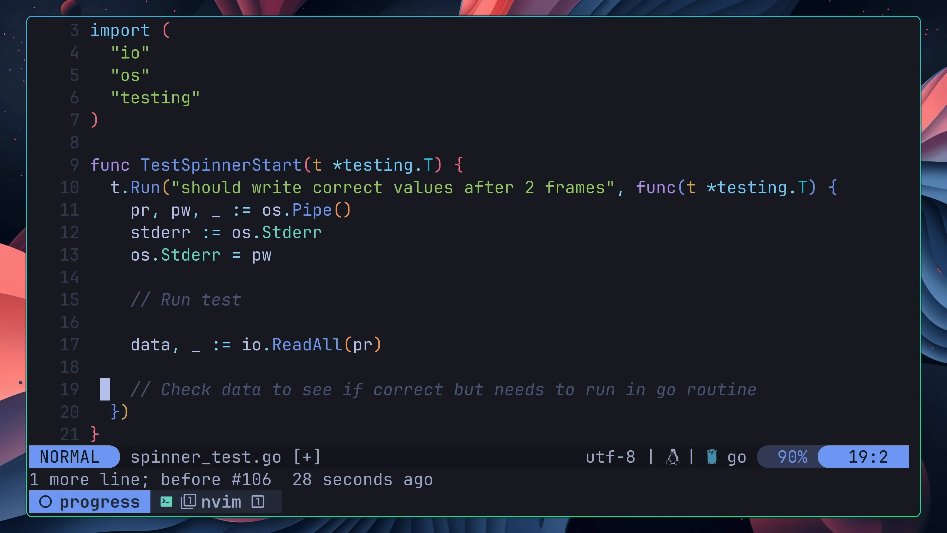
pyautogui.write('/(')
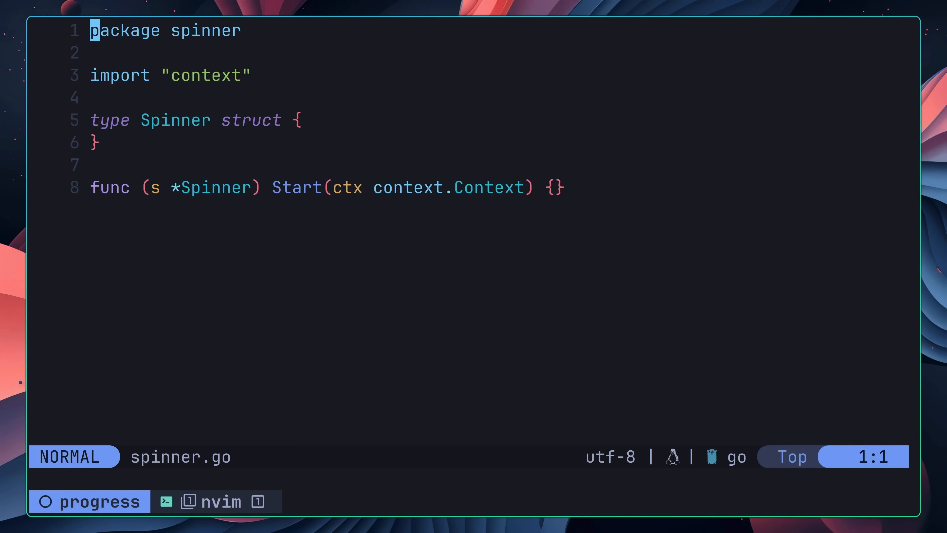
# - Add a writer io.Writer field and a New constructor defaulting it to os.Stderr
pyautogui.write('writ')
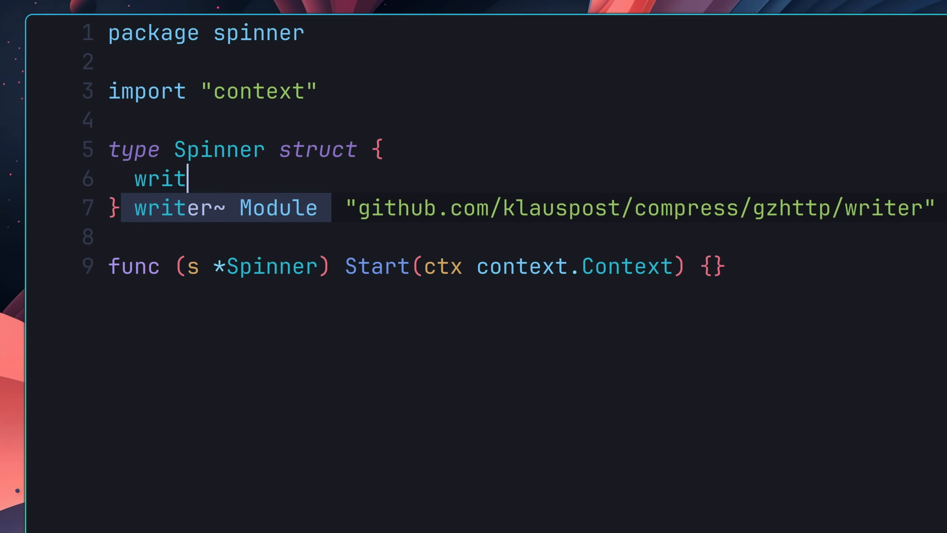
pyautogui.write('er io.Writer')
pyautogui.write('func New() *Spinner {')
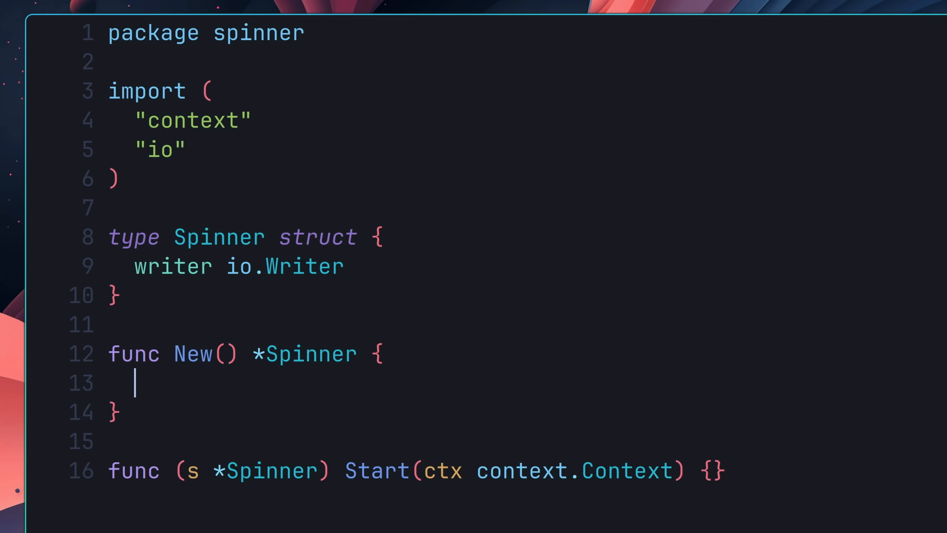
pyautogui.write('s := &Spinner{')
pyautogui.write('writer: o')
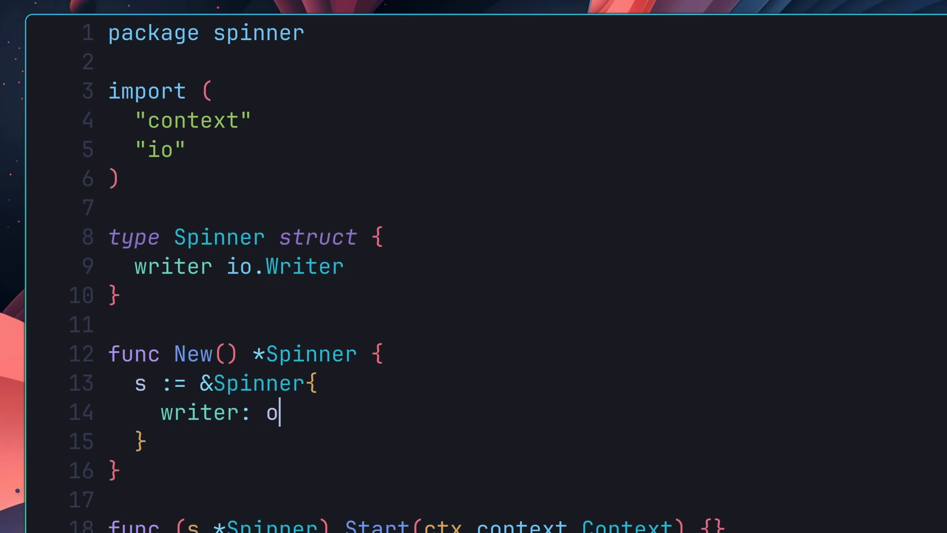
pyautogui.write('s.Stderr')
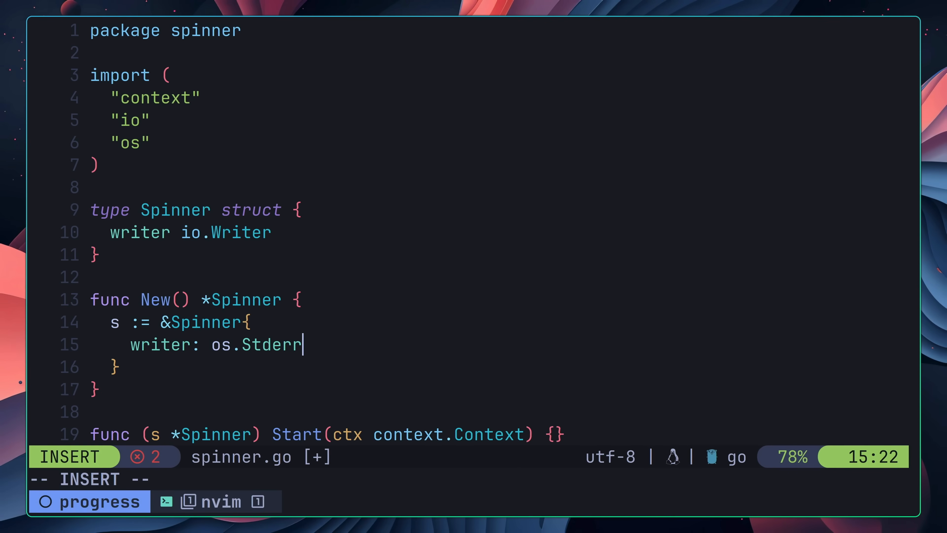
pyautogui.write(',')
pyautogui.write('return s')
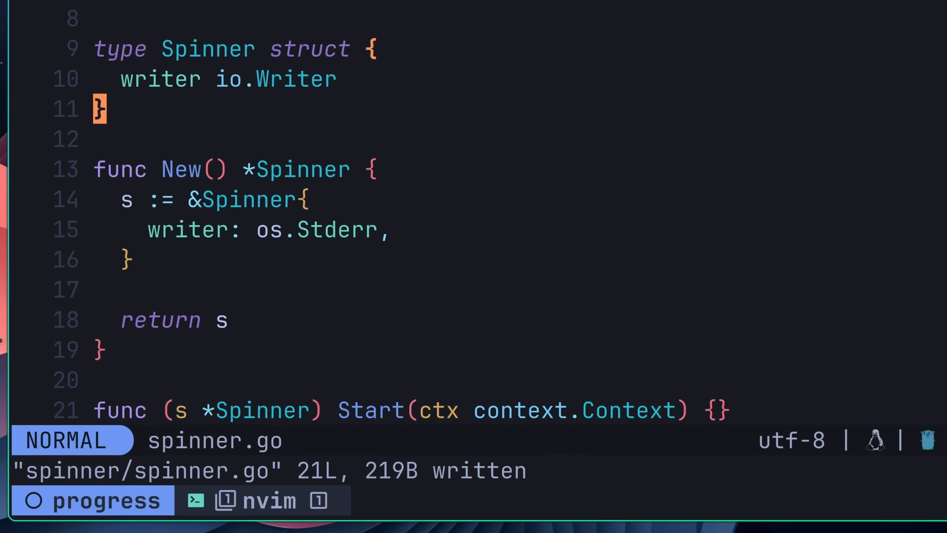
# - Define a Config type with a Writer field and let a non-nil cfg.Writer override the default
pyautogui.write('type Config struct {')
pyautogui.write('Wr')
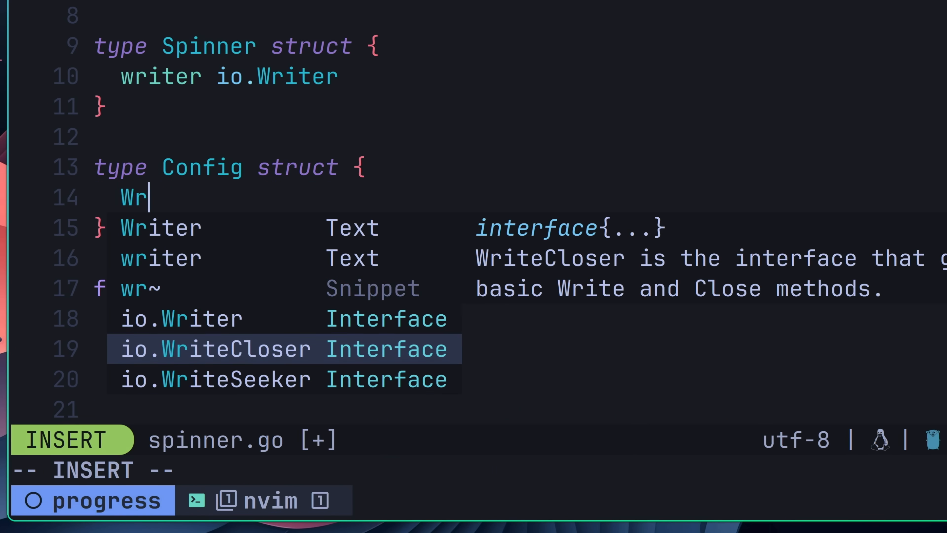
pyautogui.press('Escape')
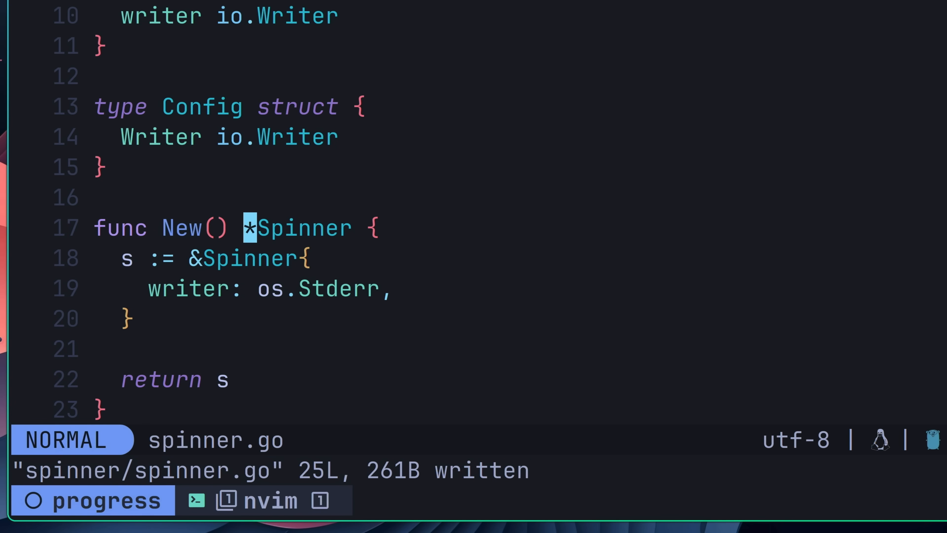
pyautogui.write('cfg Config')
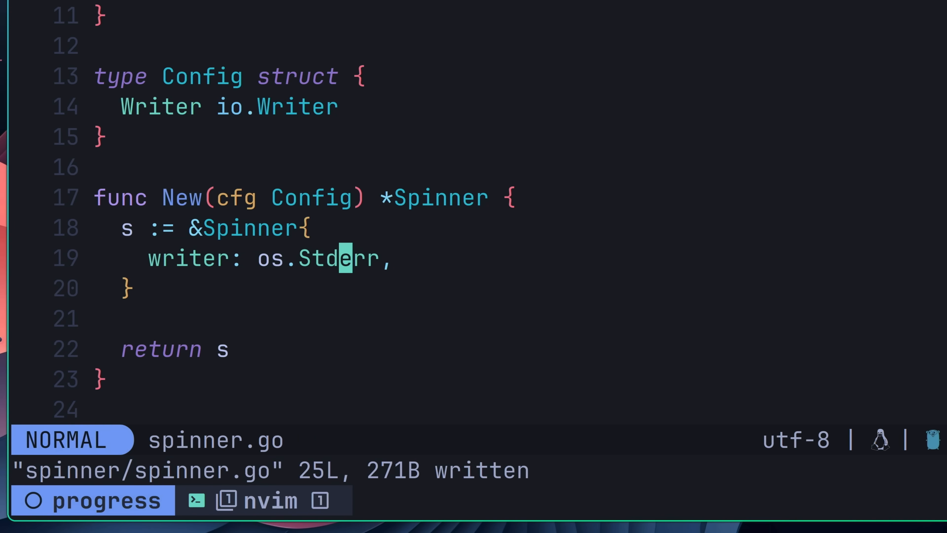
pyautogui.write('if')
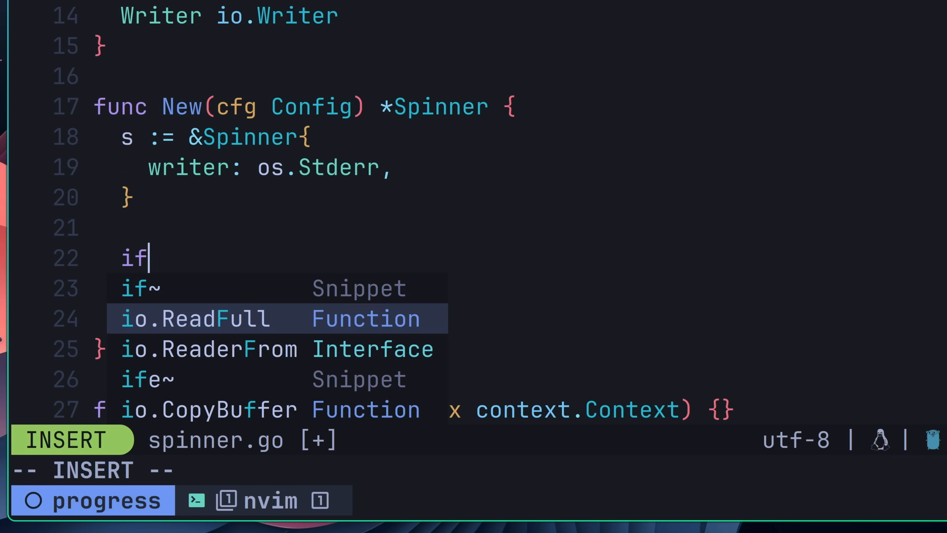
pyautogui.write('cfg.Writer')
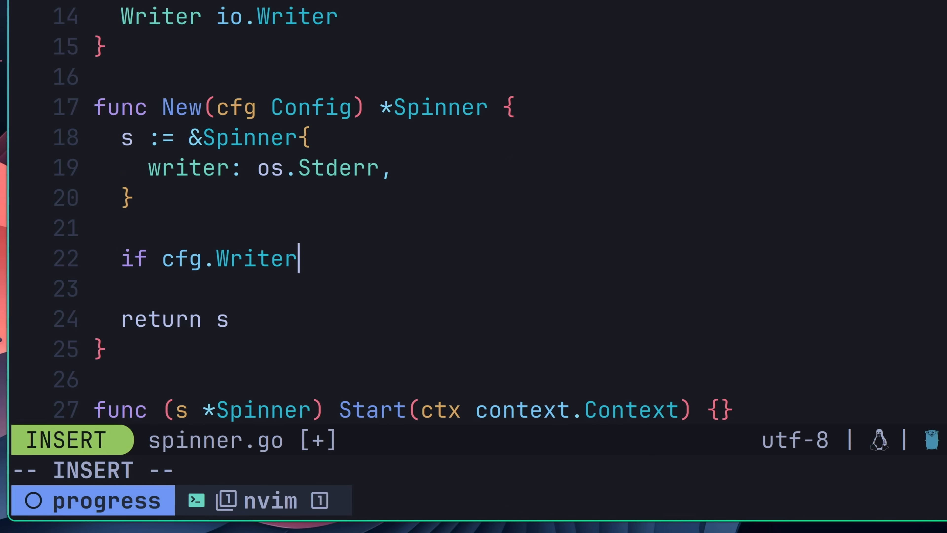
pyautogui.write('!= nil')
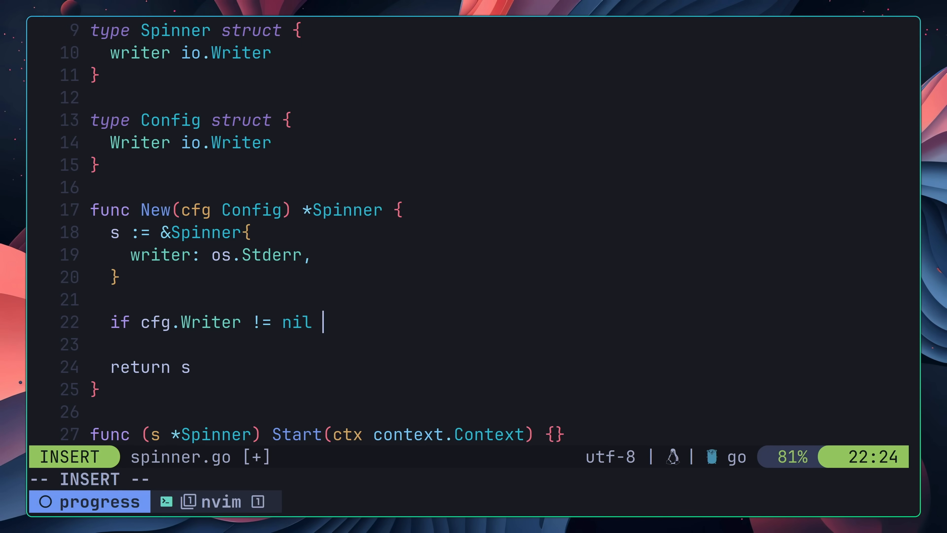
pyautogui.write('{')
pyautogui.click(340, 344)
pyautogui.write('s.writer = cfg.Writer')
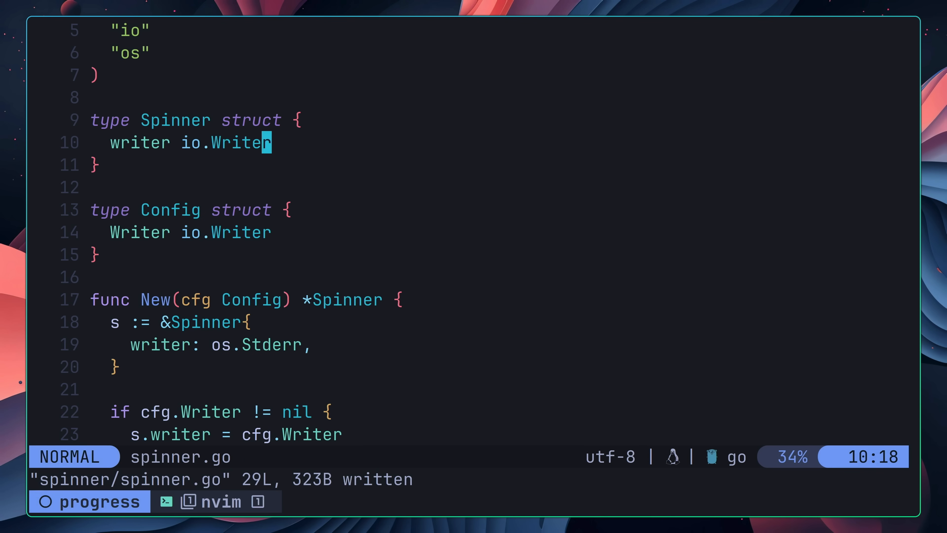
# - Add frameRate/FrameRate time.Duration fields defaulting to time.Millisecond * 250 in New
pyautogui.write('frameRate')
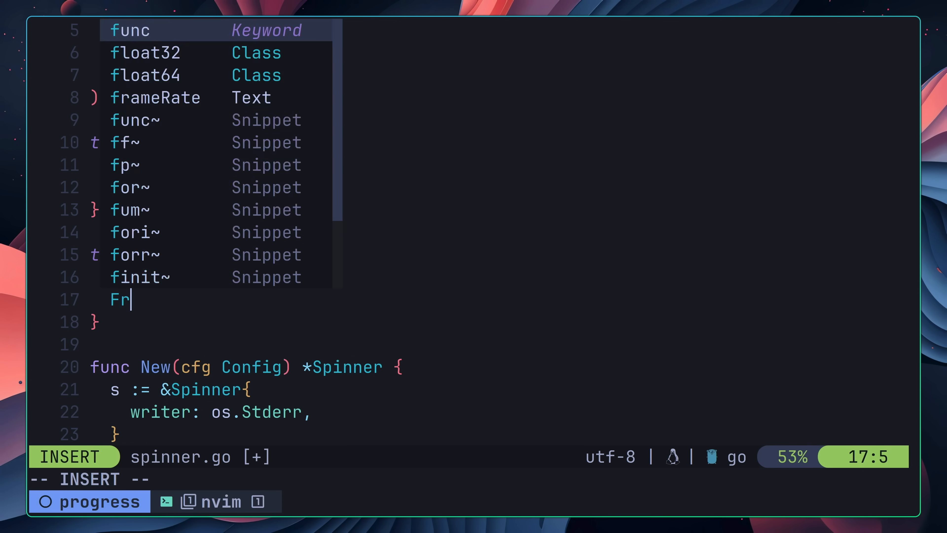
pyautogui.write('ameRate time.')
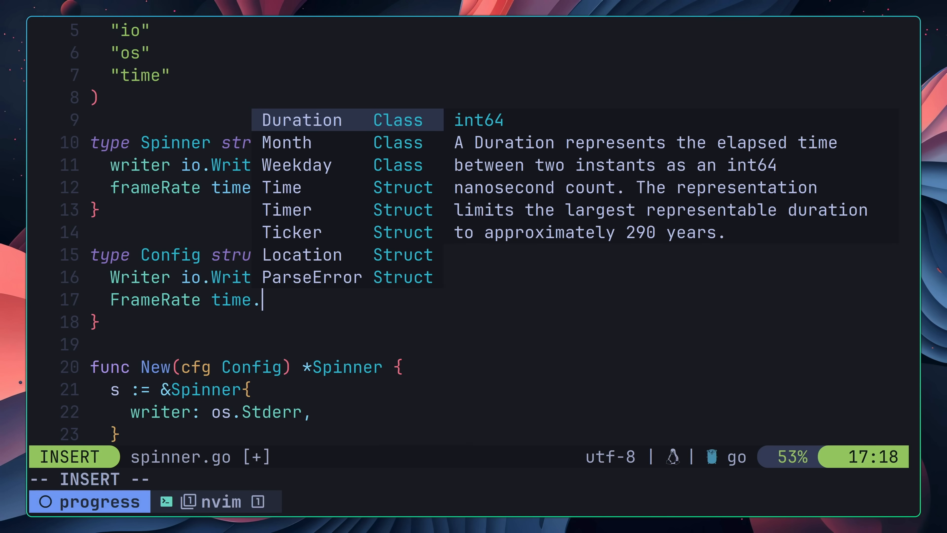
pyautogui.press('Escape')
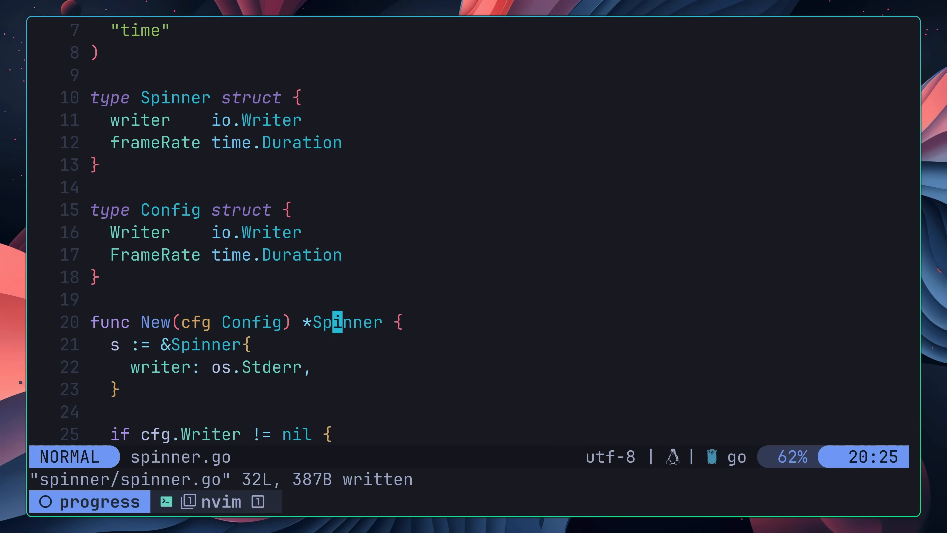
pyautogui.write('frameRate:')
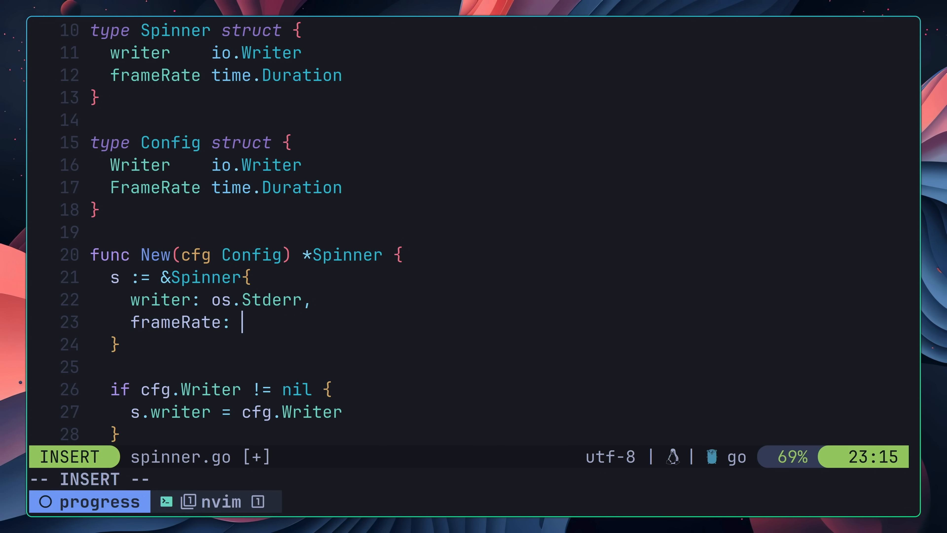
pyautogui.write('time.M')
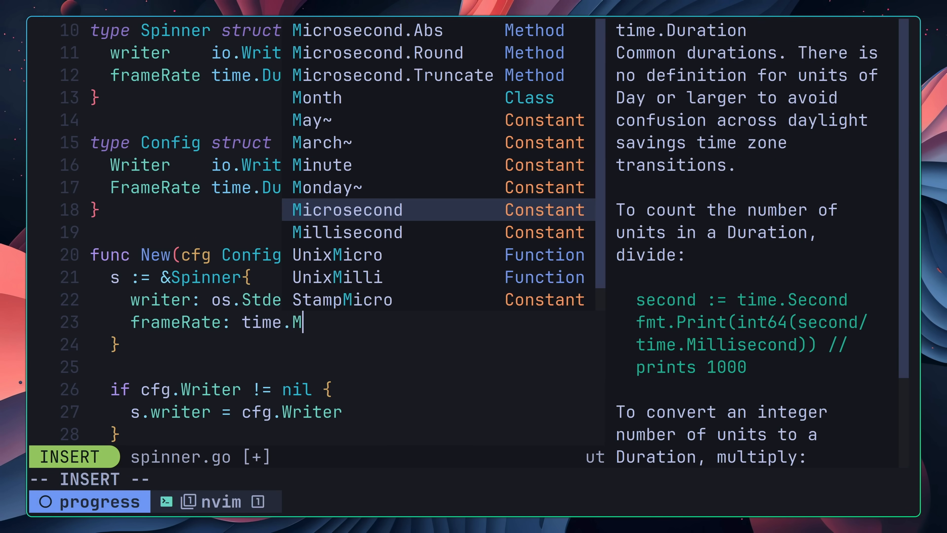
pyautogui.write('illisecond * 2')
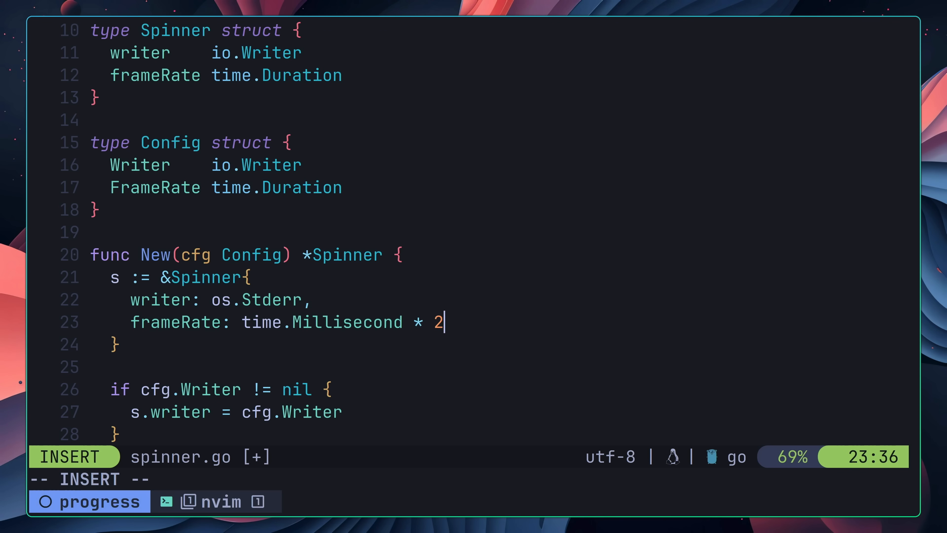
pyautogui.write('50,')
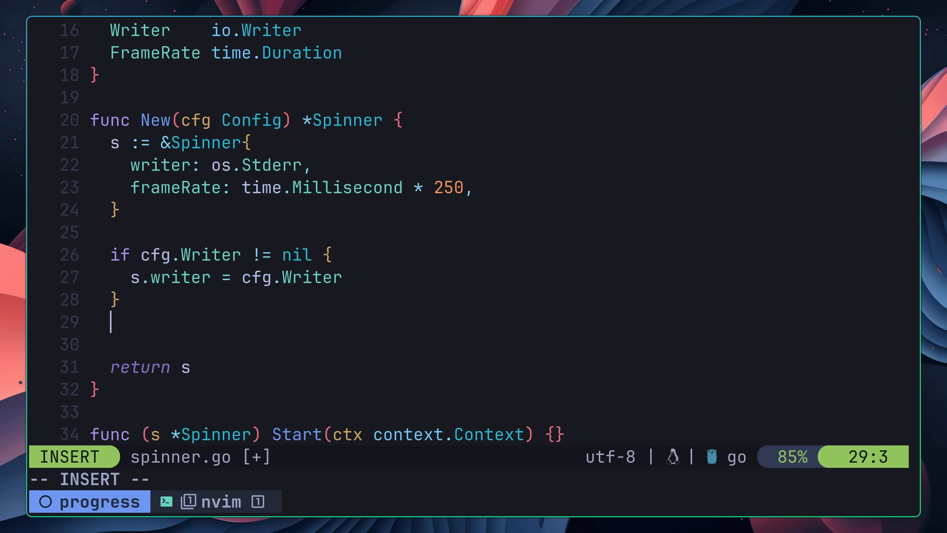
# - Let a non-zero cfg.FrameRate override the default frame rate
pyautogui.write('if cfg.')
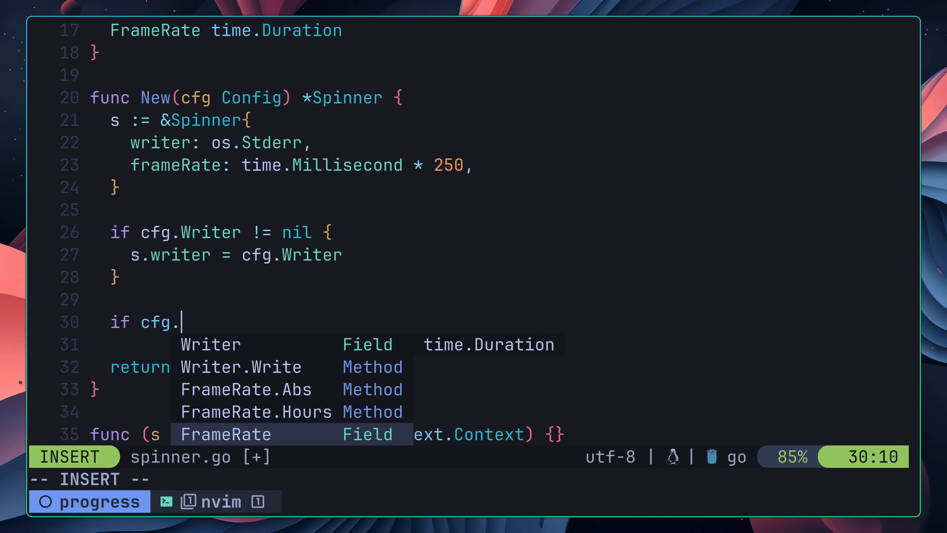
pyautogui.write('FrameRate !=')
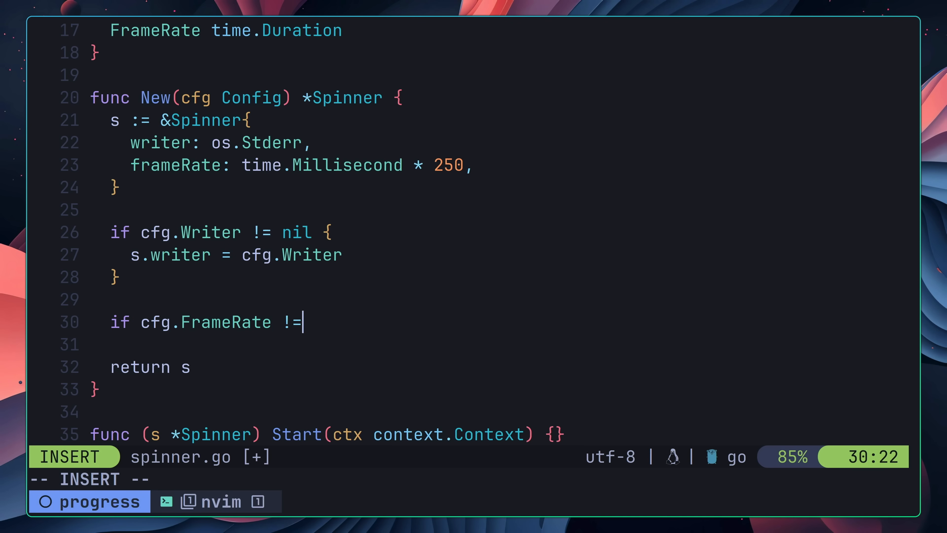
pyautogui.write('0 {')
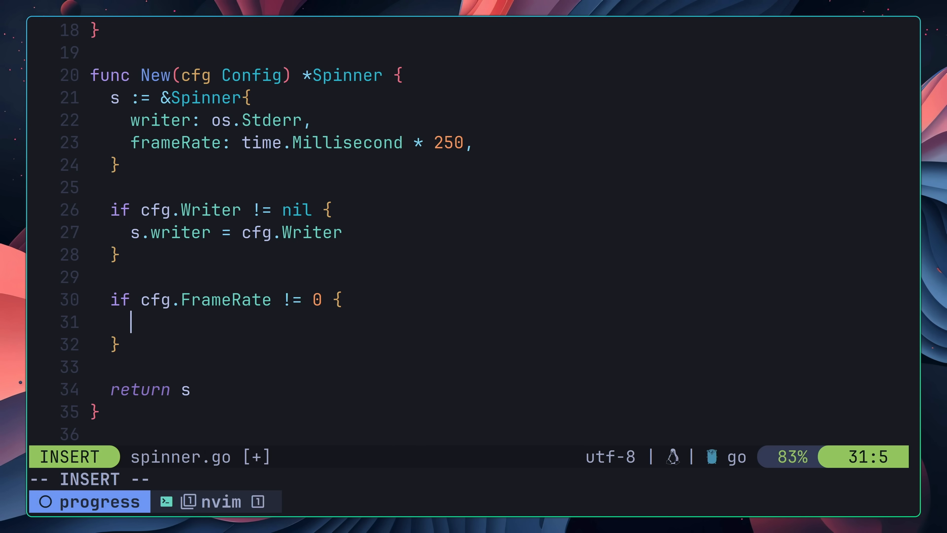
pyautogui.write('s.frameRate = cfg')
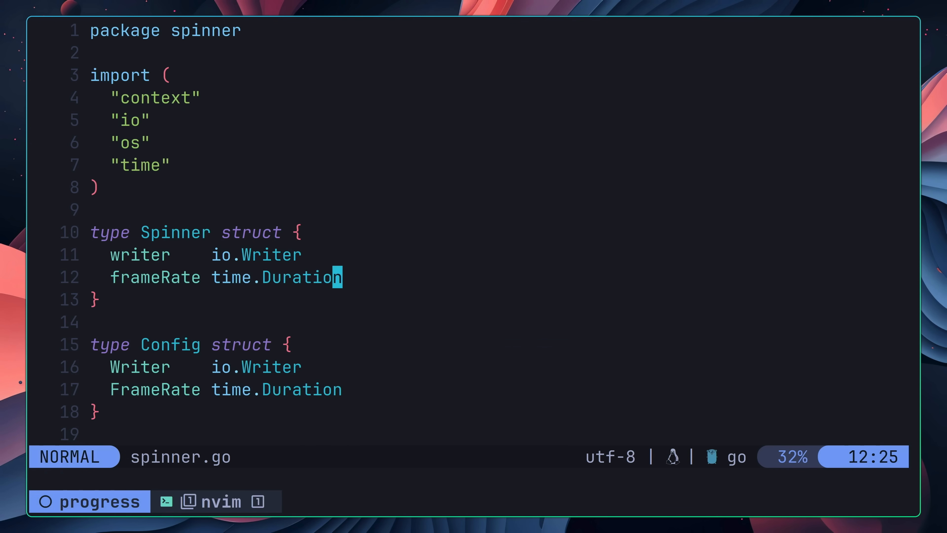
# - Add a frames []rune field defaulting to spinner characters '-', '\\', '|' in New
pyautogui.write('frames')
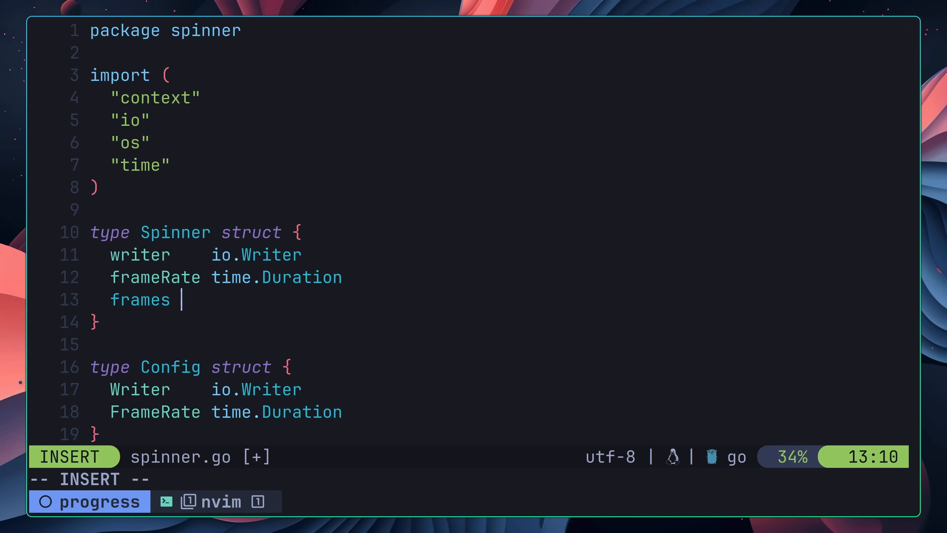
pyautogui.write('[]rune')
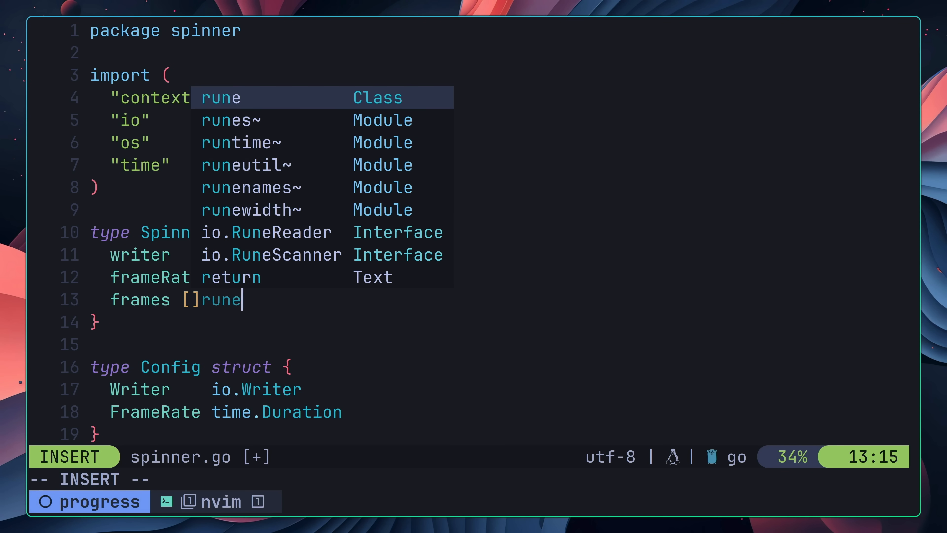
pyautogui.press('Escape')
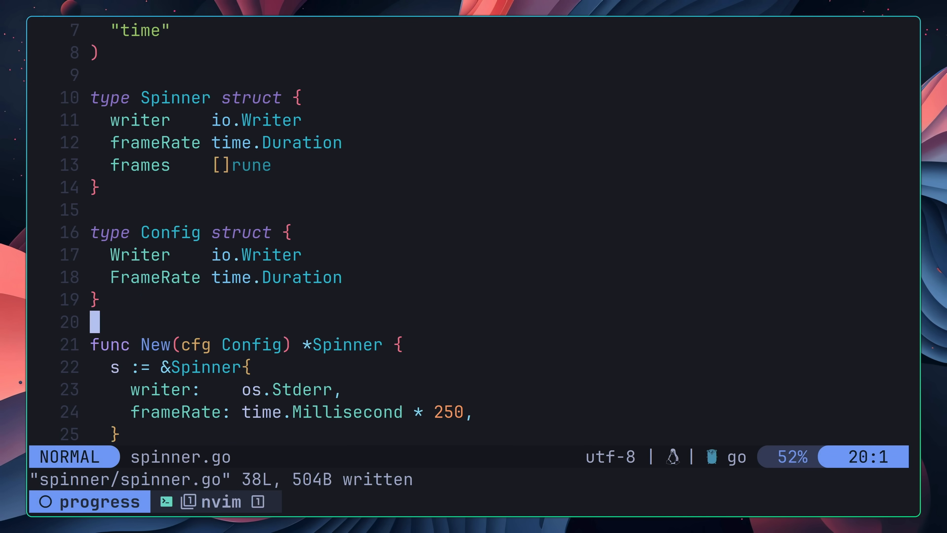
pyautogui.write('frames:')
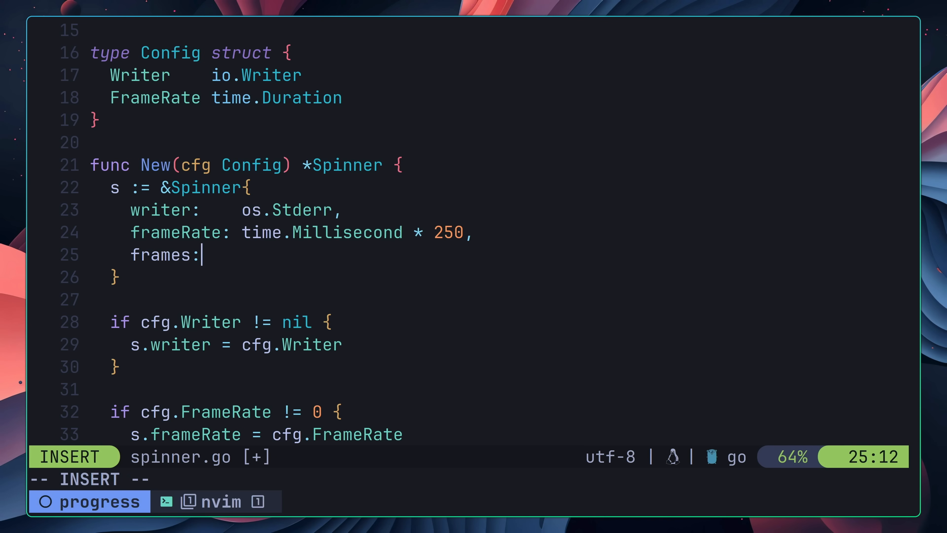
pyautogui.write("[]rune{'-'}")
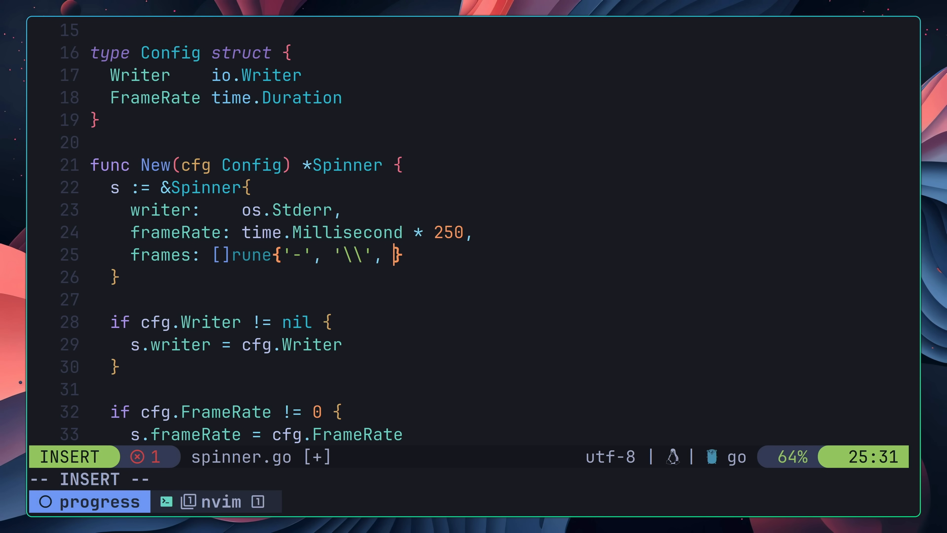
pyautogui.write("'|',")
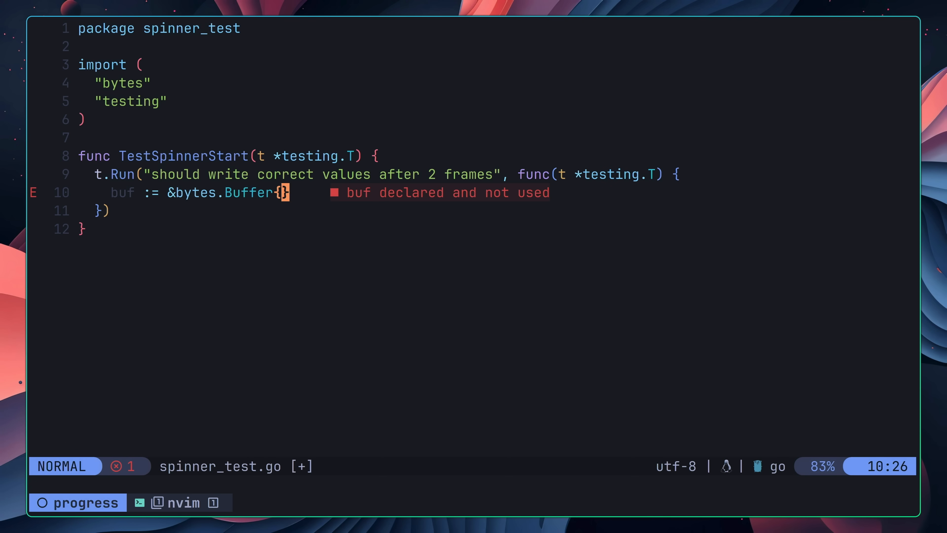
# - Begin the TestSpinnerStart subtest setup in spinner_test.go
pyautogui.write('s')
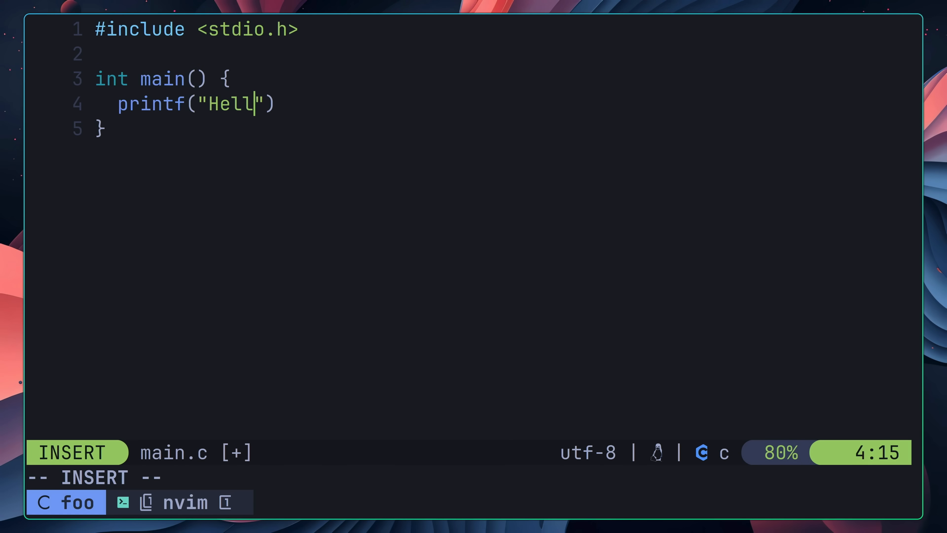
# - Continue typing the test's spinner setup text
pyautogui.write('o, Worl')
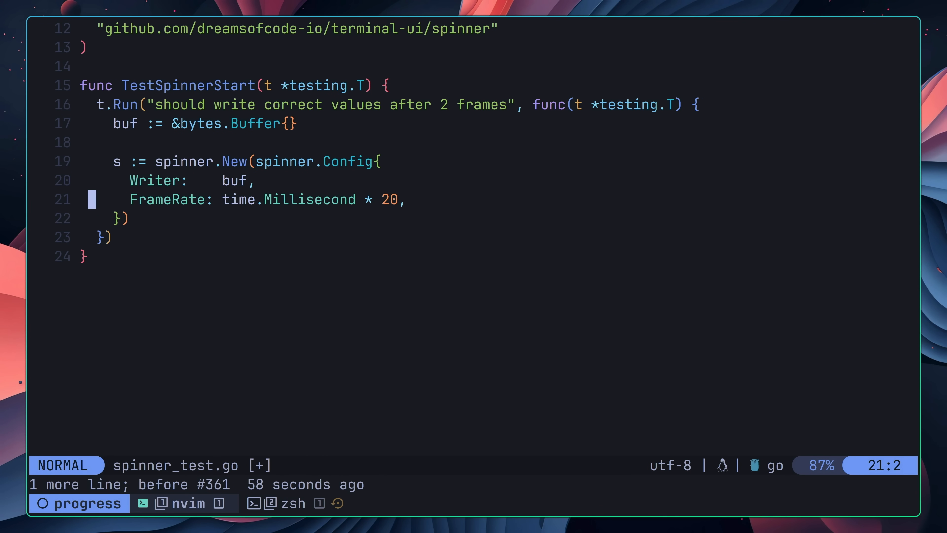
# - Create ctx, cancel via context.WithTimeout on context.Background() with a 25 ms timeout
pyautogui.write('ctx, cancel')
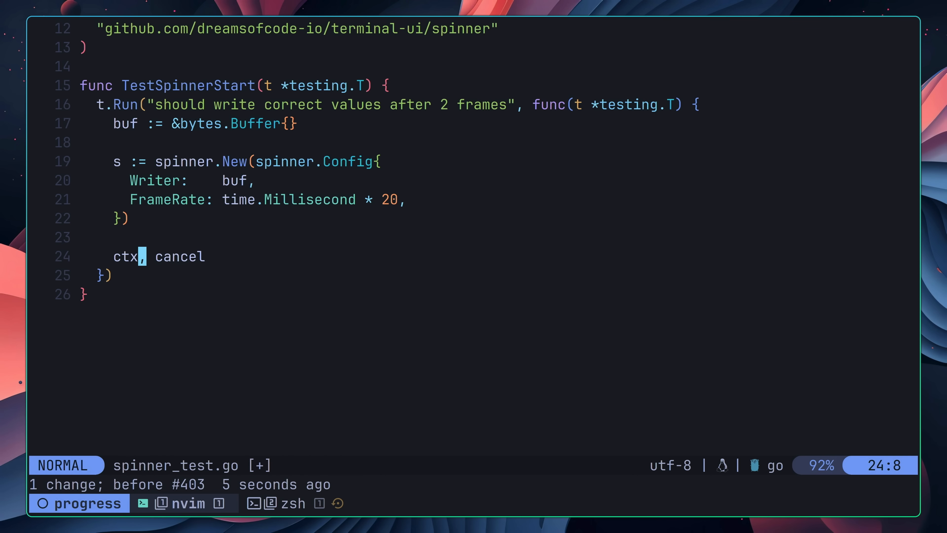
pyautogui.write(':= context.WithTimeout()')
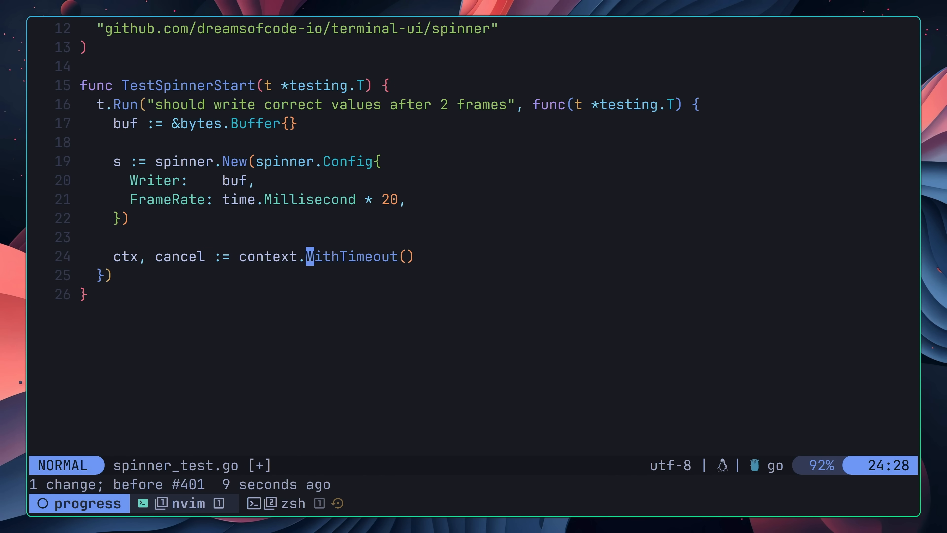
pyautogui.write('context.Background(), time.Millisecond*25)')
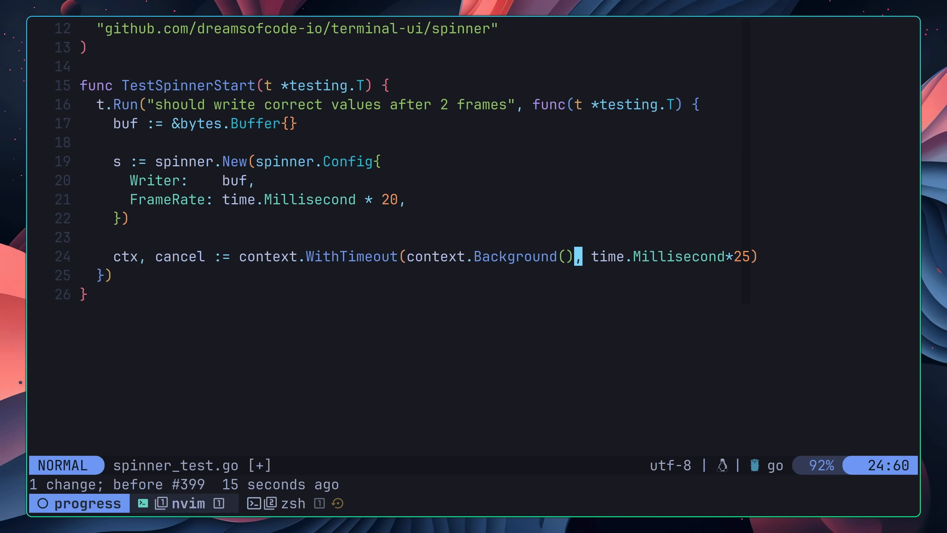
pyautogui.press('0')
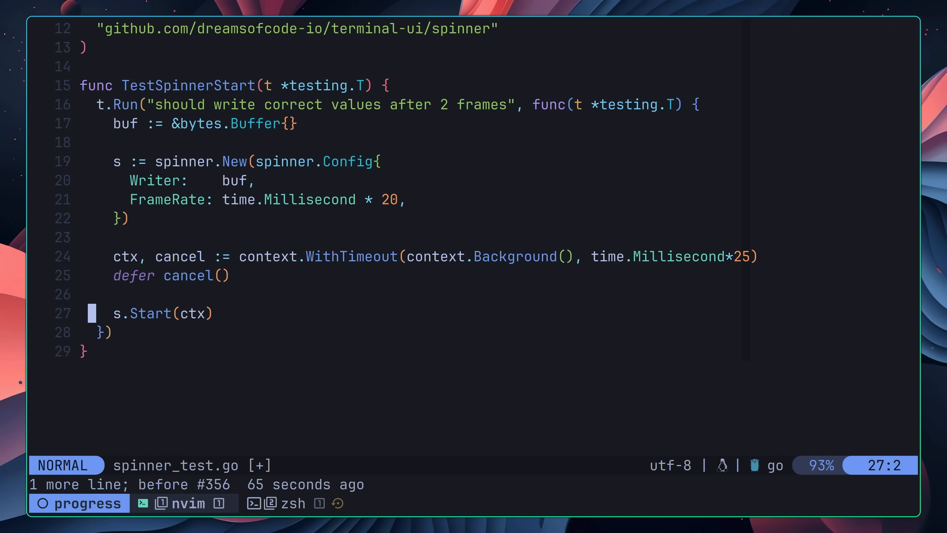
# - After starting the spinner, read the buffer into data, err with io.ReadAll(buf)
pyautogui.press('o')
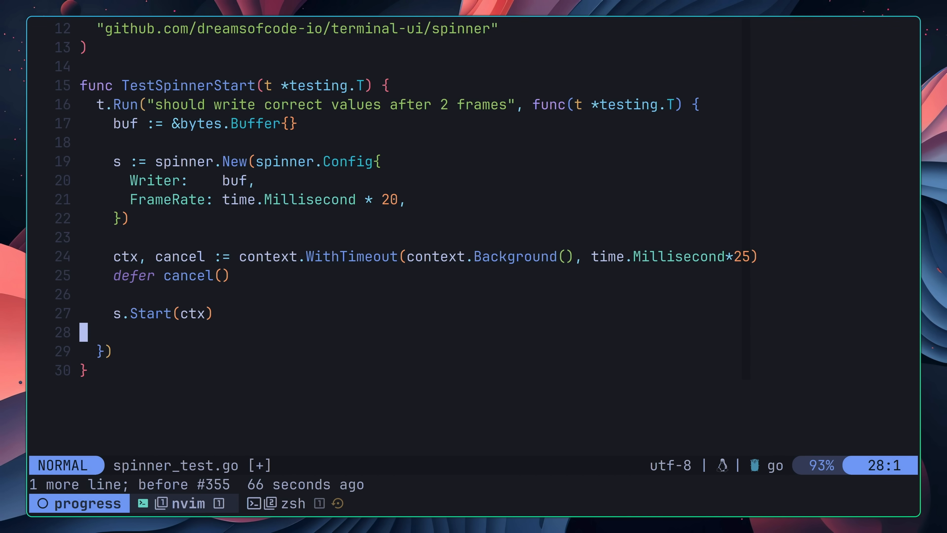
pyautogui.write('data, err')
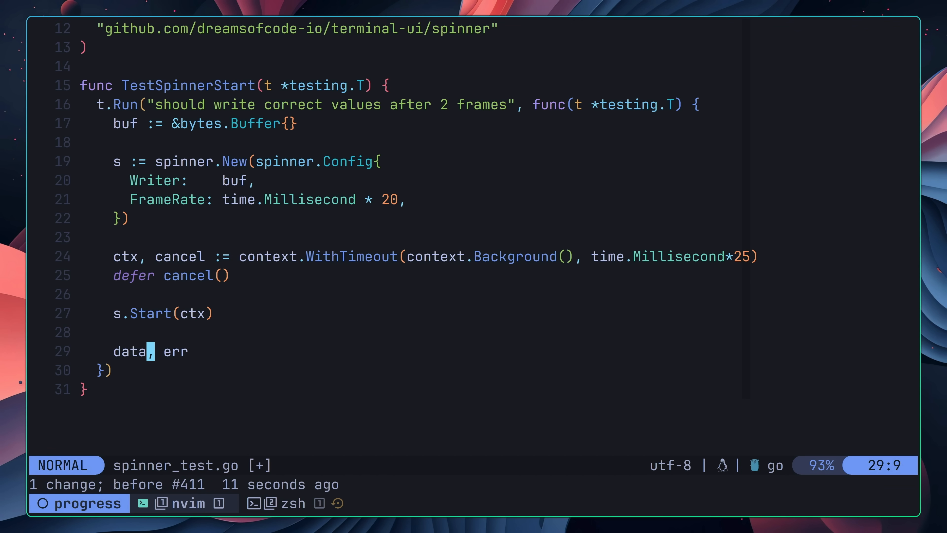
pyautogui.write(':= io.ReadAll()')
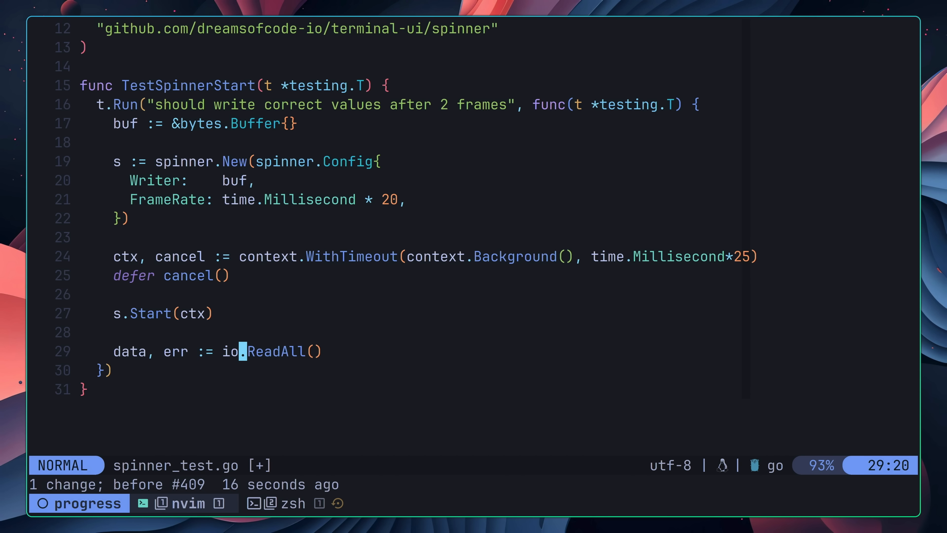
pyautogui.write('buf')
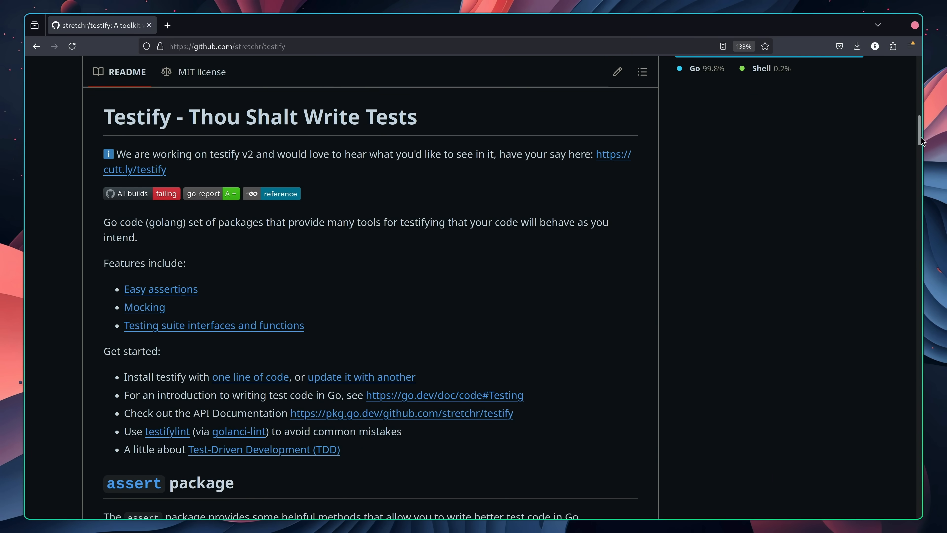
pyautogui.scroll(-3)
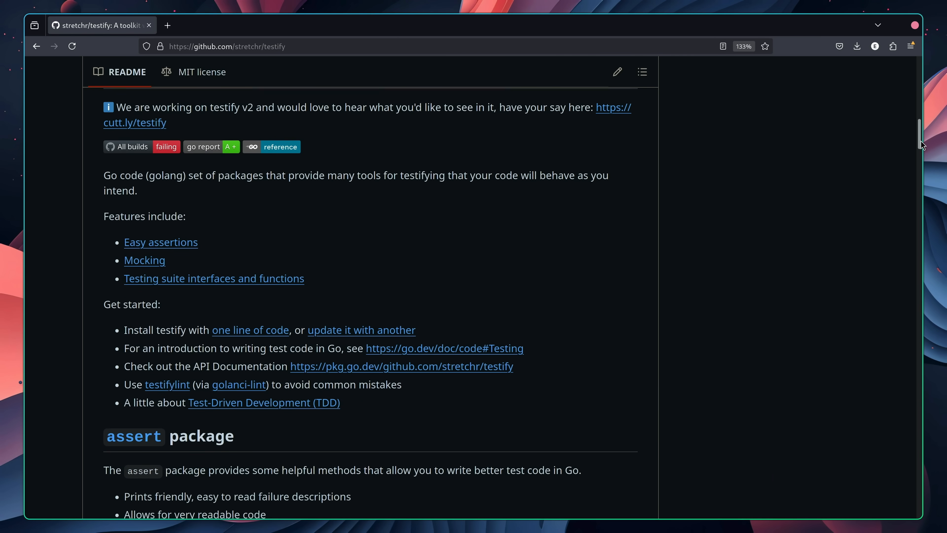
pyautogui.scroll(-3)
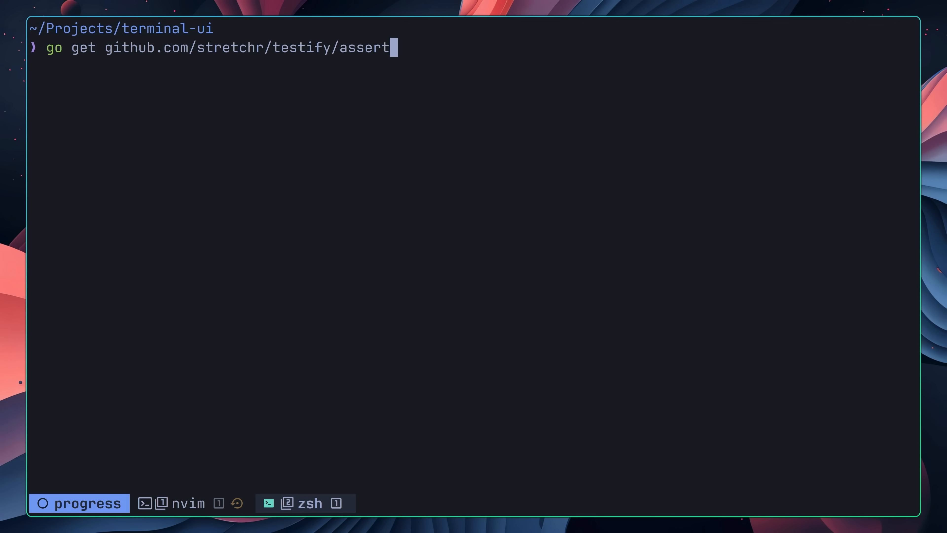
# - Fetch github.com/stretchr/testify/assert with go get and return to the editor pane
pyautogui.press('Return')
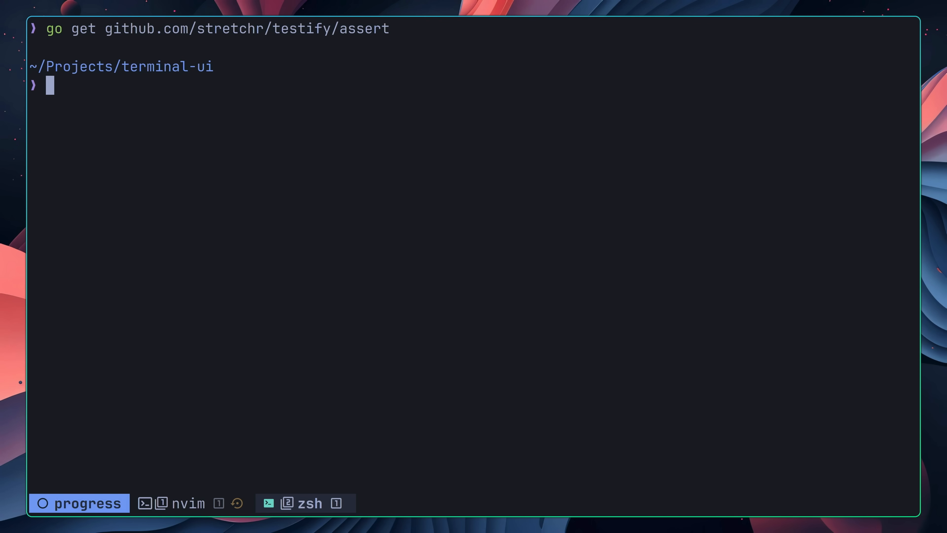
pyautogui.click(186, 503)
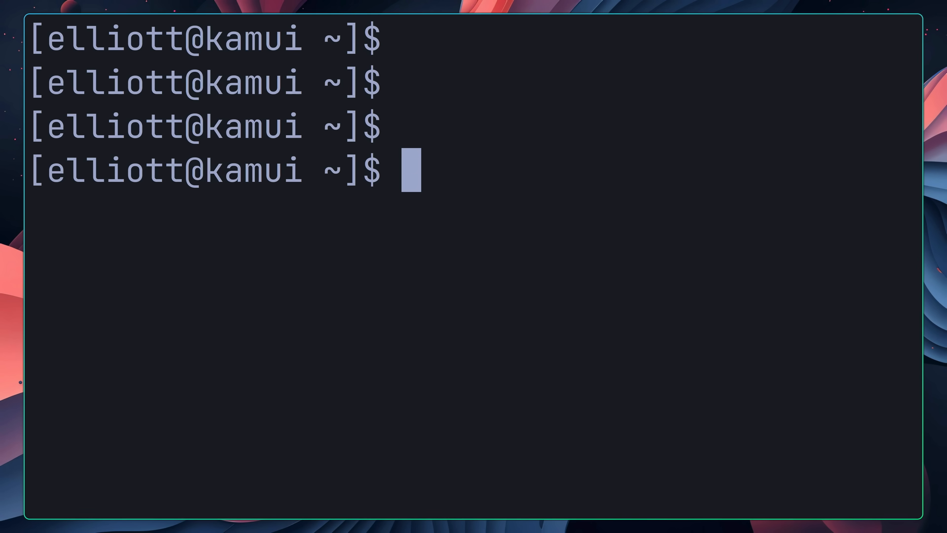
# - Run go test ./spinner, see TestSpinnerStart fail on empty output, then clear the terminal
pyautogui.write('|')
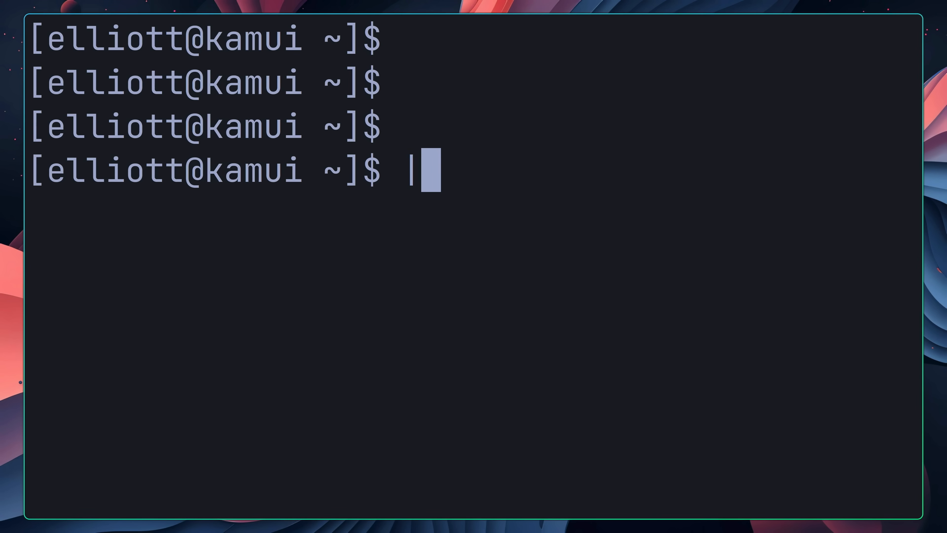
pyautogui.write('/')
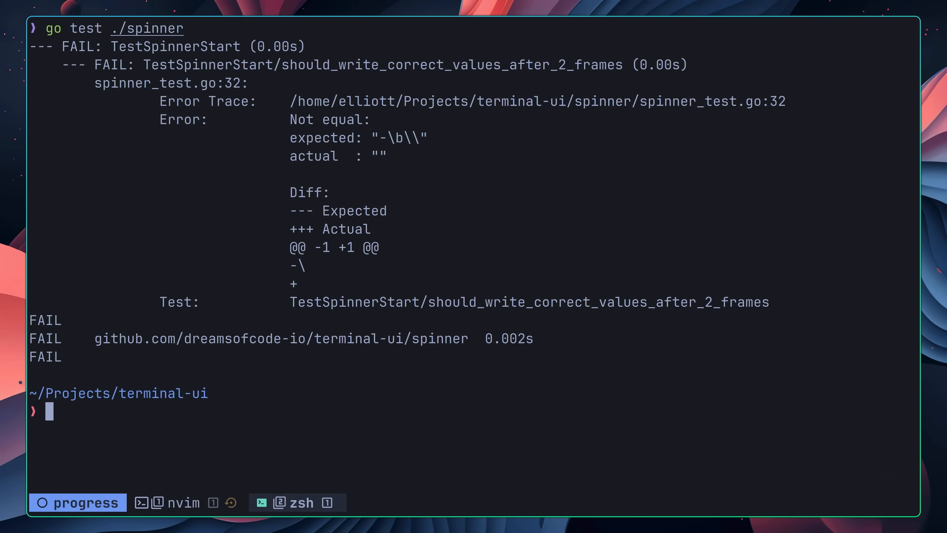
pyautogui.write('clear')
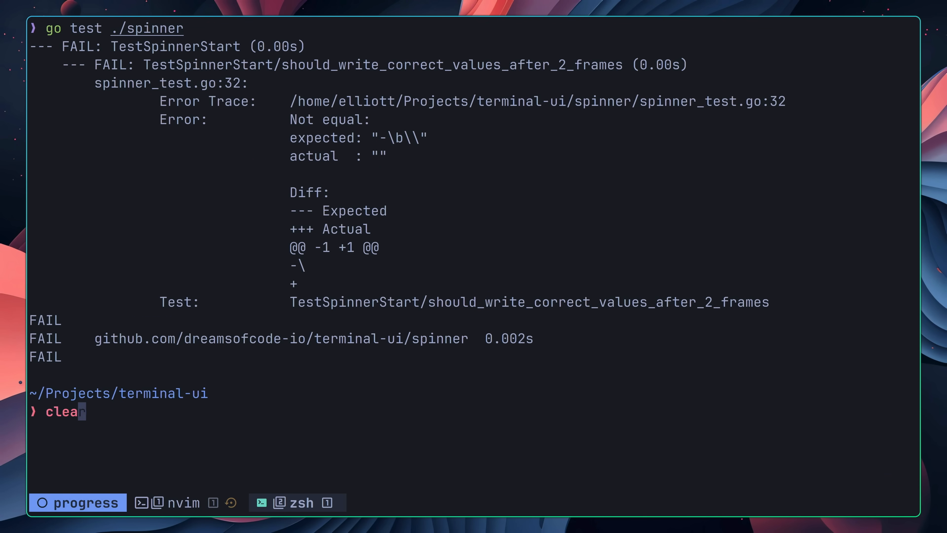
pyautogui.click(177, 502)
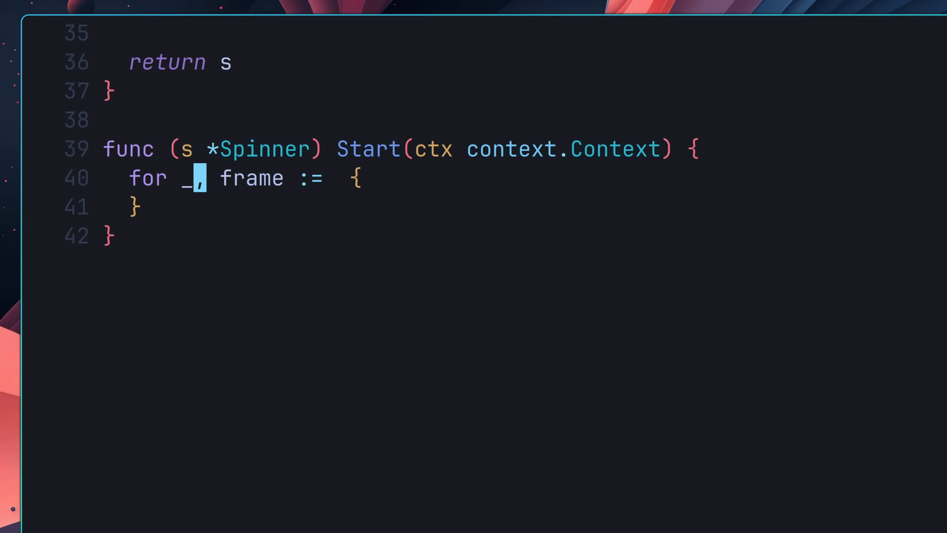
# - Loop over s.frames writing each byte, returning on ctx.Done() or waiting time.After(s.frameRate)
pyautogui.write('range s.frames')
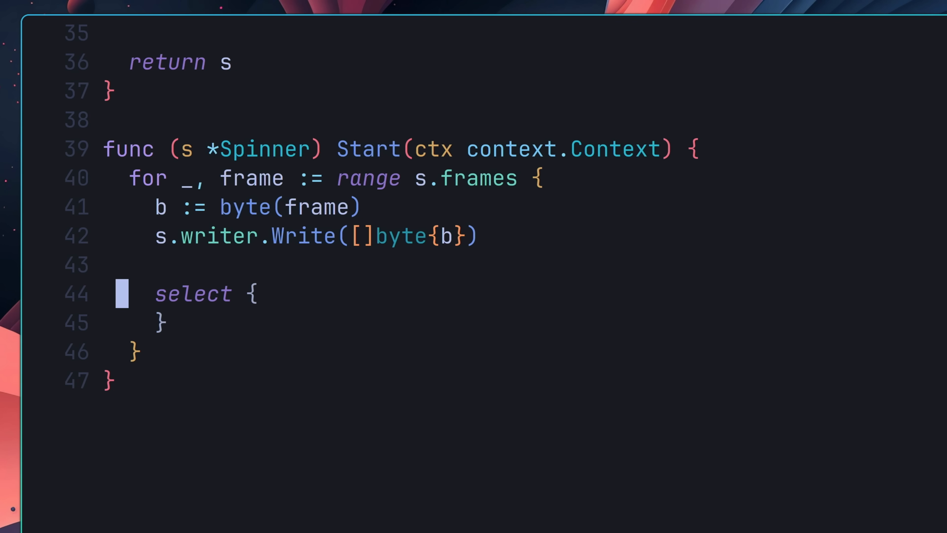
pyautogui.write('case <-ctx.Done():')
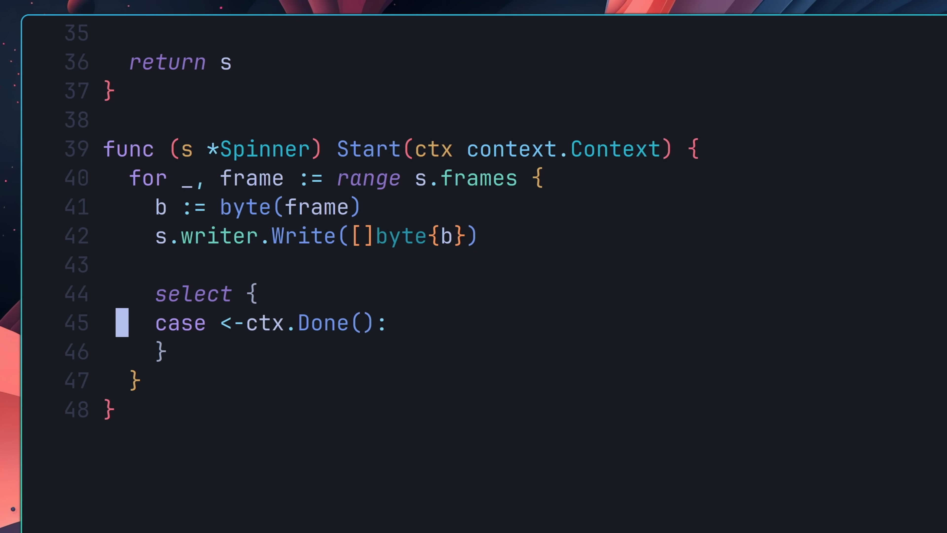
pyautogui.write('return')
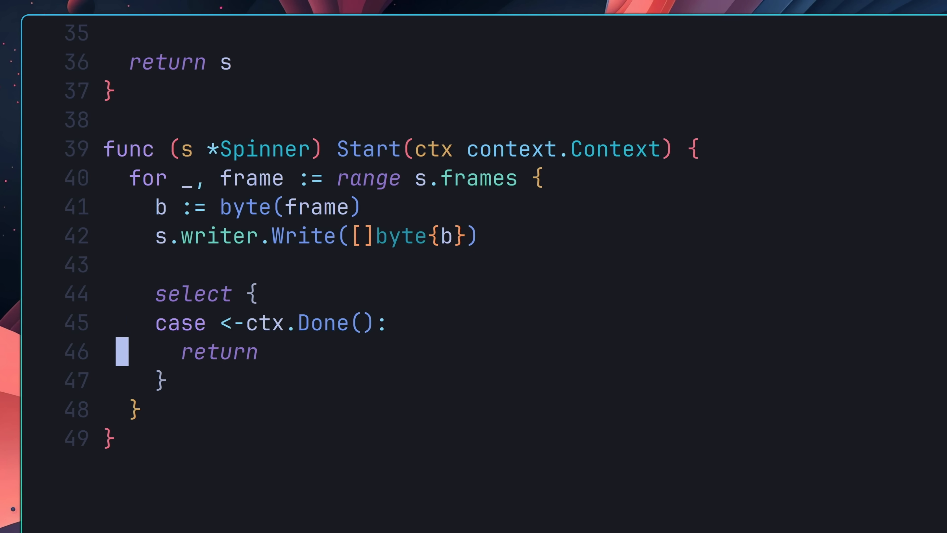
pyautogui.write('case <-time.After(s.frameRate):')
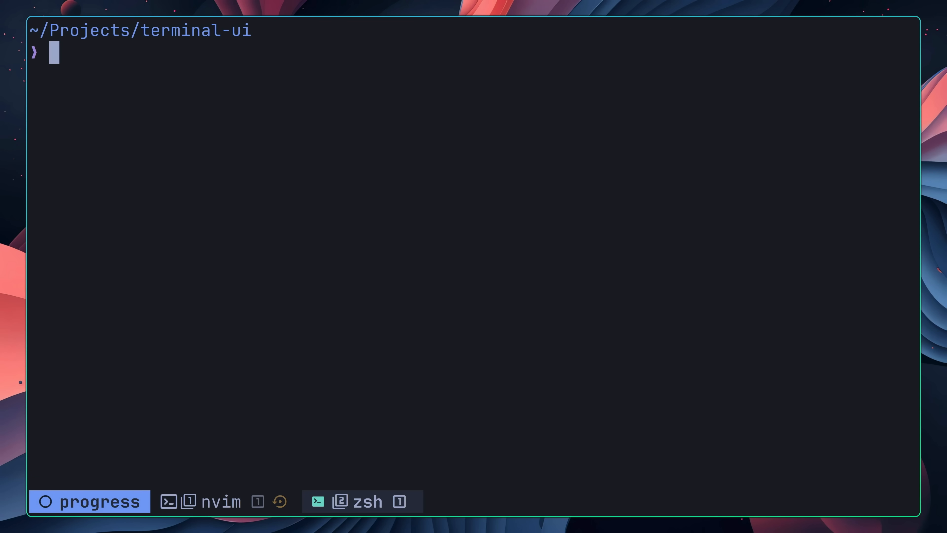
# - Rerun go test ./spinner before converting the test into a testCases table
pyautogui.write('go test ./spinner')
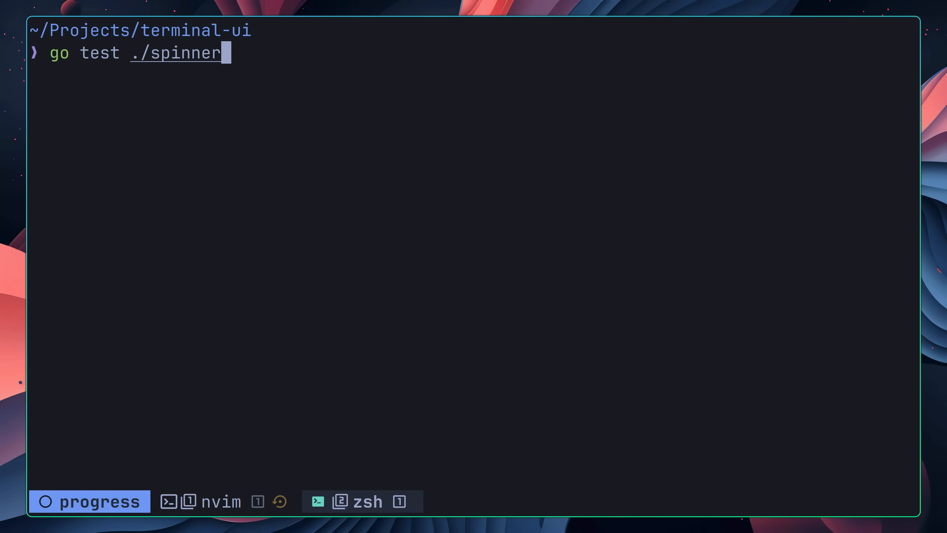
pyautogui.press('Return')
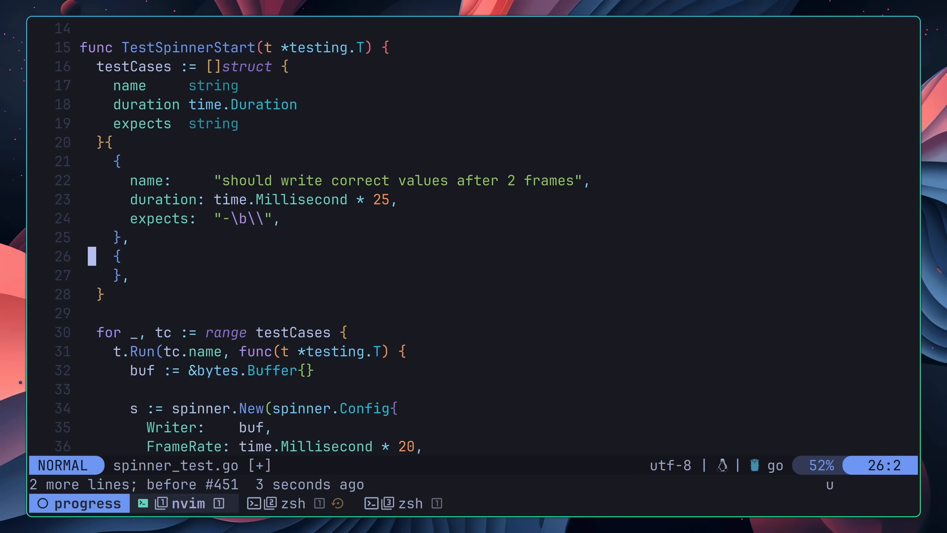
# - Save the test file, rerun go test ./spinner until both subtests pass, then return to example/main.go
pyautogui.write(':w')
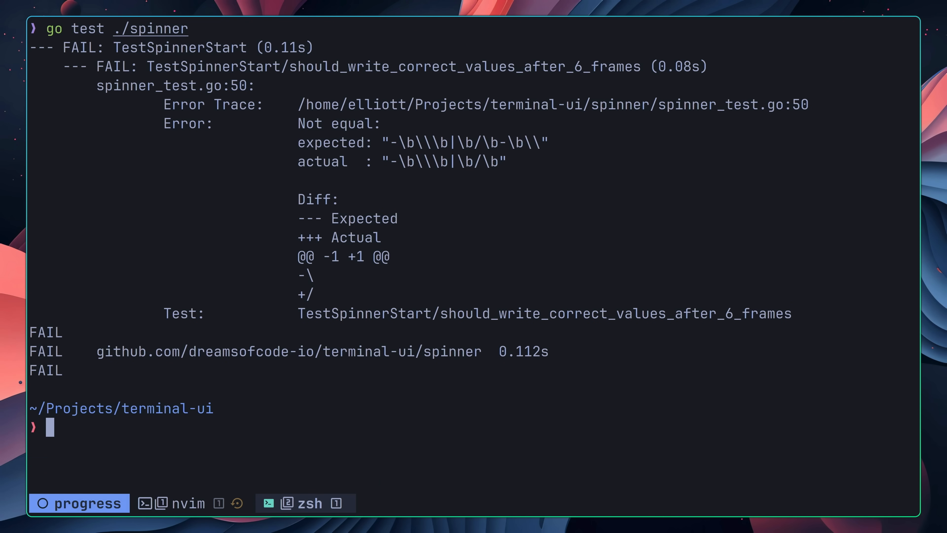
pyautogui.click(182, 503)
pyautogui.write('go test ./spinner')
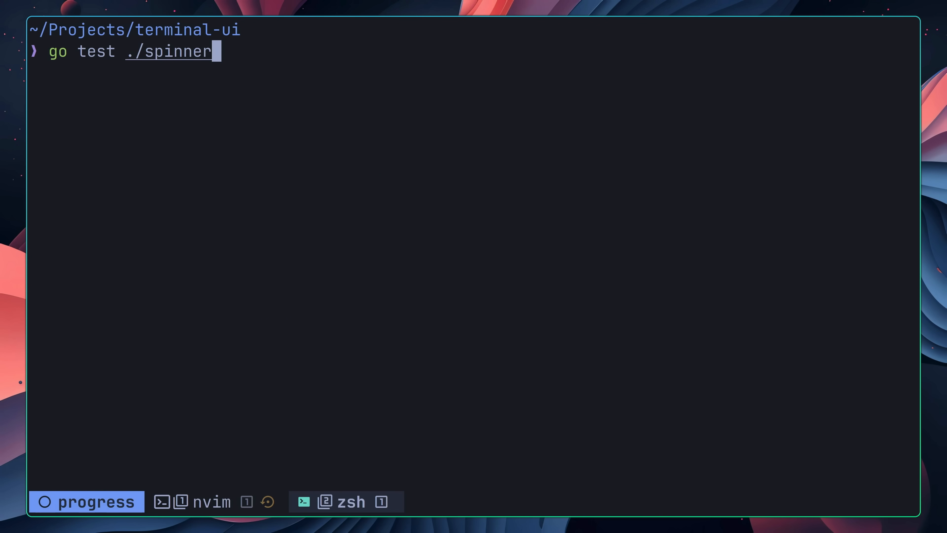
pyautogui.press('Return')
pyautogui.write('go test ./spinner -v')
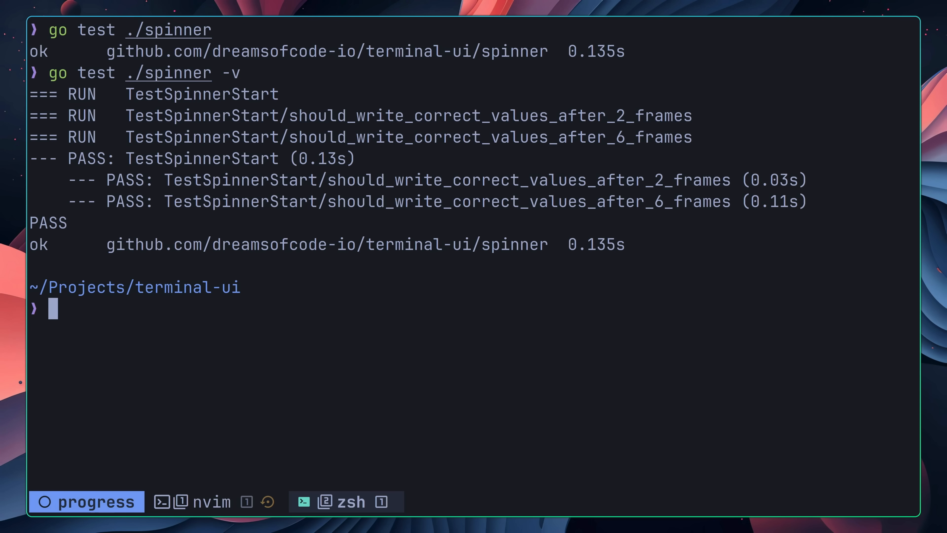
pyautogui.click(201, 501)
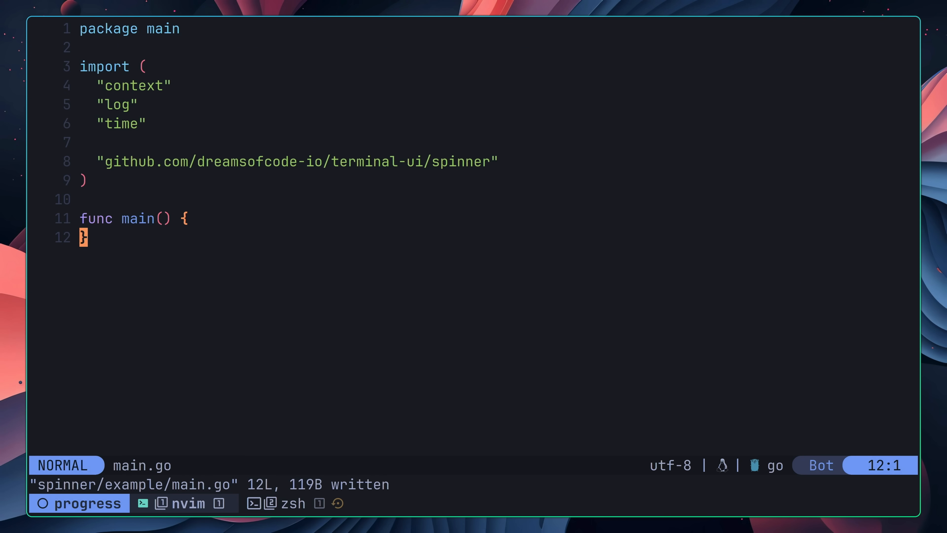
# - Create s := spinner.New(spinner.Config{}) in main, run the example, and interrupt it with Ctrl+C
pyautogui.write('s := spinner.New(spinner.Config{})')
pyautogui.write('go')
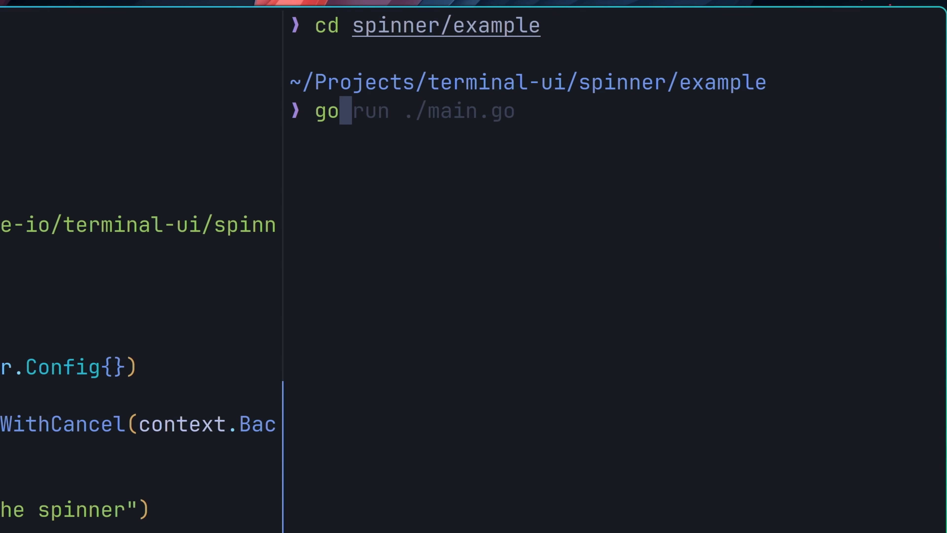
pyautogui.press('Return')
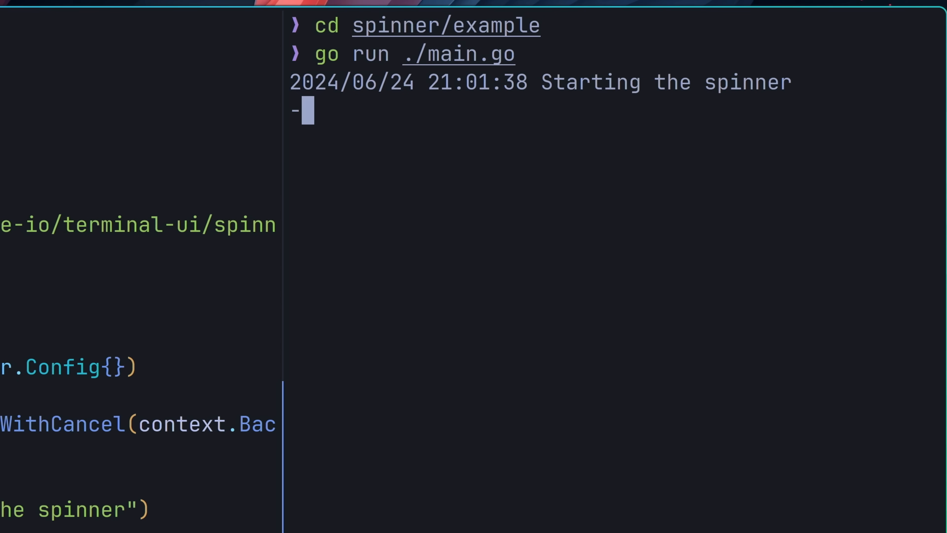
pyautogui.press('ctrl+c')
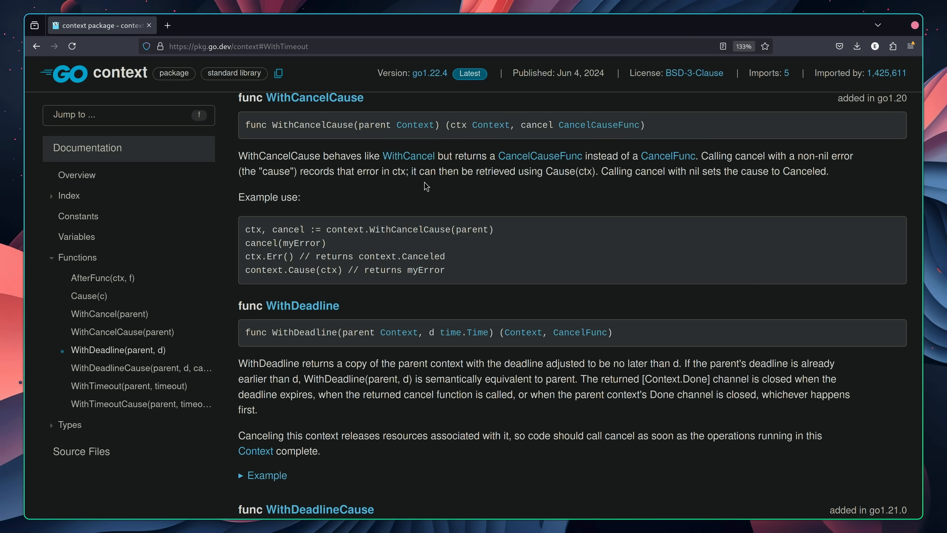
pyautogui.scroll(3)
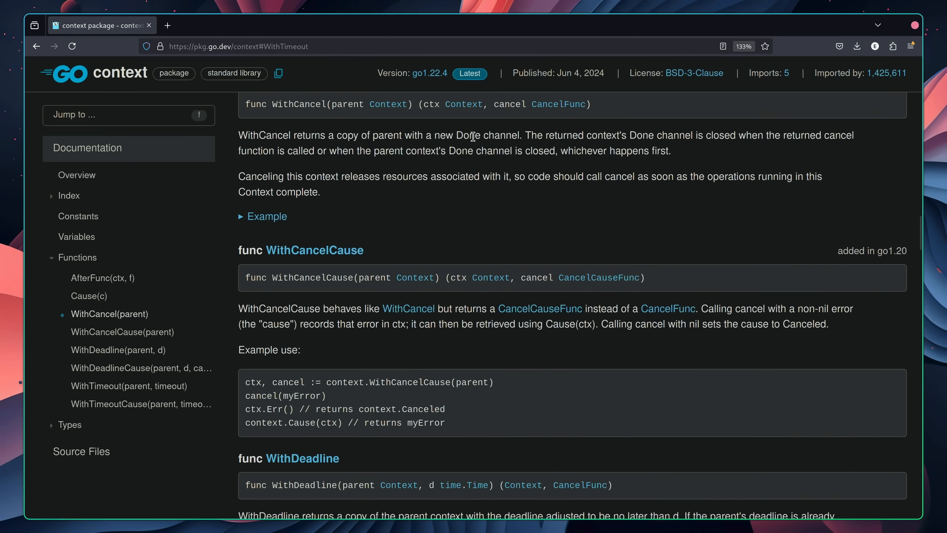
pyautogui.scroll(-3)
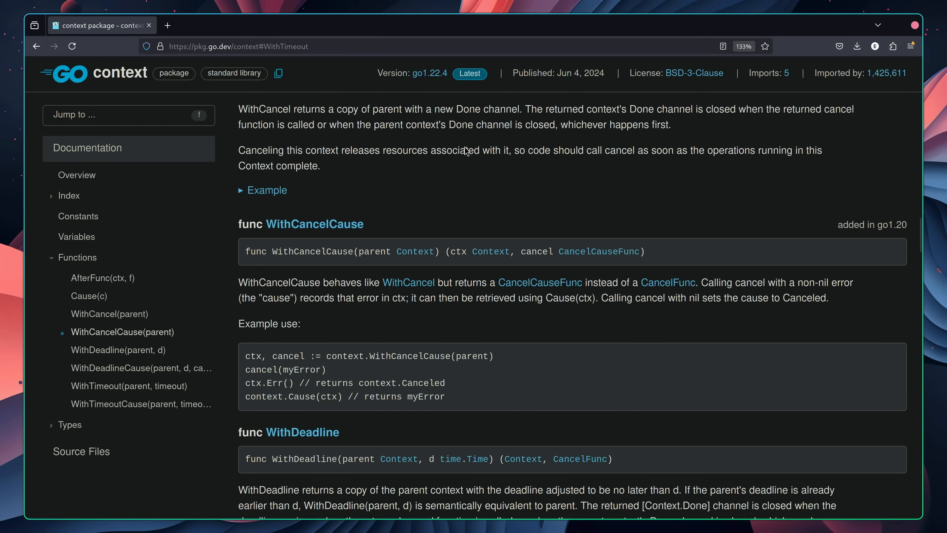
pyautogui.scroll(-3)
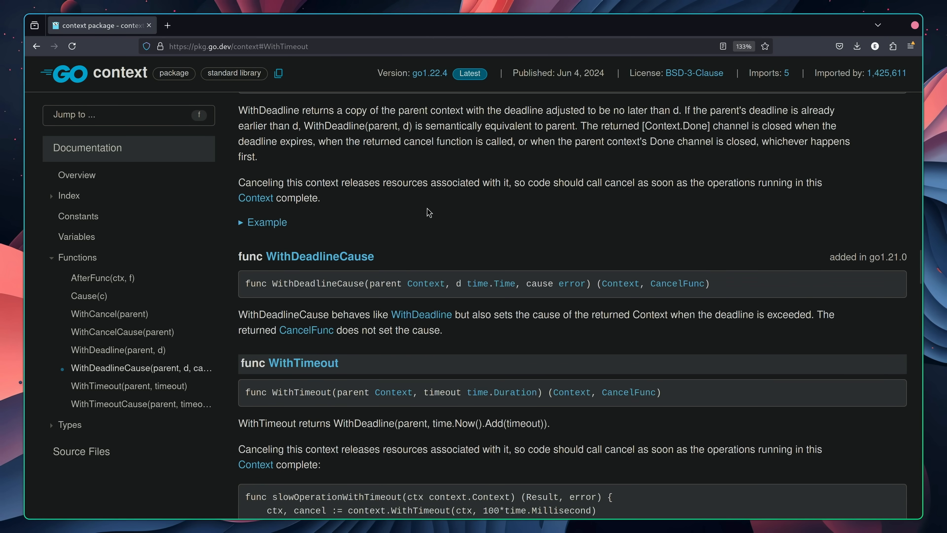
pyautogui.scroll(-3)
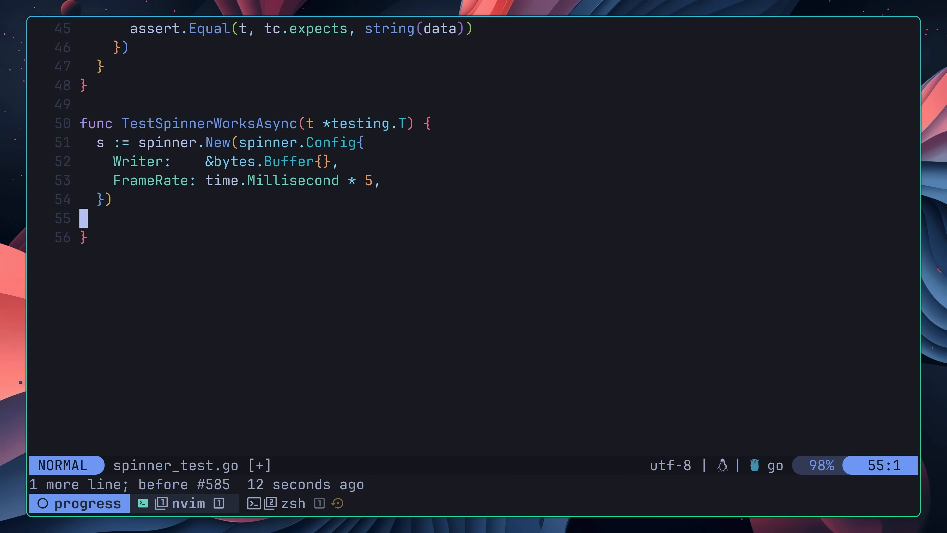
# - Add a WithCancel context and done channel to TestSpinnerWorksAsync, run the tests, and return to the editor
pyautogui.write('ctx, cancel := context.WithCancel(context.Background())')
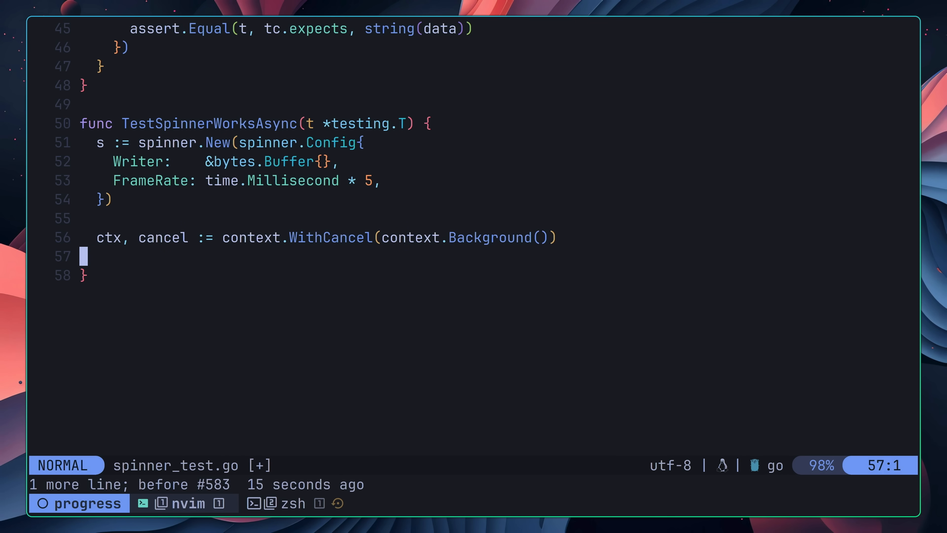
pyautogui.write('done := make(chan struct{})')
pyautogui.click(473, 484)
pyautogui.write(':w')
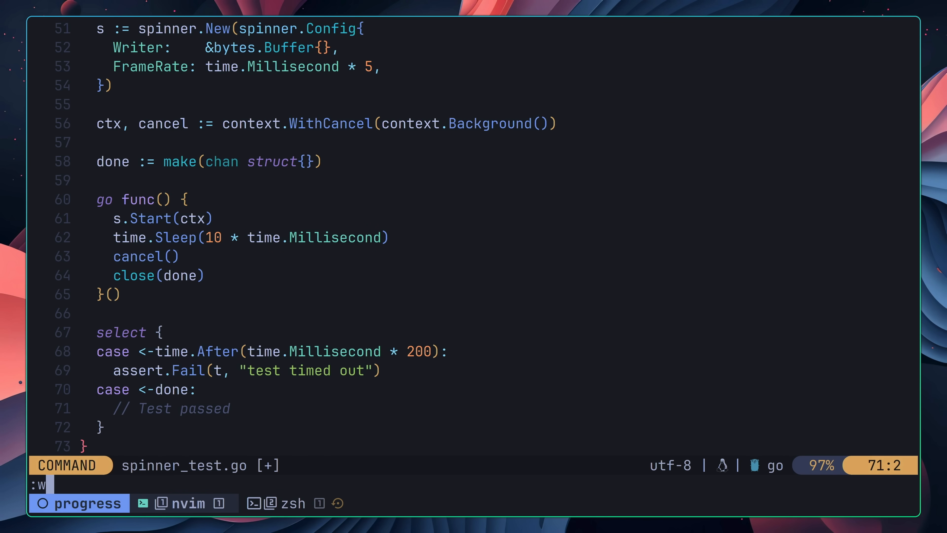
pyautogui.click(308, 503)
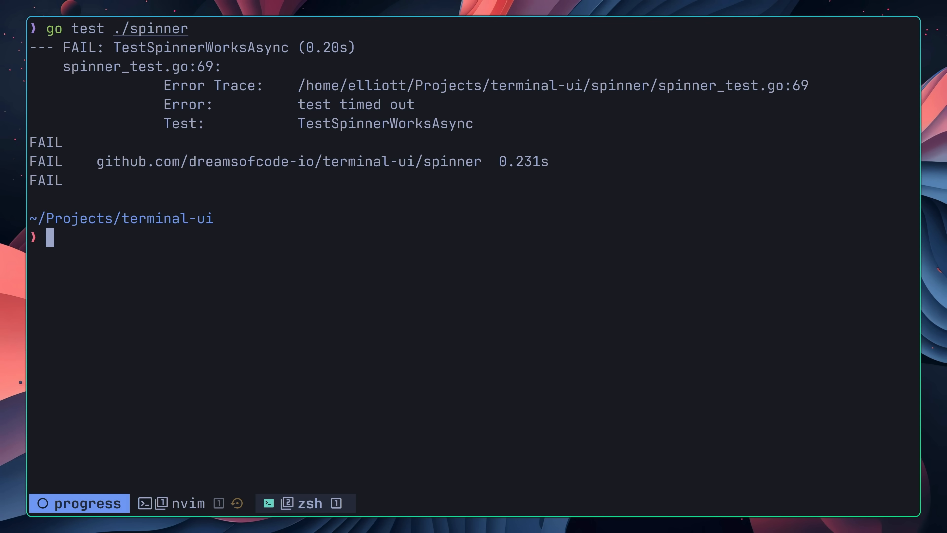
pyautogui.click(178, 503)
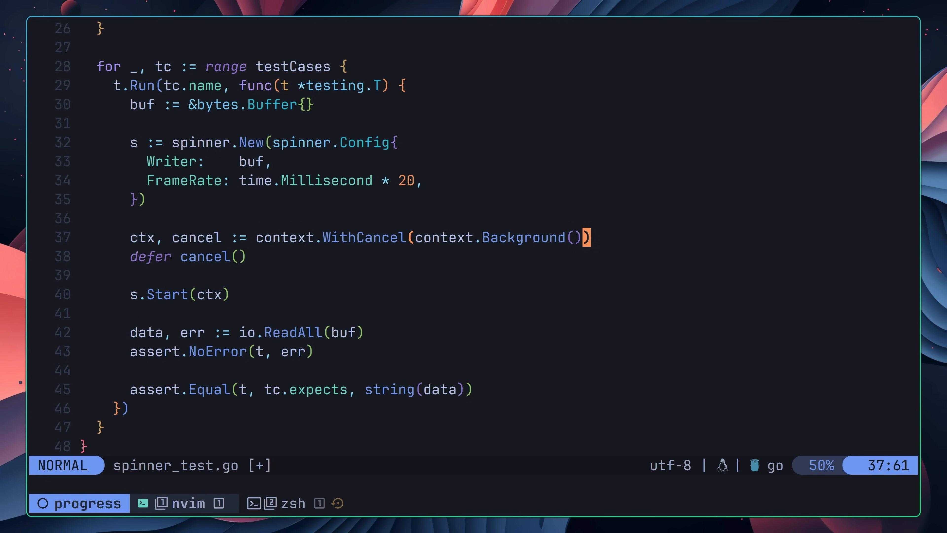
# - Replace defer cancel() with time.Sleep(tc.duration) then cancel(), and rerun go test ./spinner to green
pyautogui.press('dd')
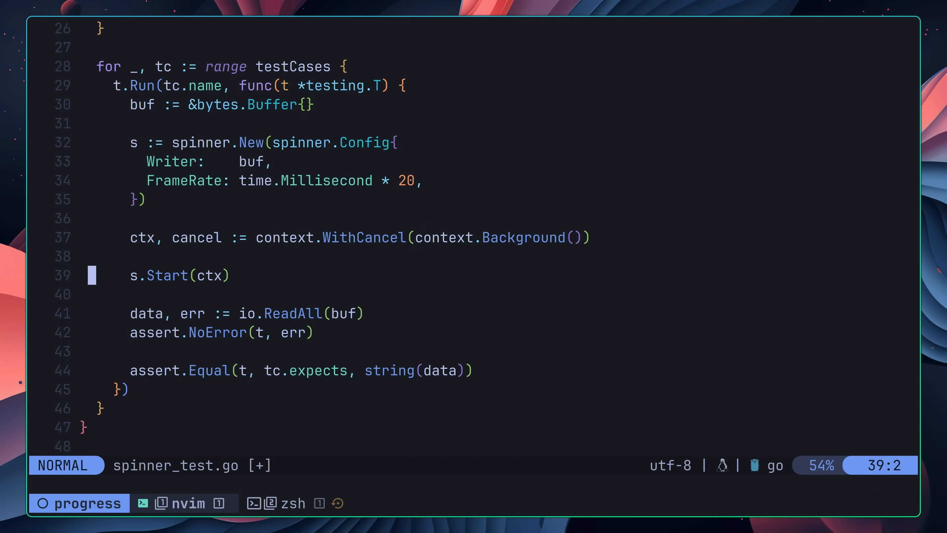
pyautogui.write('time.Sleep(tc.duration)')
pyautogui.write('cancel()')
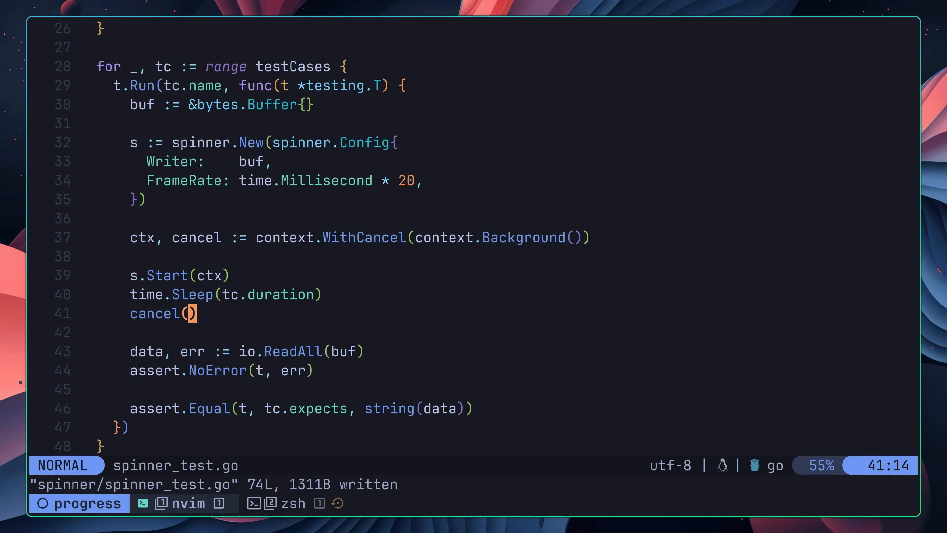
pyautogui.click(305, 503)
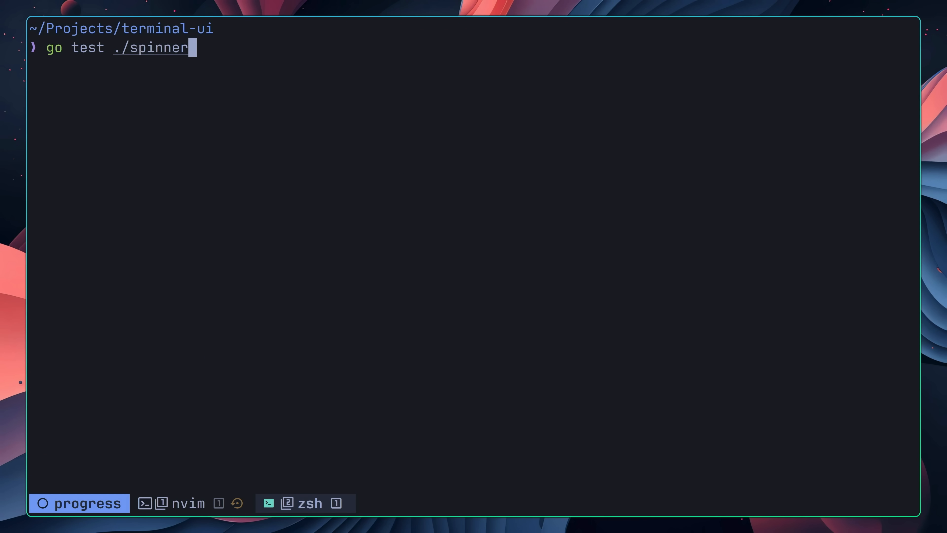
pyautogui.press('Return')
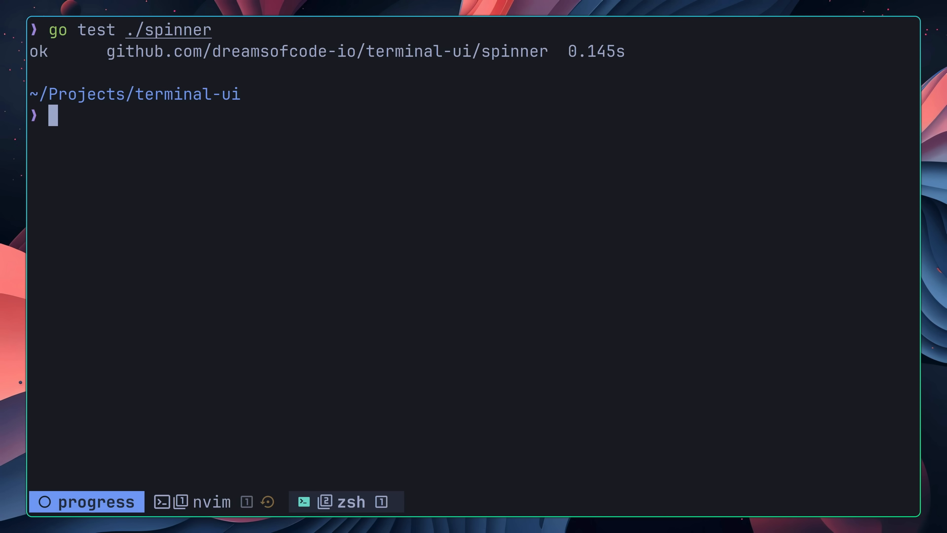
pyautogui.press('Return')
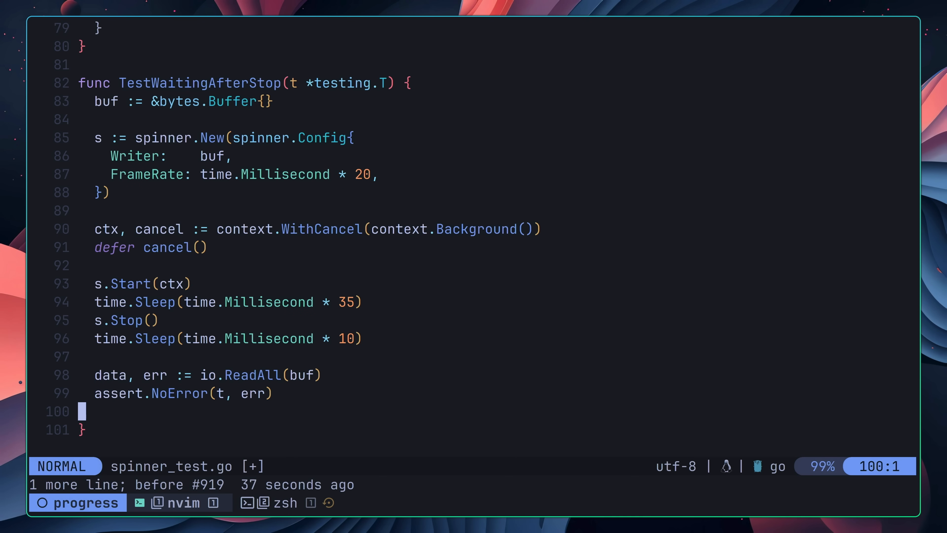
# - Switch to the spinner.go implementation buffer
pyautogui.click(294, 503)
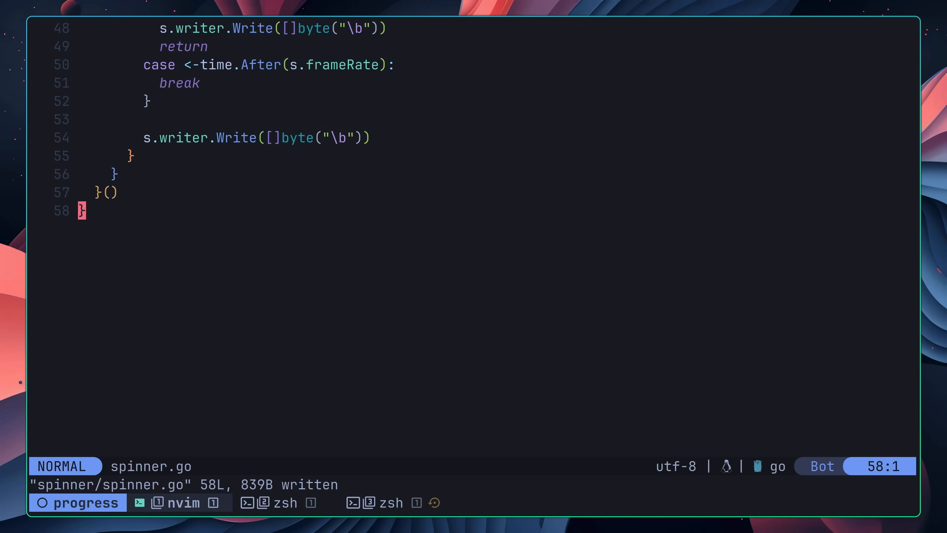
# - Write func (s *Spinner) Stop() and run the spinner tests in zsh
pyautogui.write('func (s')
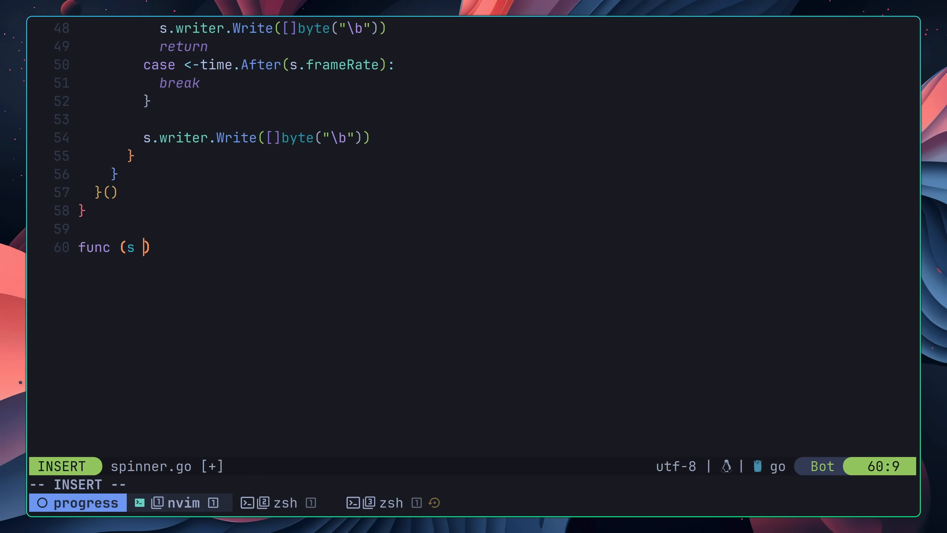
pyautogui.write('*Spinner)')
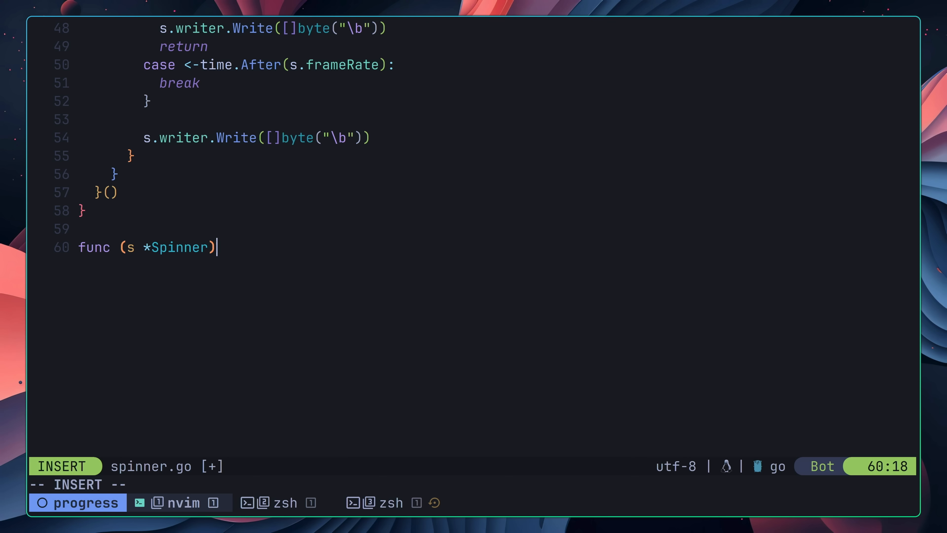
pyautogui.write('Stop() {')
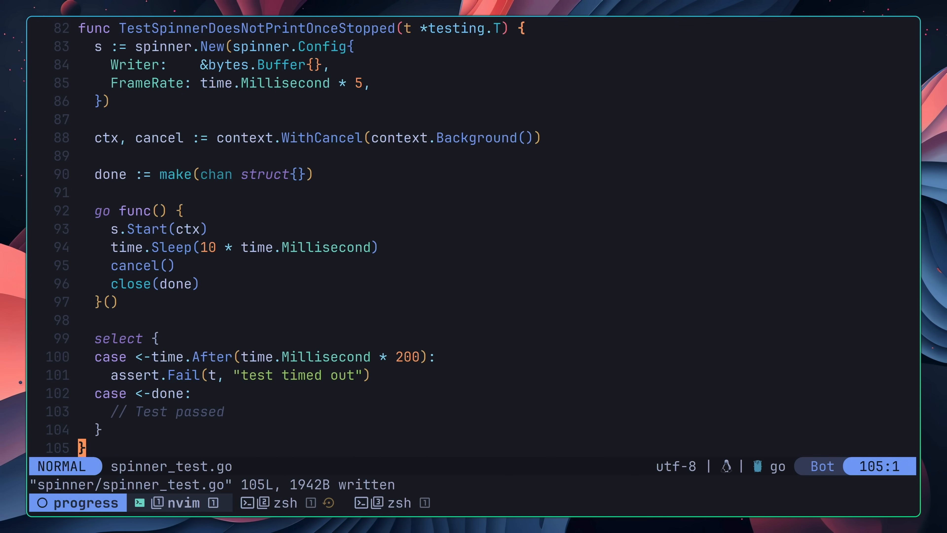
pyautogui.click(296, 502)
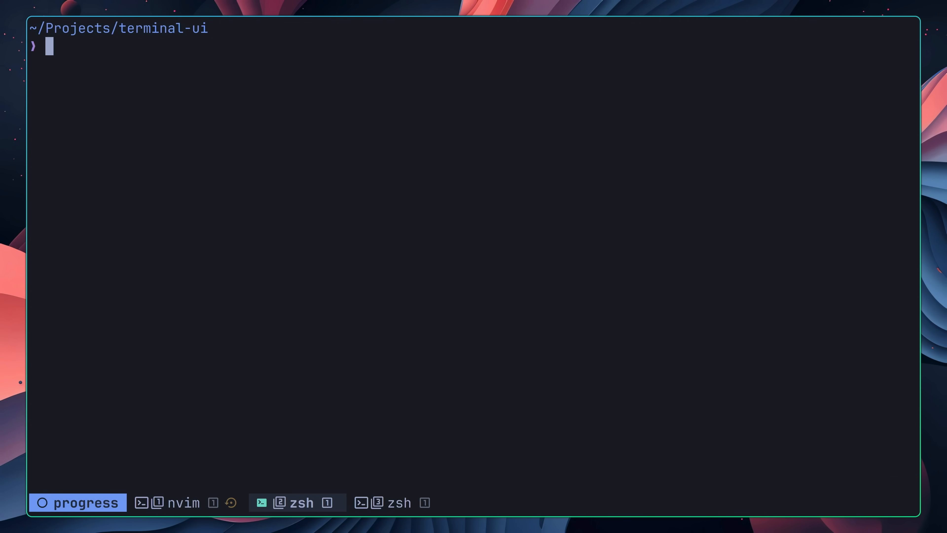
pyautogui.press('Return')
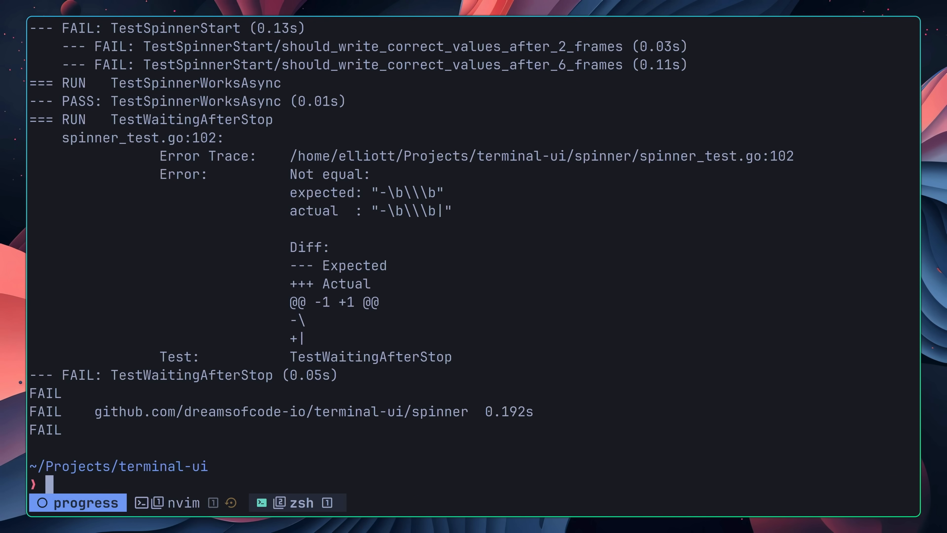
pyautogui.click(175, 502)
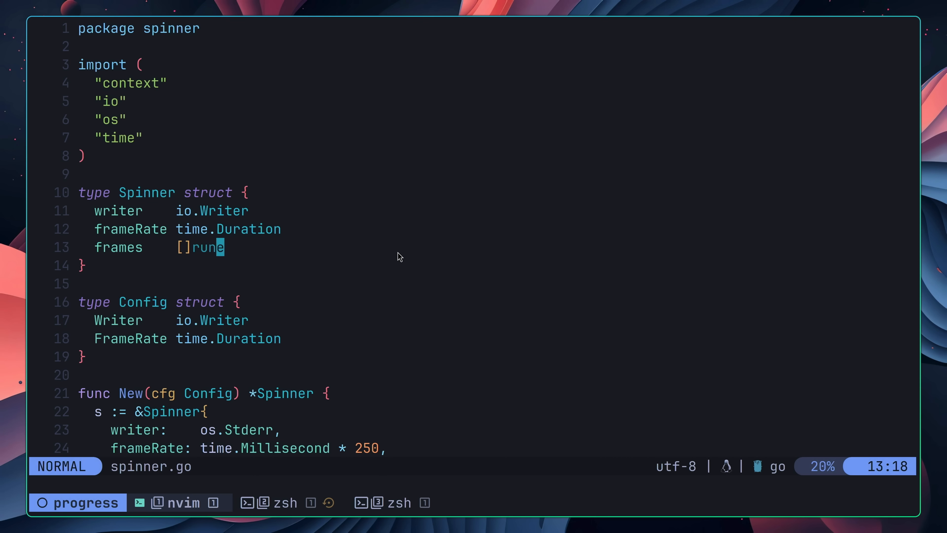
# - Add a cancelFunc context.CancelFunc field to the Spinner struct
pyautogui.write('cancelFu')
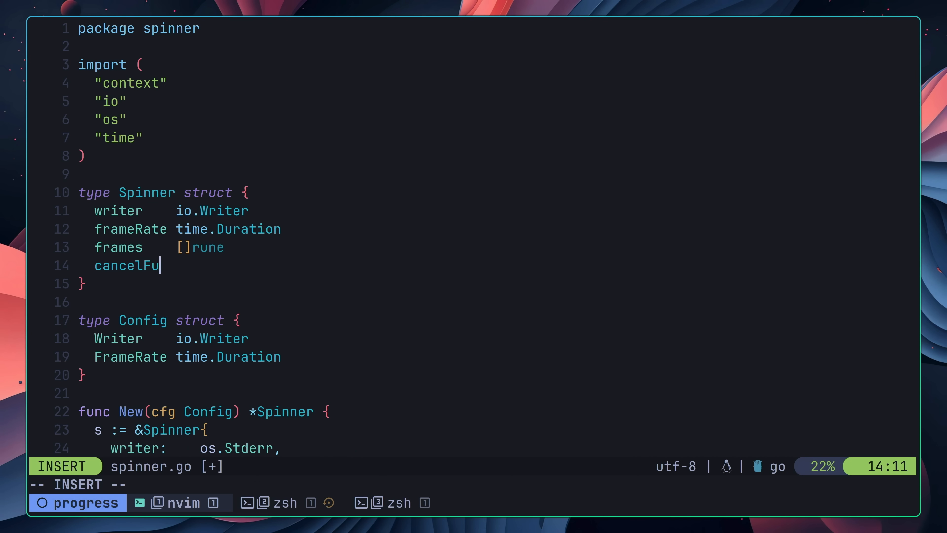
pyautogui.write('nc co')
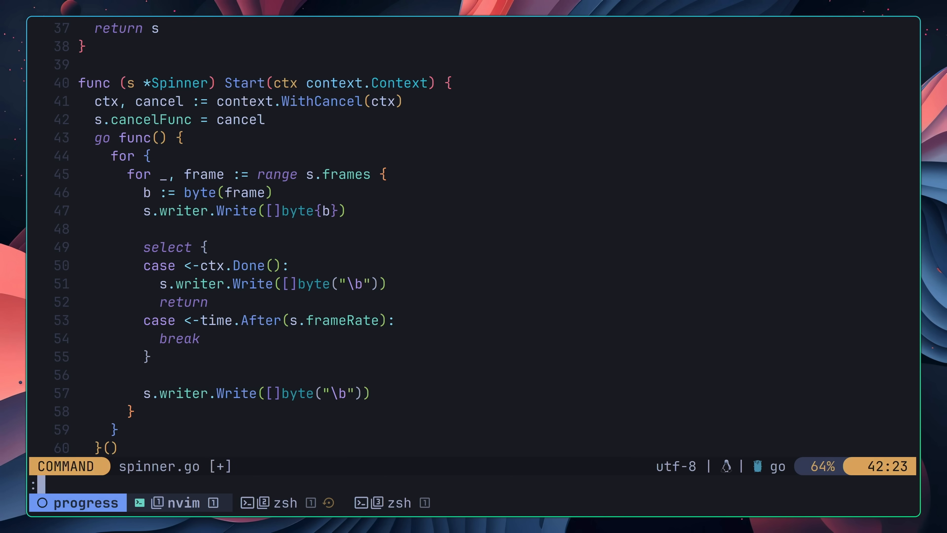
pyautogui.write('s')
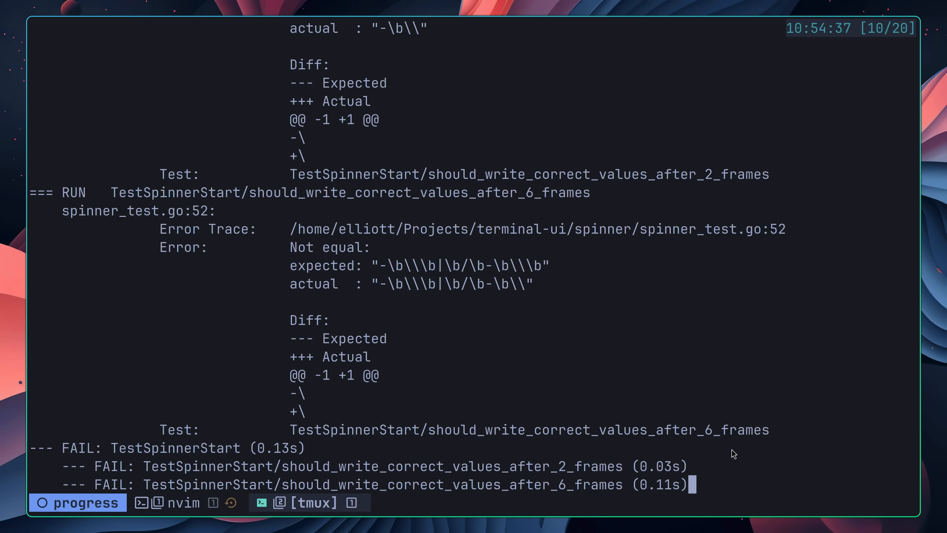
# - Rerun go test ./spinner to a pass, then declare done := make(chan struct{}) in Start and save
pyautogui.scroll(3)
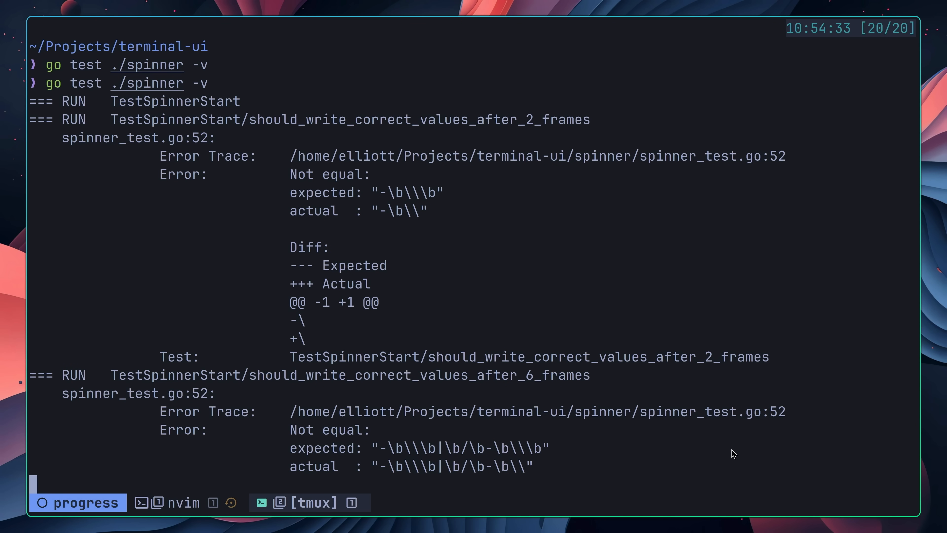
pyautogui.click(181, 502)
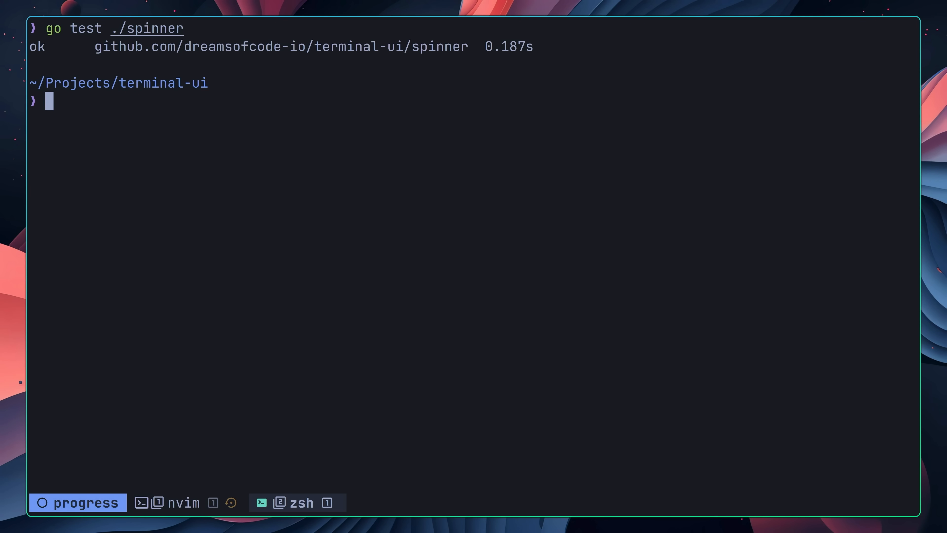
pyautogui.click(180, 502)
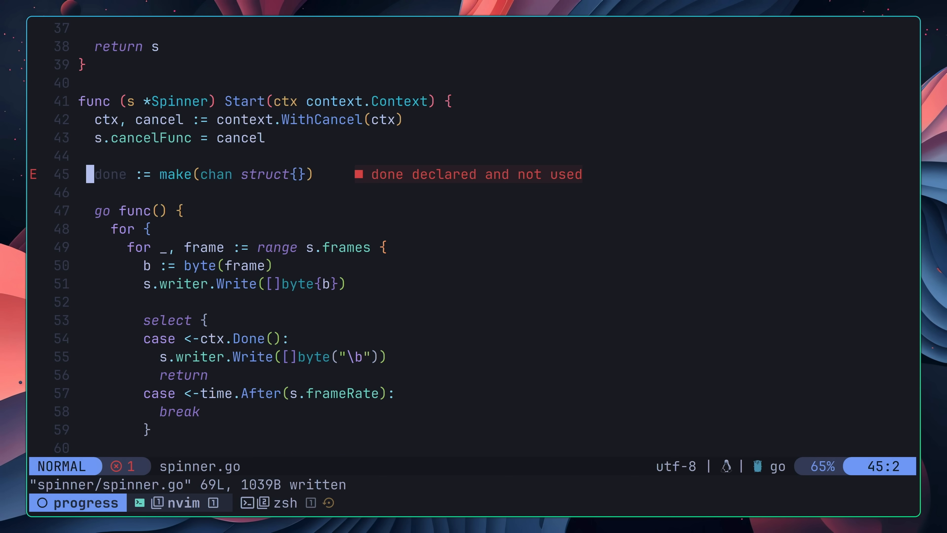
# - Store the done channel as s.doneCh and close it when the spinner goroutine is cancelled
pyautogui.write('s.doneCh = done')
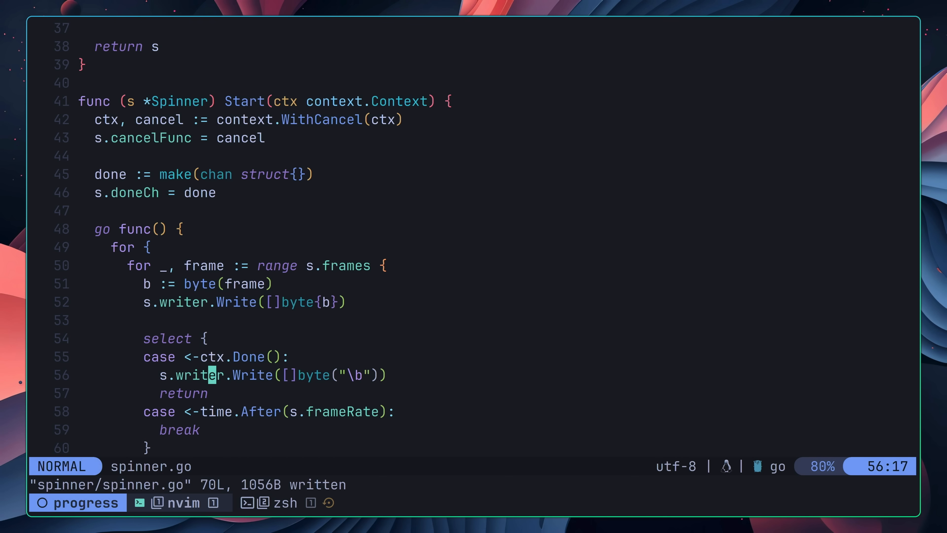
pyautogui.write('close()')
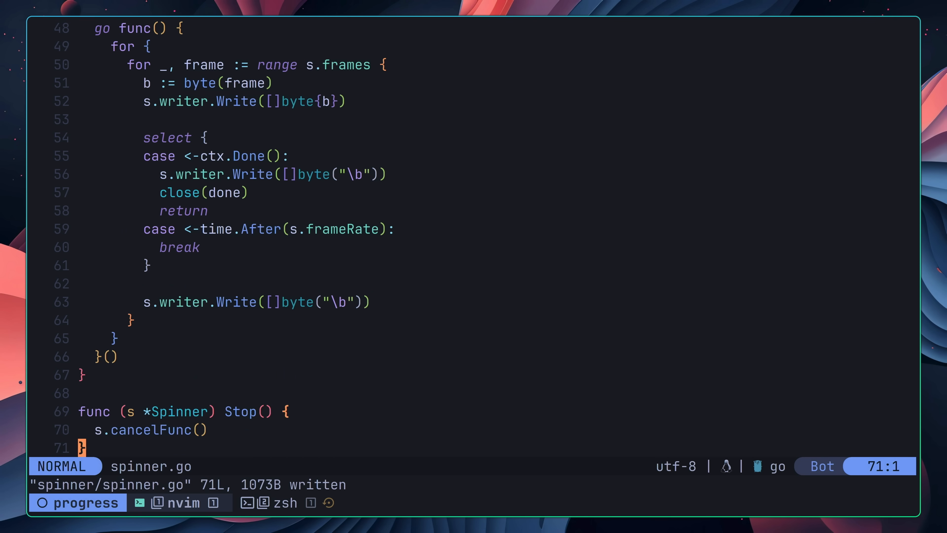
# - Make Stop wait on <-s.doneCh after s.cancelFunc(), and save spinner.go
pyautogui.press('o')
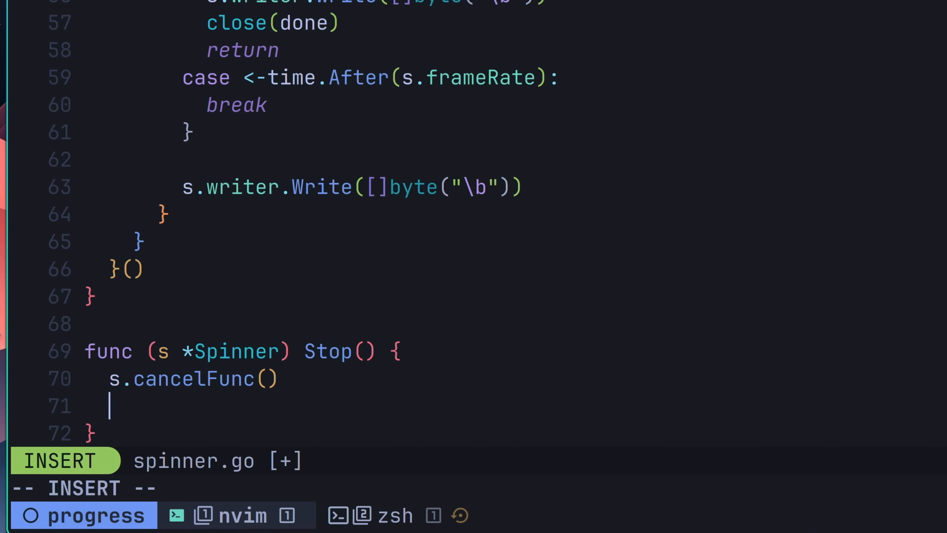
pyautogui.write('<- s')
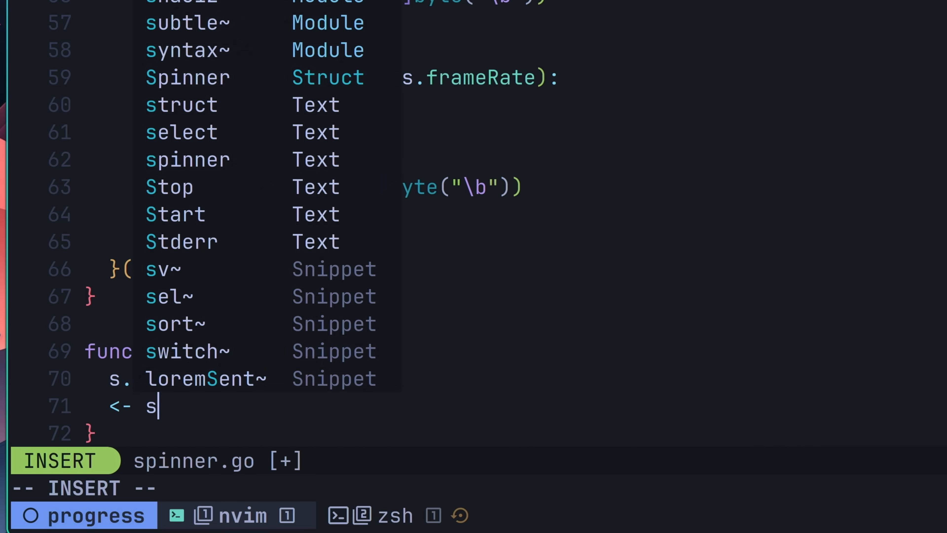
pyautogui.write('.doneCh')
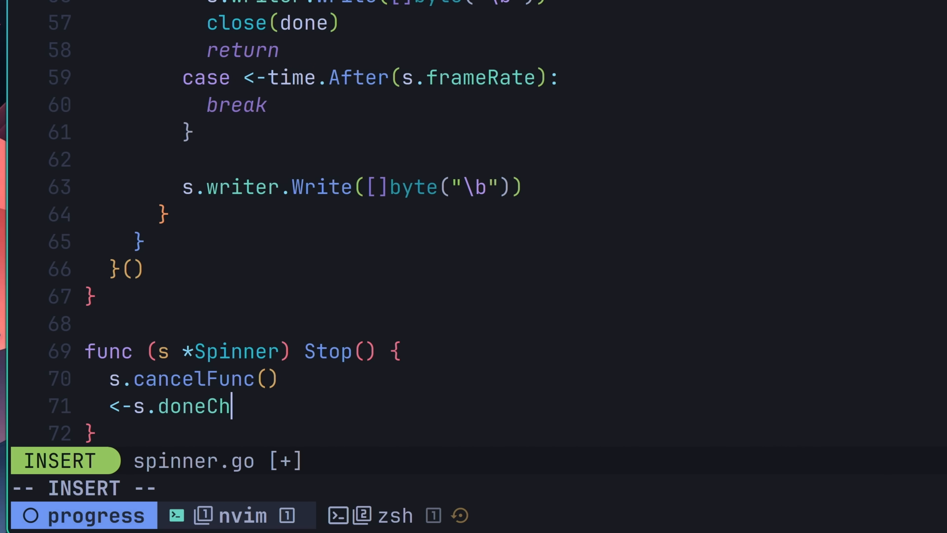
pyautogui.press('Escape')
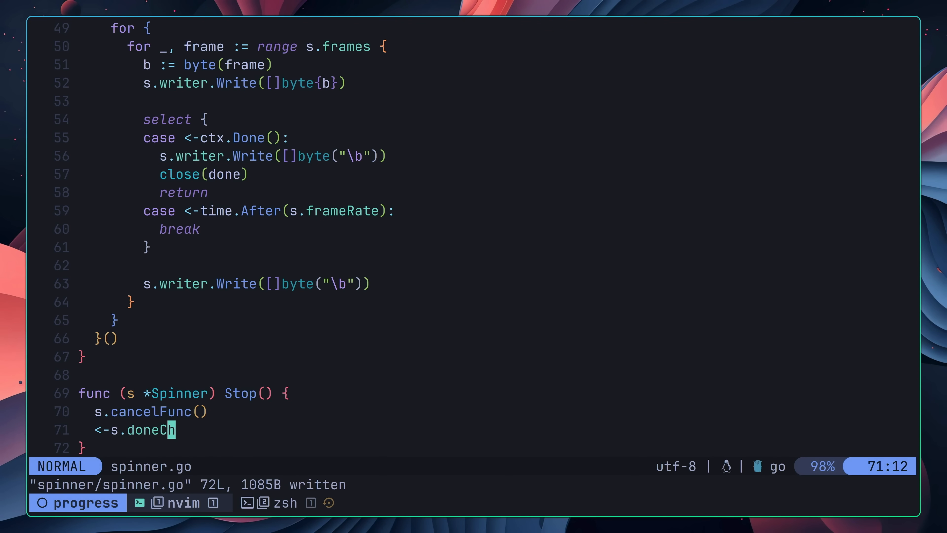
pyautogui.click(296, 502)
pyautogui.write('s.')
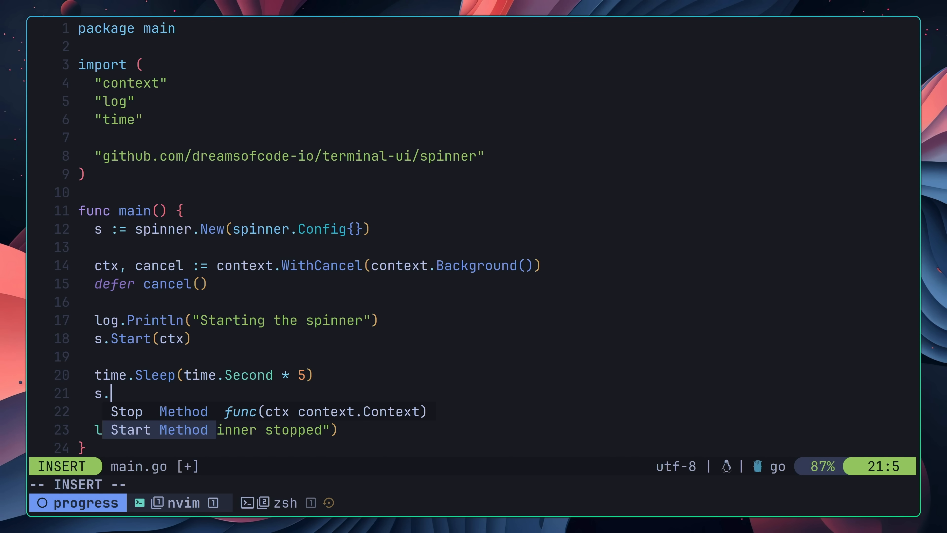
# - Call s.Stop() after the five-second sleep in main.go and launch go test ./spinner
pyautogui.press('Escape')
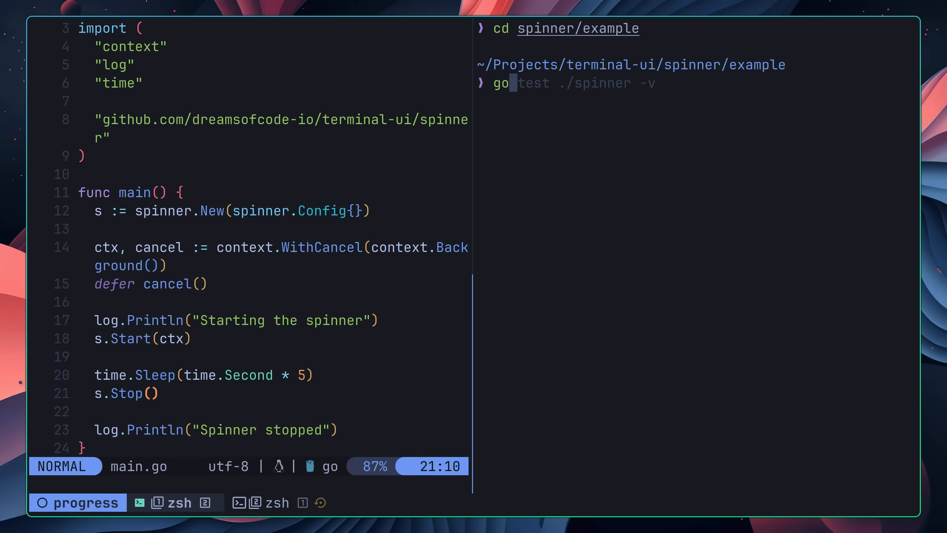
pyautogui.press('Return')
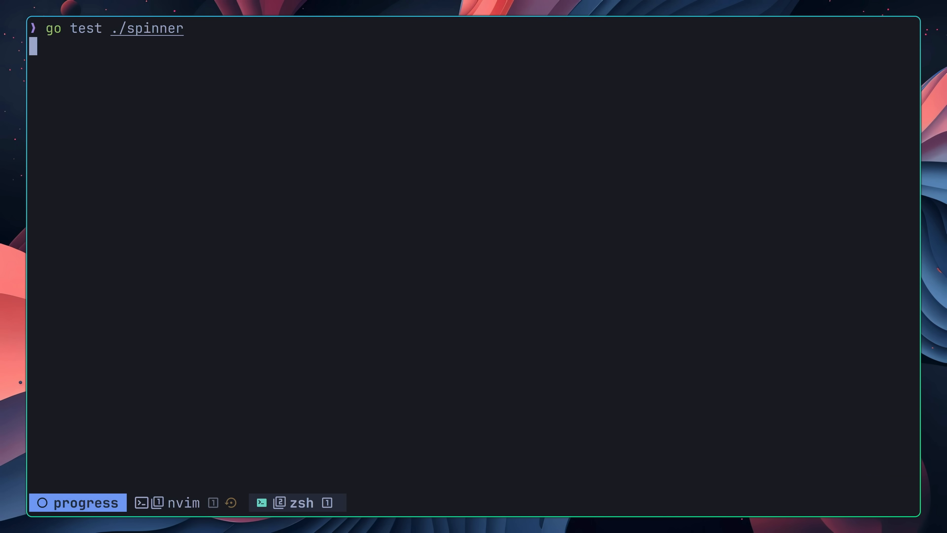
# - Bring up the TestStart 'calling start on a started spinner' case, then return to Start in spinner.go
pyautogui.press('Return')
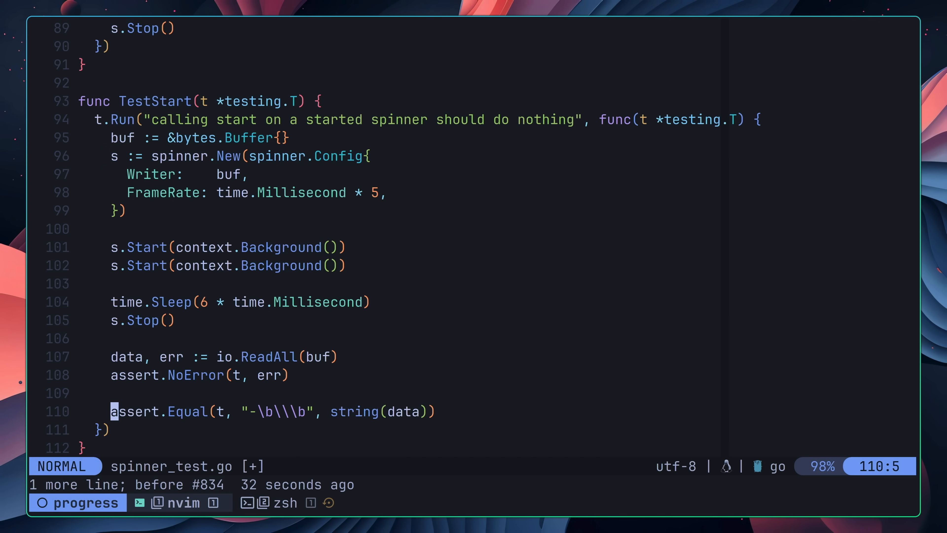
pyautogui.click(296, 502)
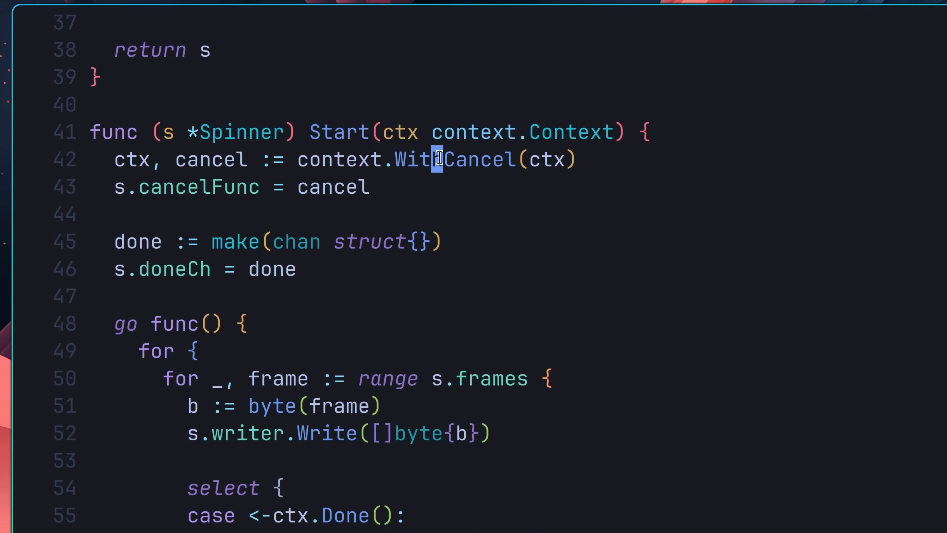
# - Guard Start with if s.doneCh != nil { return } and confirm go test ./spinner passes
pyautogui.write('if s.')
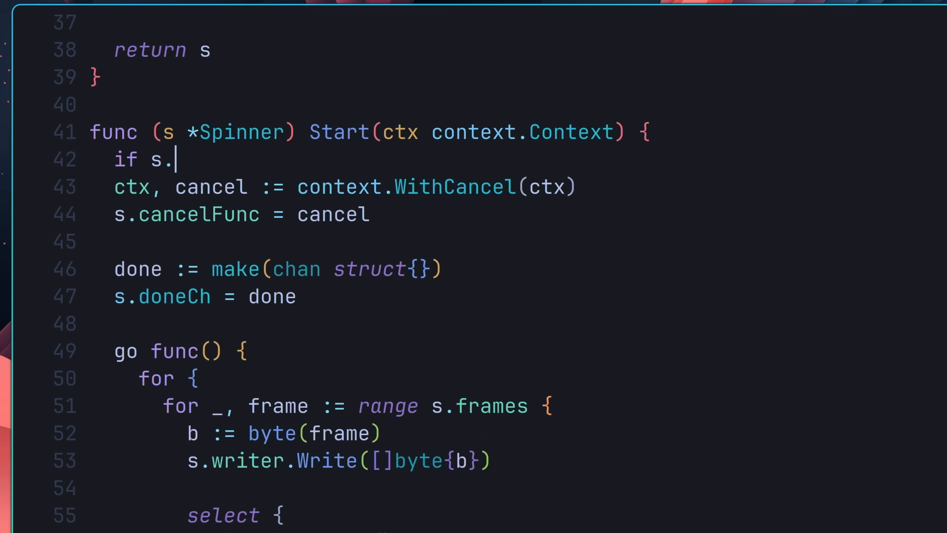
pyautogui.write('doneCh != nil {')
pyautogui.write('ret')
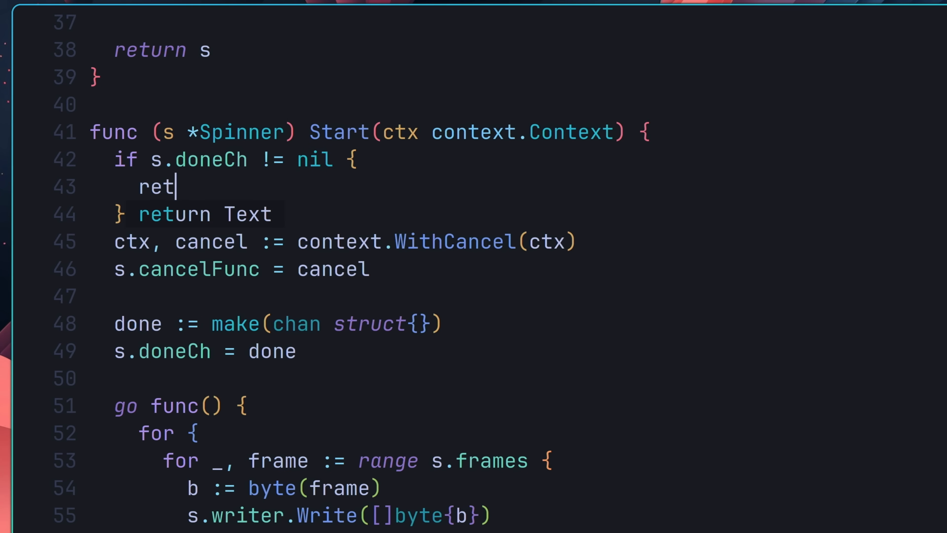
pyautogui.click(297, 502)
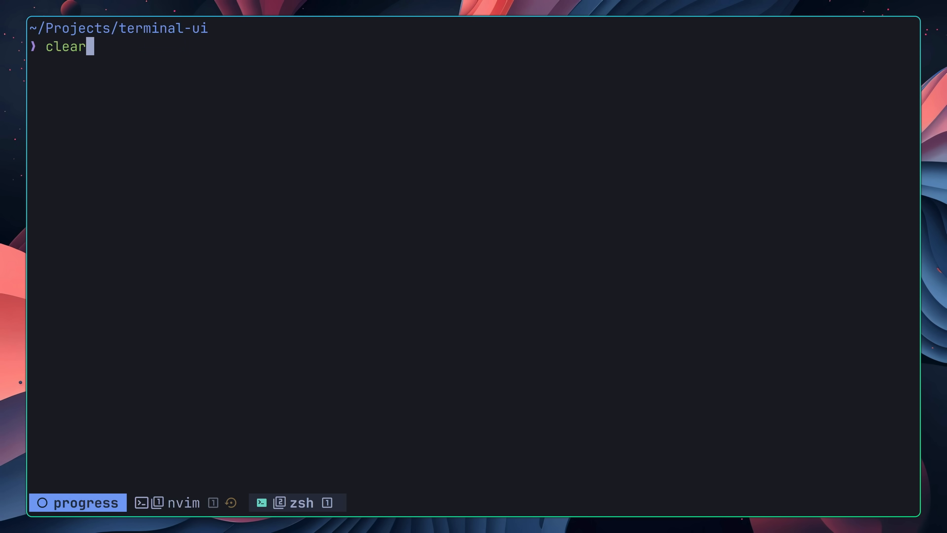
pyautogui.press('Return')
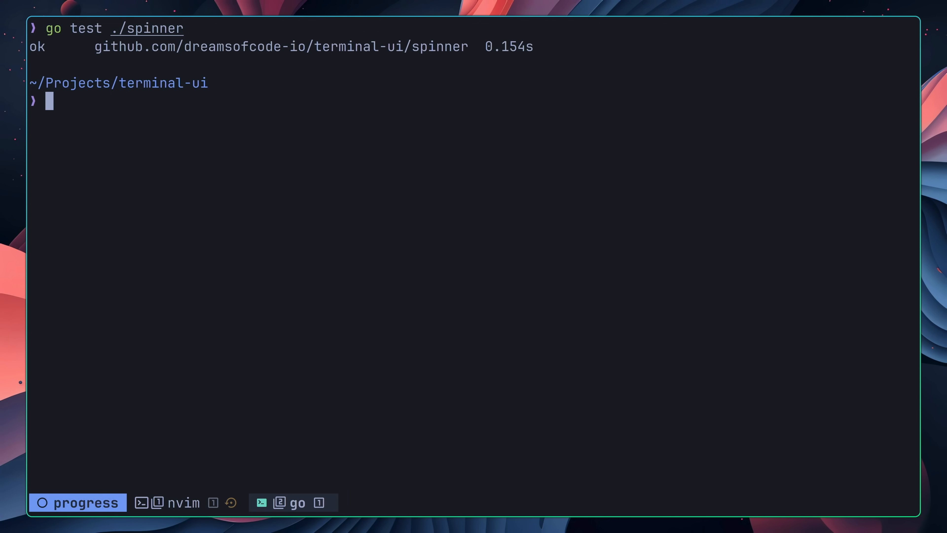
# - Guard Stop with if s.doneCh == nil { return } so a never-started spinner does nothing
pyautogui.click(181, 502)
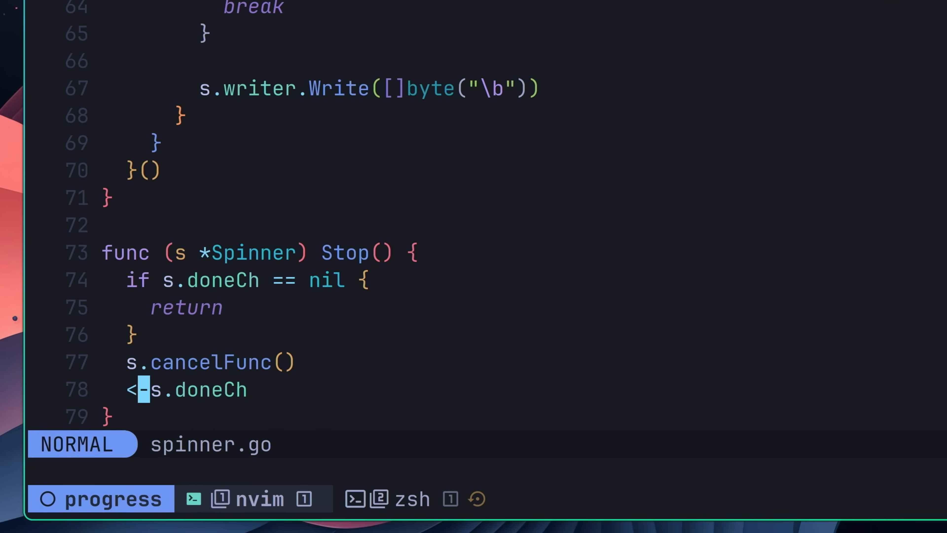
pyautogui.write('s.doneCh = done')
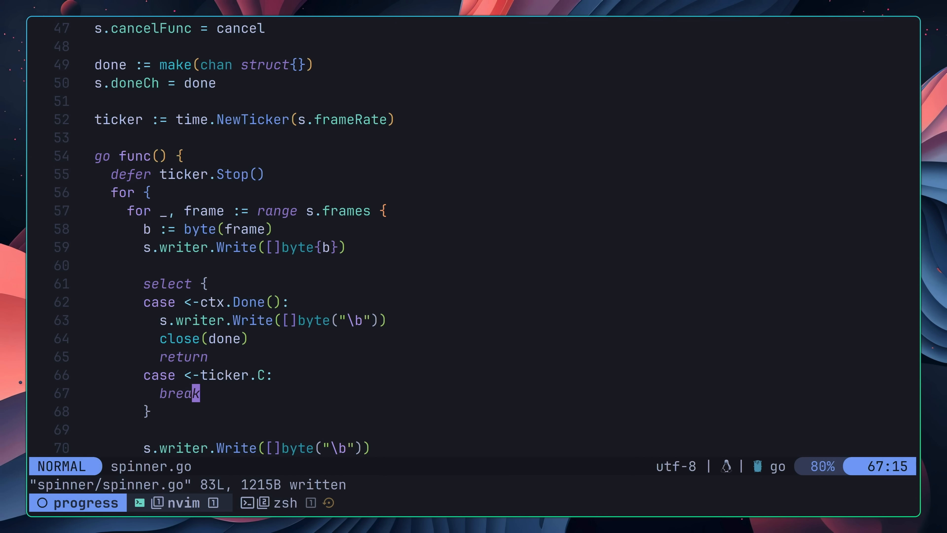
# - Rerun go test ./spinner after switching frame pacing to time.NewTicker(s.frameRate)
pyautogui.click(284, 503)
pyautogui.write('go test ./spinner -v')
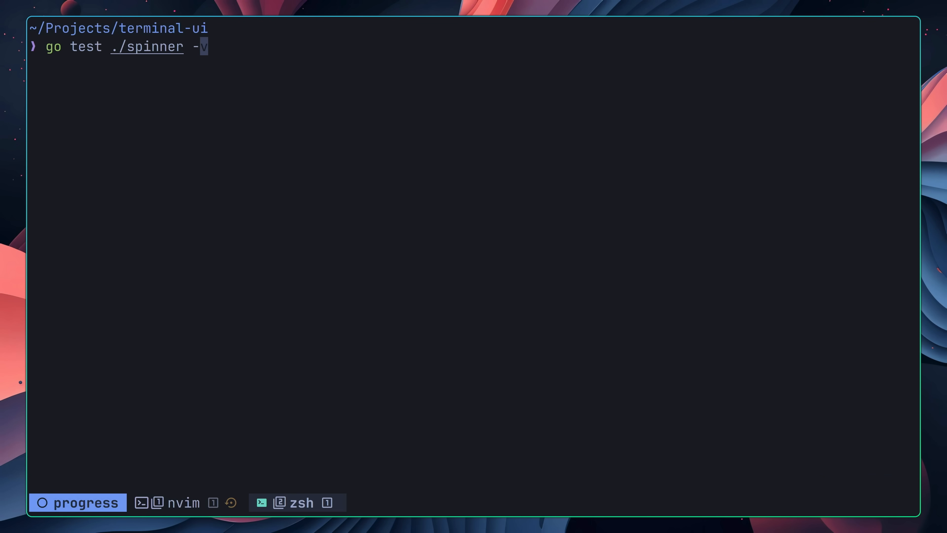
pyautogui.press('Return')
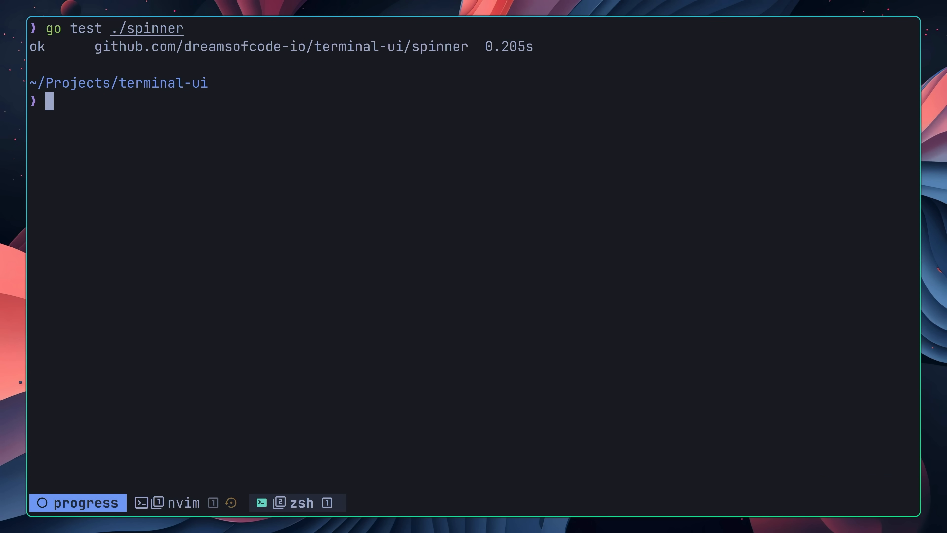
pyautogui.click(178, 502)
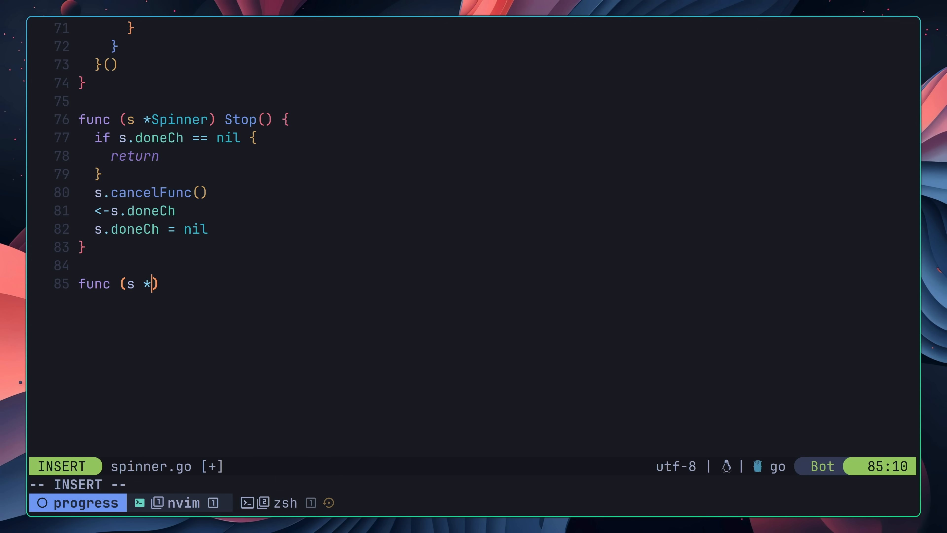
# - Add isRunning() returning s.doneCh != nil, use it in Stop, and reset doneCh to nil under s.lock
pyautogui.write('Spinner) isRu')
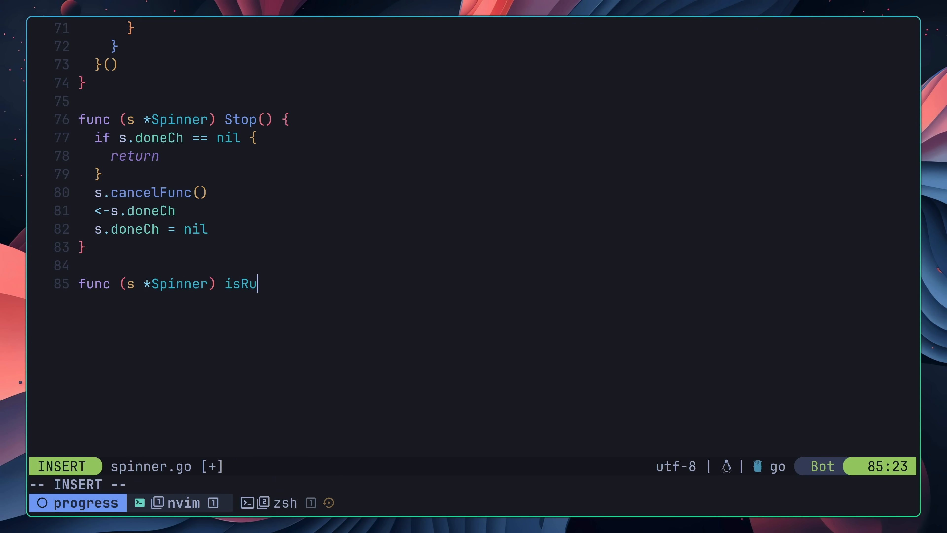
pyautogui.write('nning() bool {')
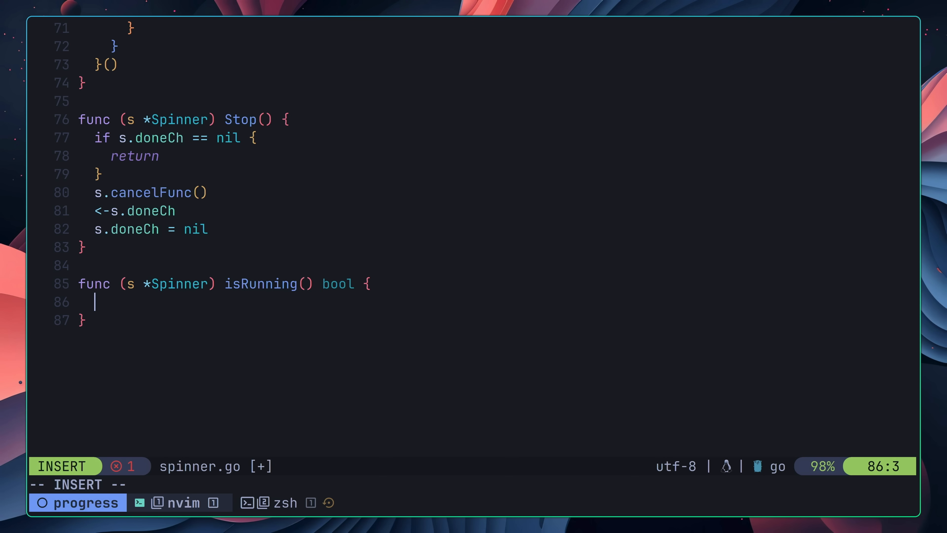
pyautogui.write('return s.doneCh !=')
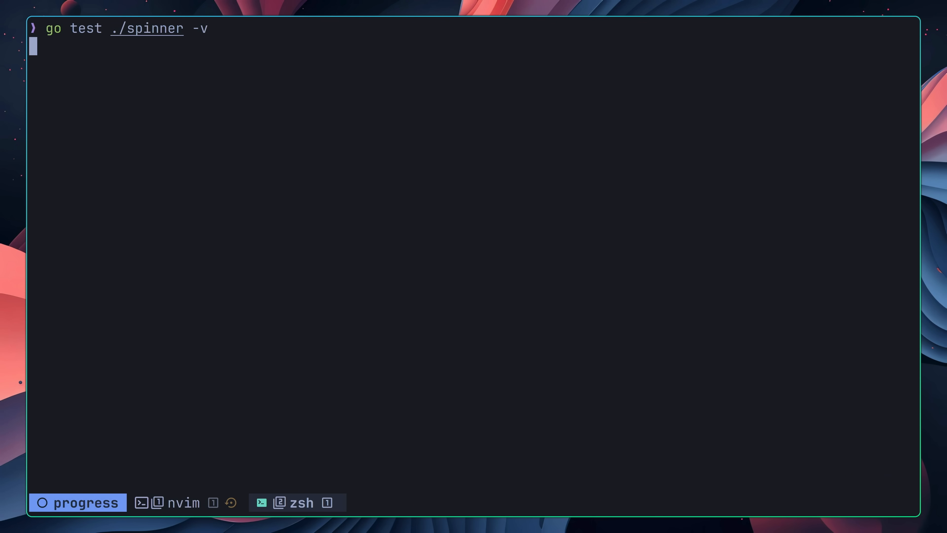
pyautogui.click(183, 502)
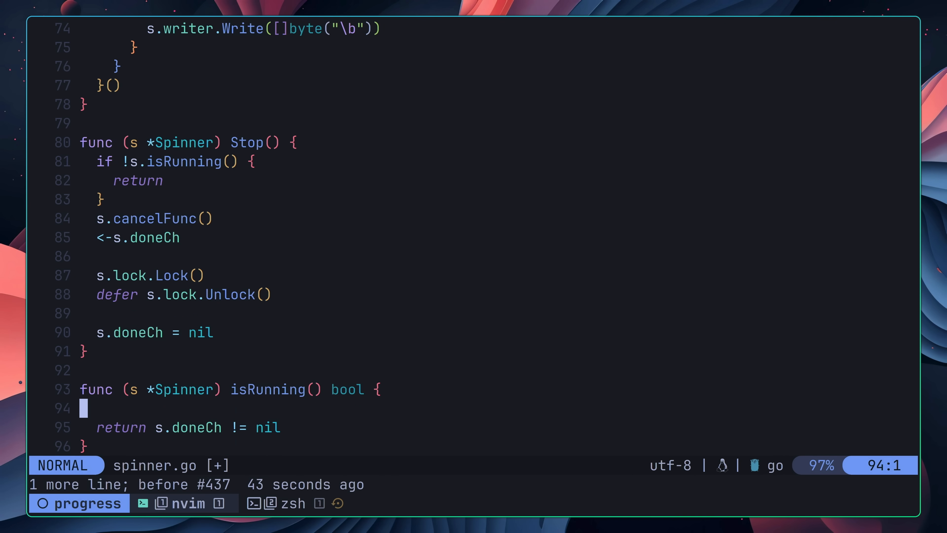
pyautogui.click(296, 503)
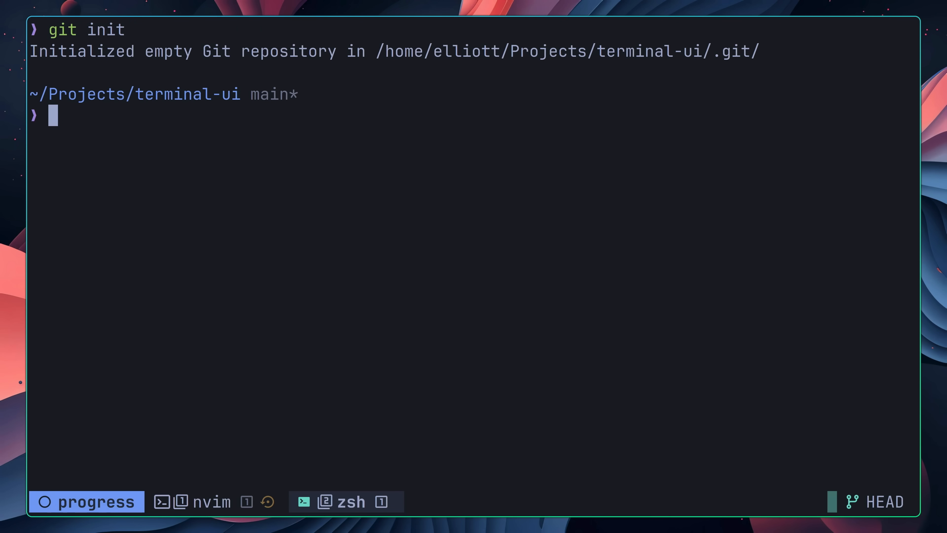
# - git init, commit all files as "Initial commit", and add the GitHub remote origin
pyautogui.press('Return')
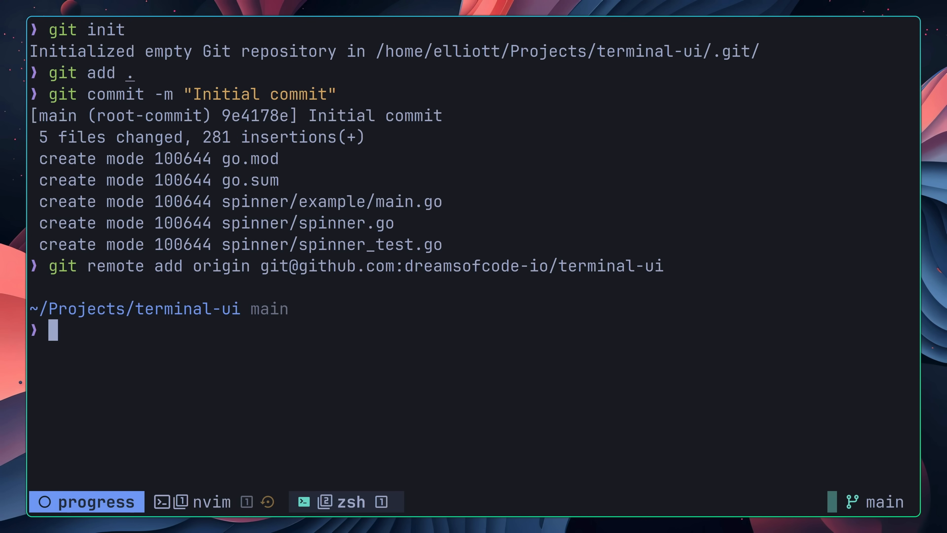